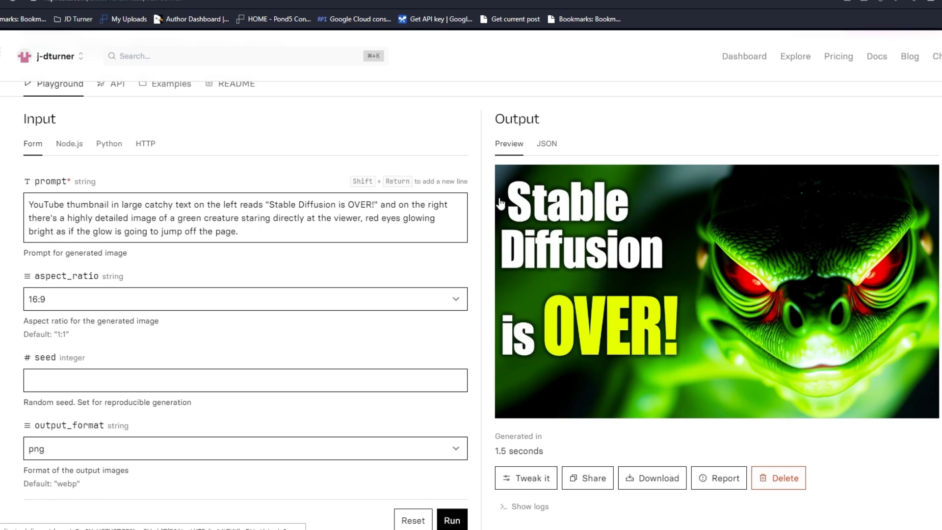
{"action": "mouse_move", "coordinate": [602, 207]}
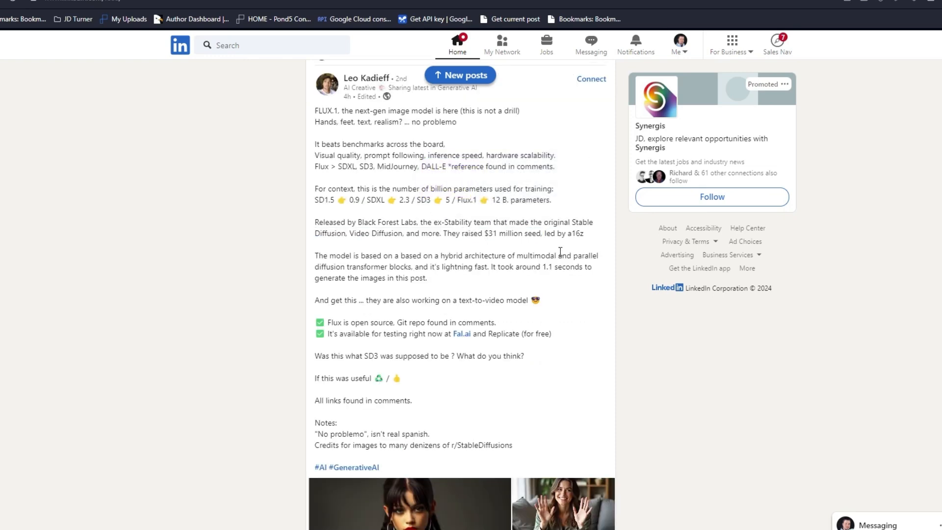
{"action": "mouse_move", "coordinate": [556, 271]}
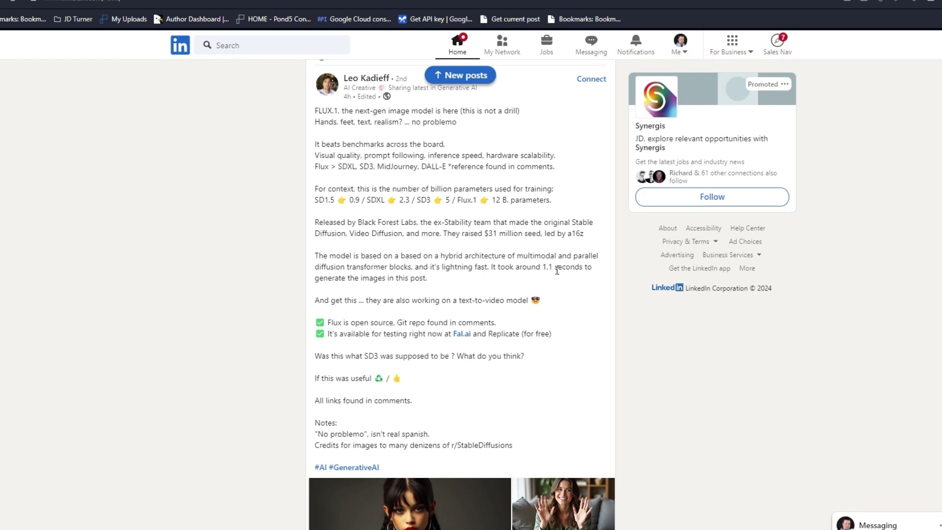
{"action": "mouse_move", "coordinate": [315, 121]}
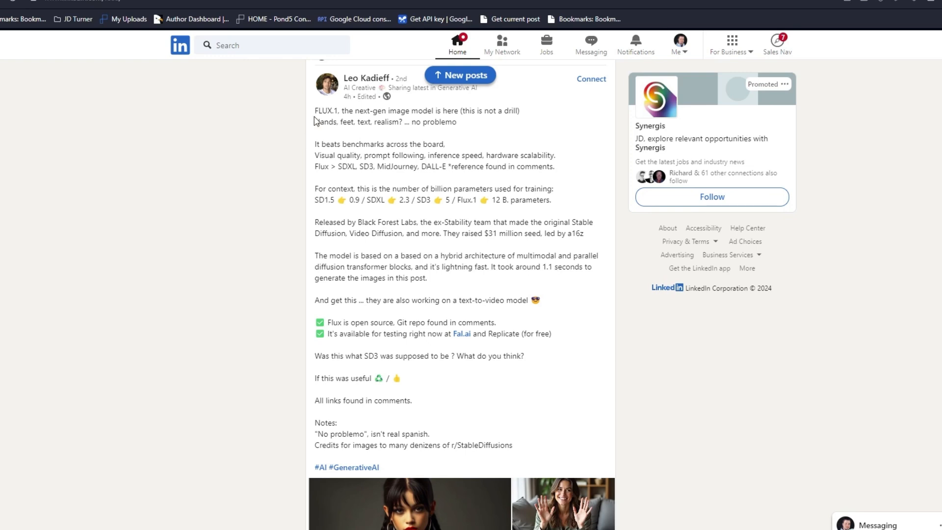
{"action": "mouse_move", "coordinate": [341, 170]}
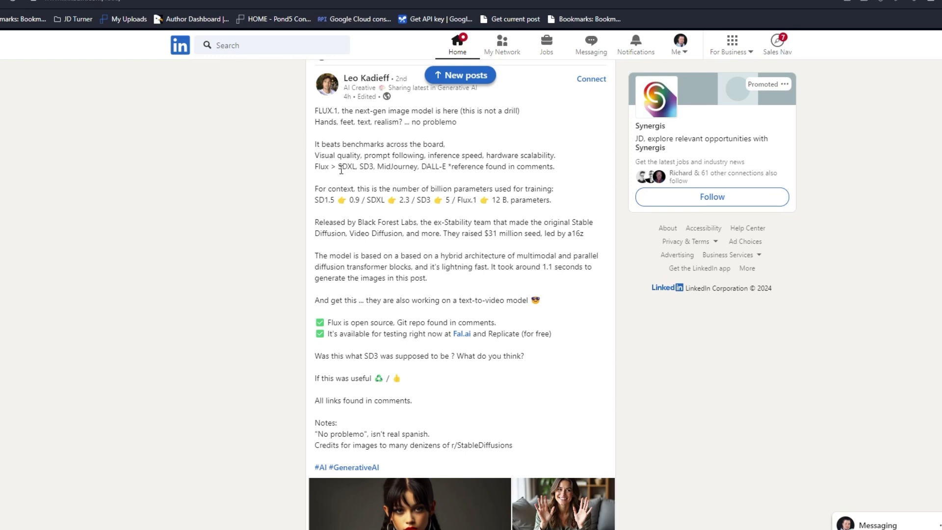
{"action": "mouse_move", "coordinate": [343, 187]}
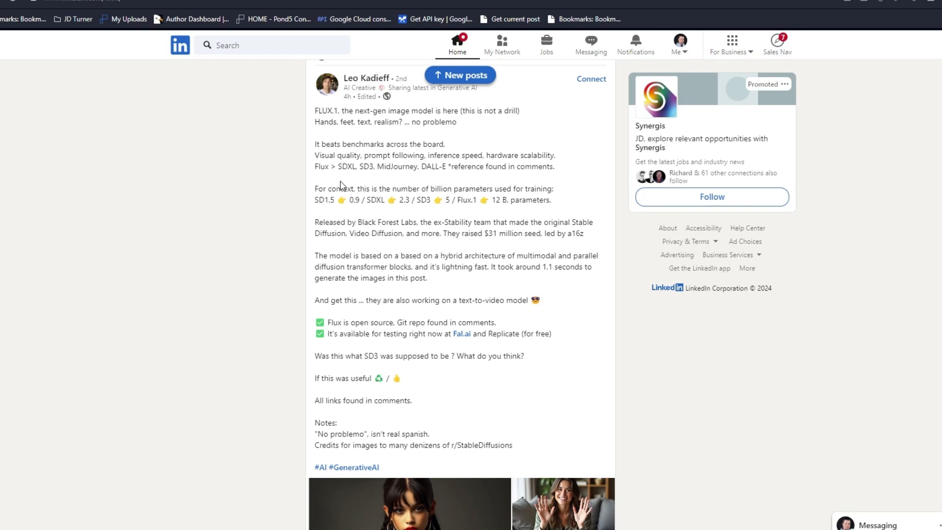
{"action": "mouse_move", "coordinate": [340, 185]}
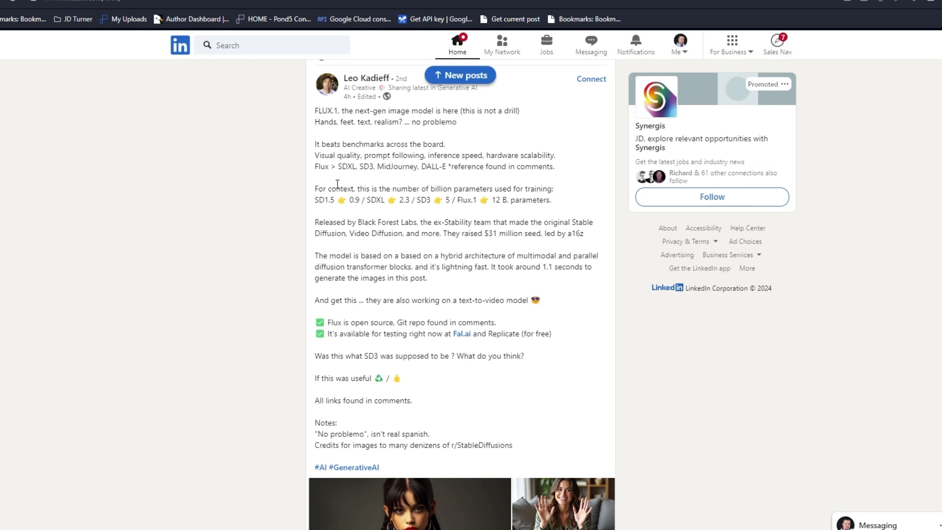
{"action": "mouse_move", "coordinate": [336, 184]}
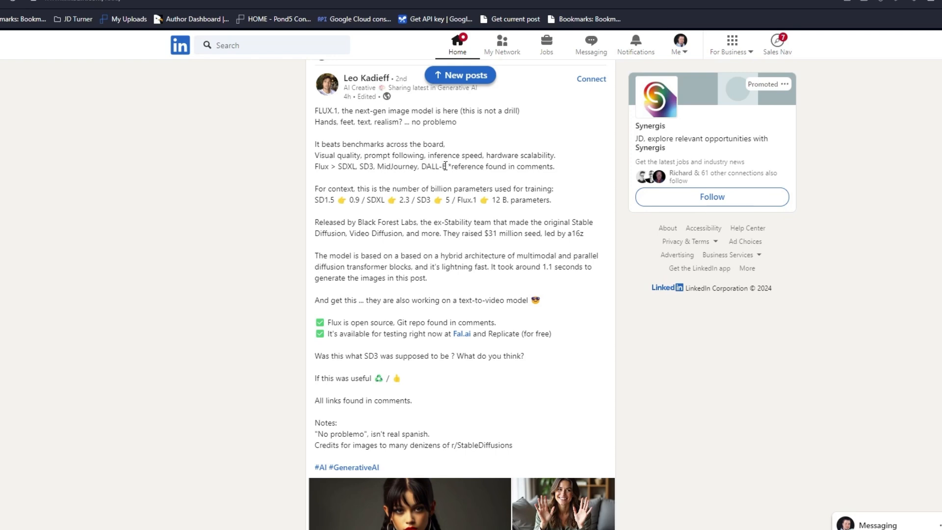
{"action": "mouse_move", "coordinate": [541, 291]}
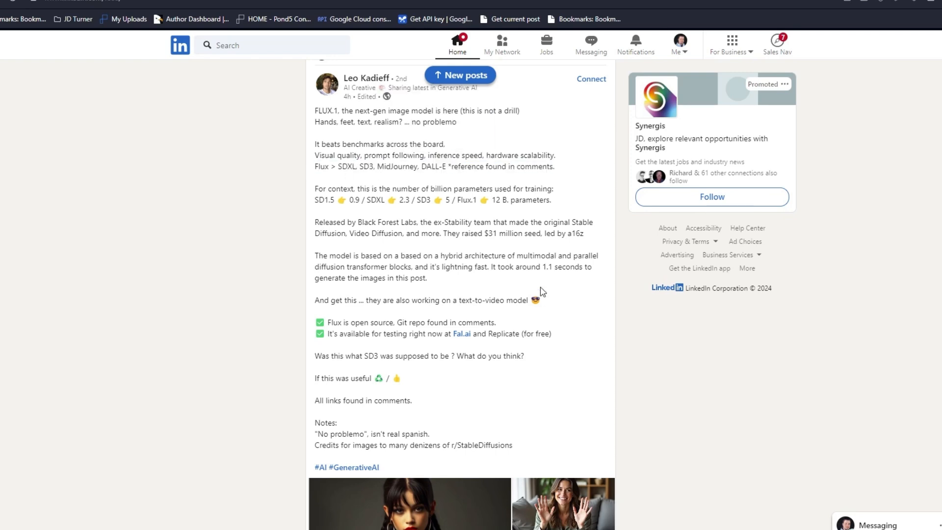
{"action": "mouse_move", "coordinate": [363, 188]}
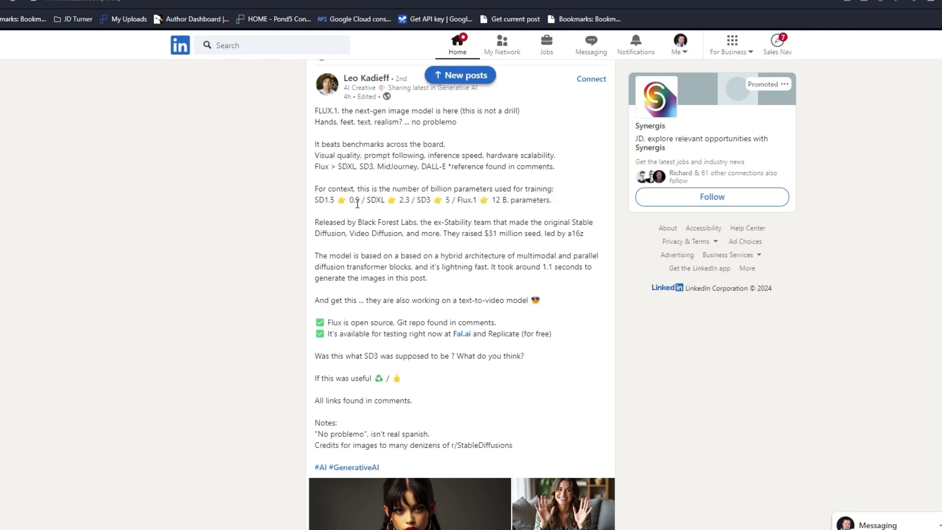
{"action": "mouse_move", "coordinate": [367, 216]}
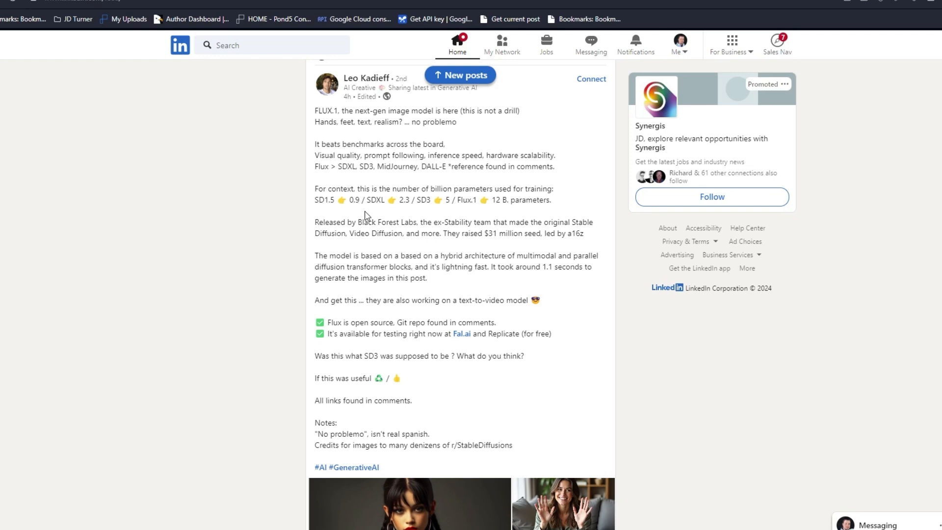
{"action": "mouse_move", "coordinate": [378, 203]}
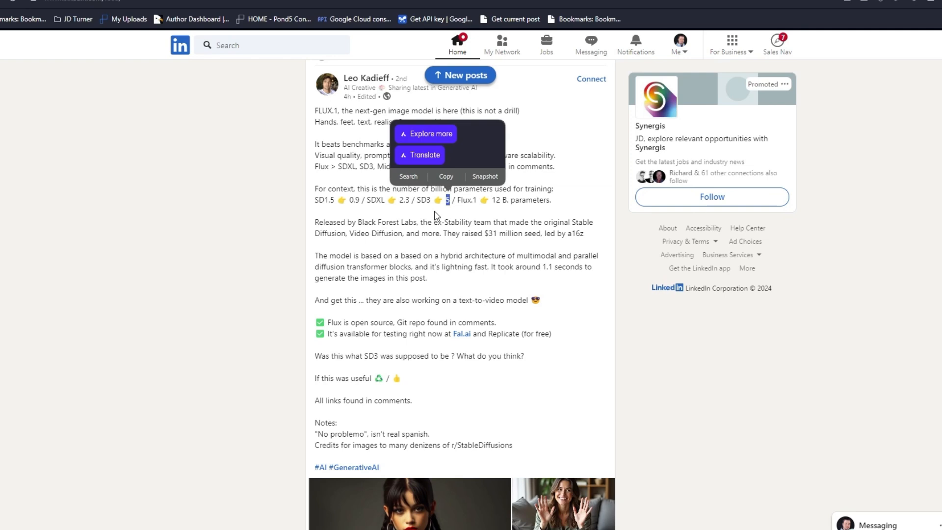
Clear the stray text selection and scroll to the FLUX.1 post's sample image grid
{"action": "left_click", "coordinate": [460, 203]}
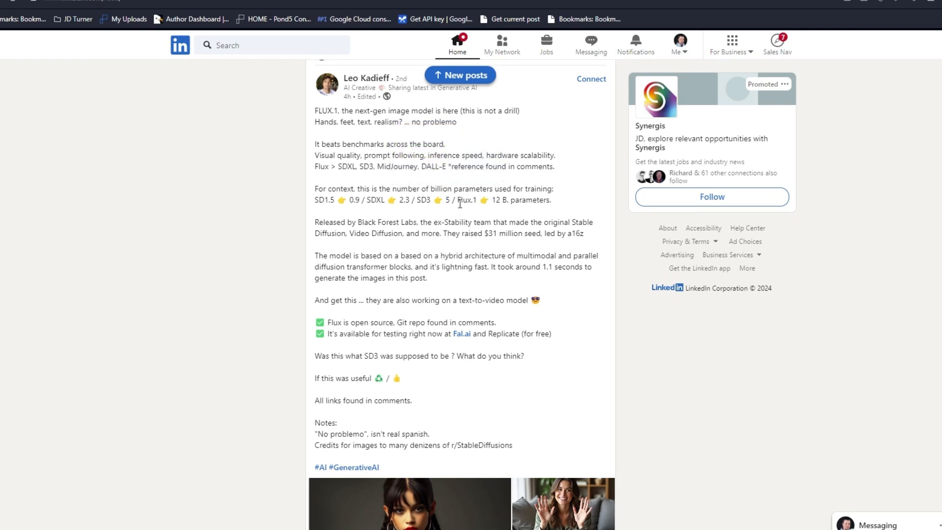
{"action": "mouse_move", "coordinate": [458, 204]}
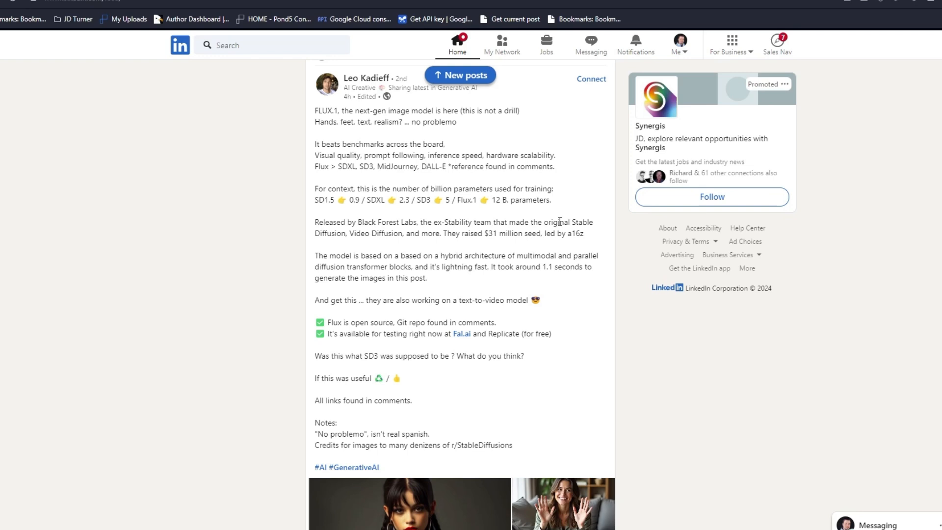
{"action": "mouse_move", "coordinate": [582, 175]}
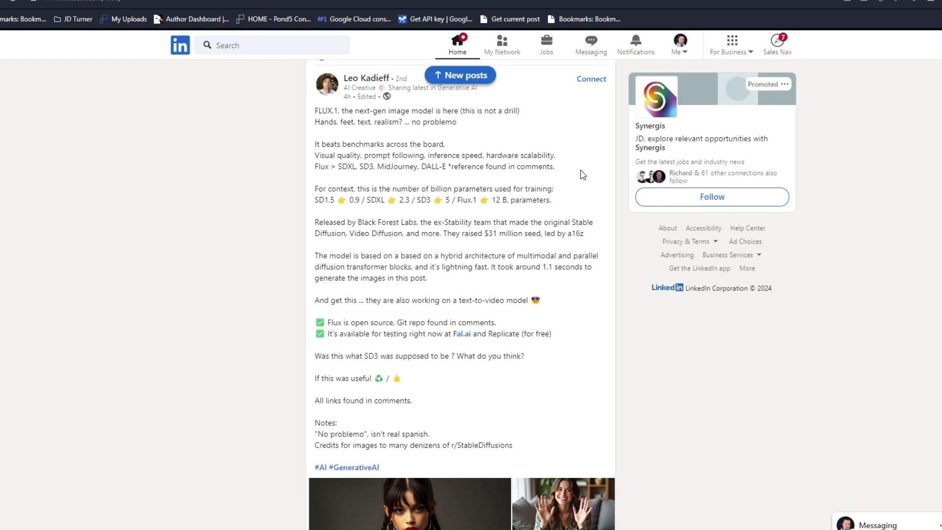
{"action": "mouse_move", "coordinate": [540, 211]}
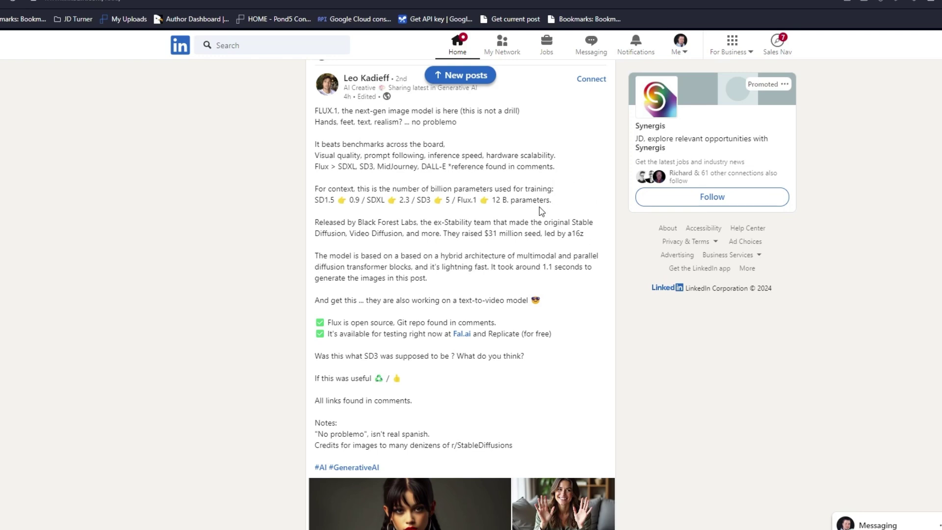
{"action": "scroll", "scroll_direction": "down", "scroll_amount": 3}
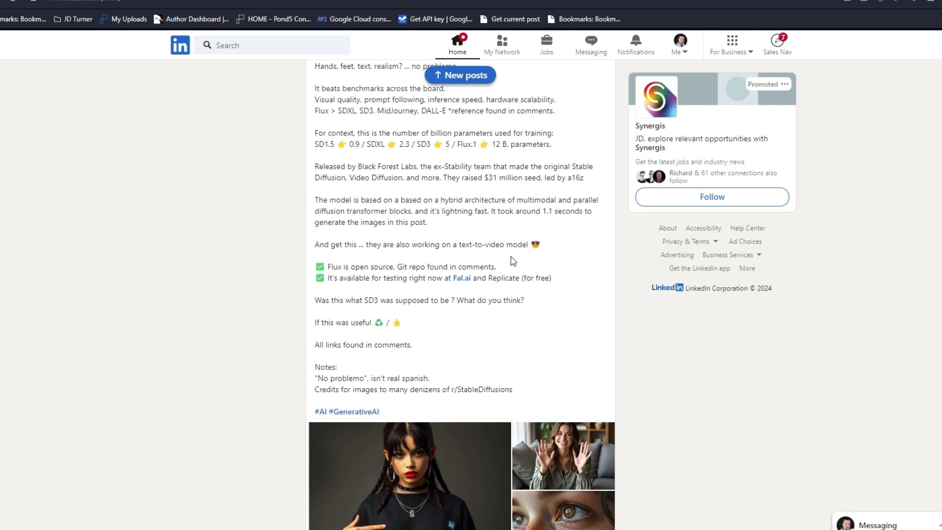
{"action": "mouse_move", "coordinate": [484, 213]}
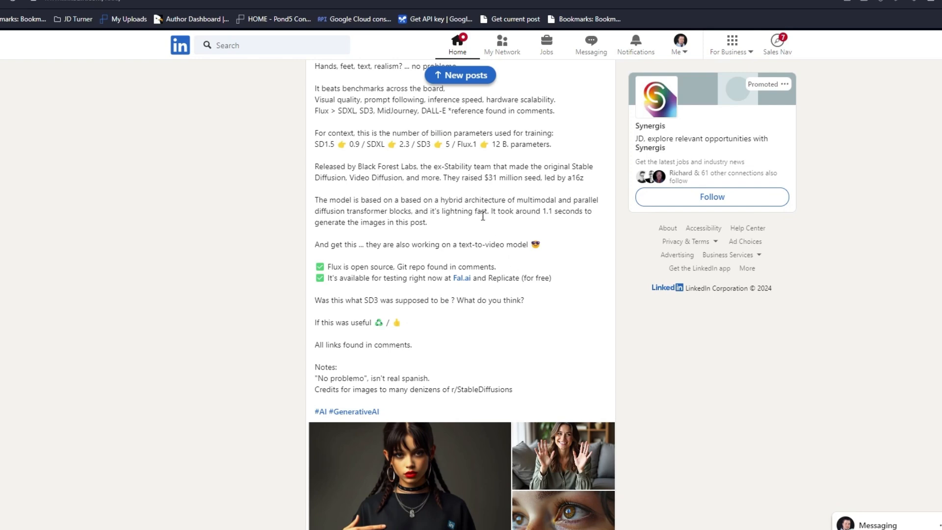
{"action": "scroll", "scroll_direction": "up", "scroll_amount": 3}
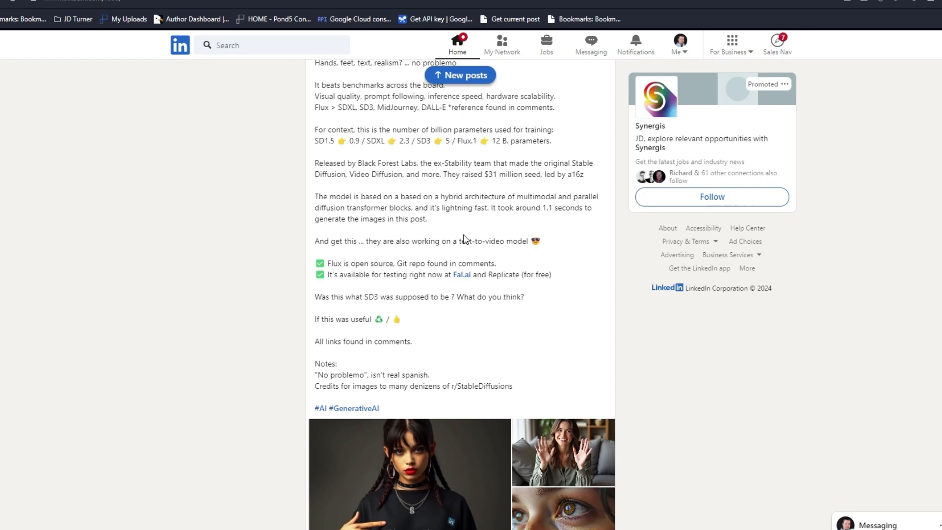
{"action": "scroll", "scroll_direction": "down", "scroll_amount": 3}
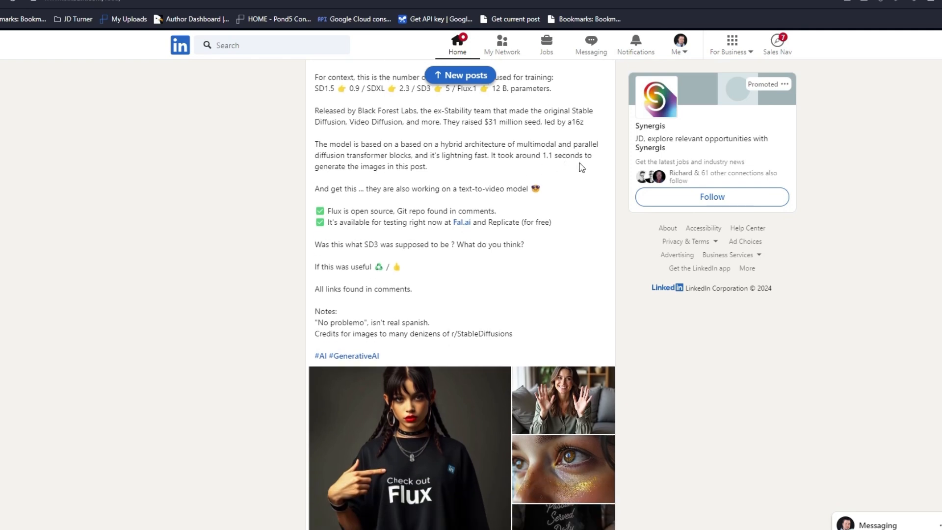
{"action": "scroll", "scroll_direction": "down", "scroll_amount": 3}
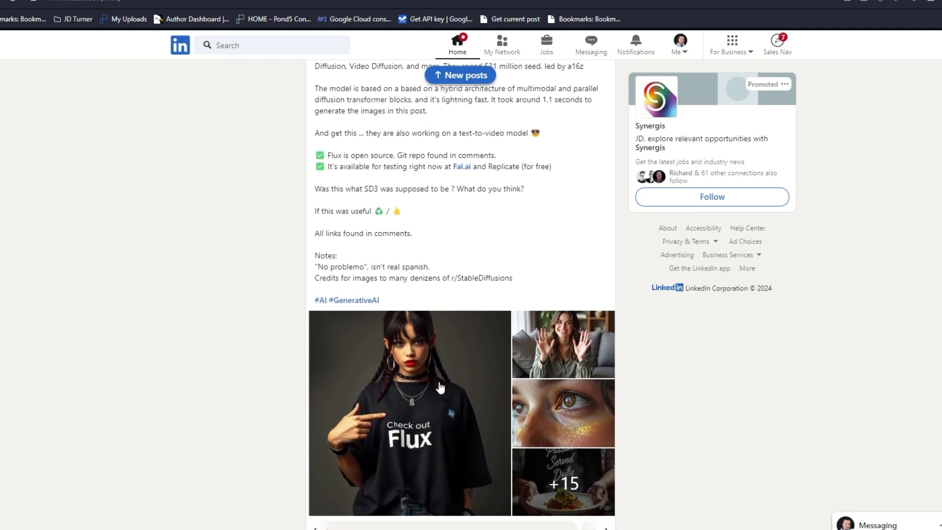
{"action": "scroll", "scroll_direction": "down", "scroll_amount": 3}
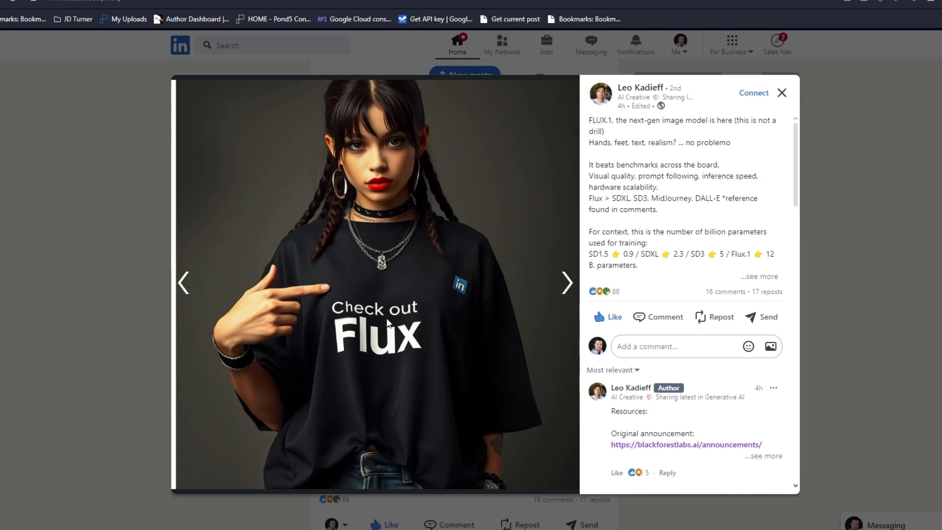
{"action": "mouse_move", "coordinate": [284, 334]}
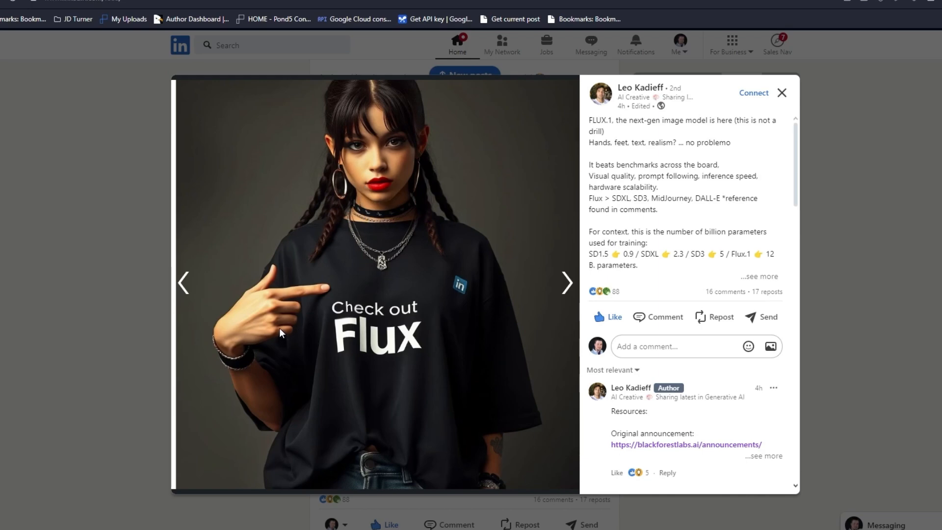
{"action": "mouse_move", "coordinate": [273, 304]}
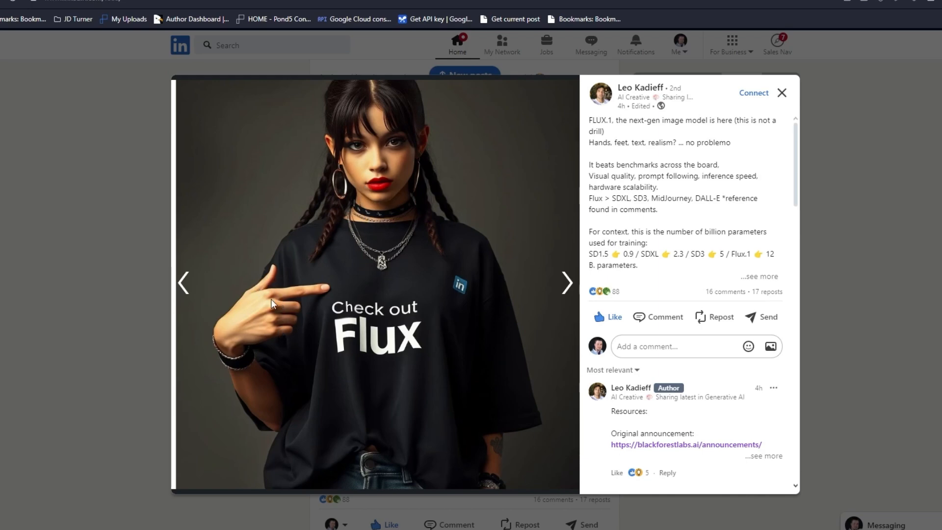
{"action": "mouse_move", "coordinate": [316, 455]}
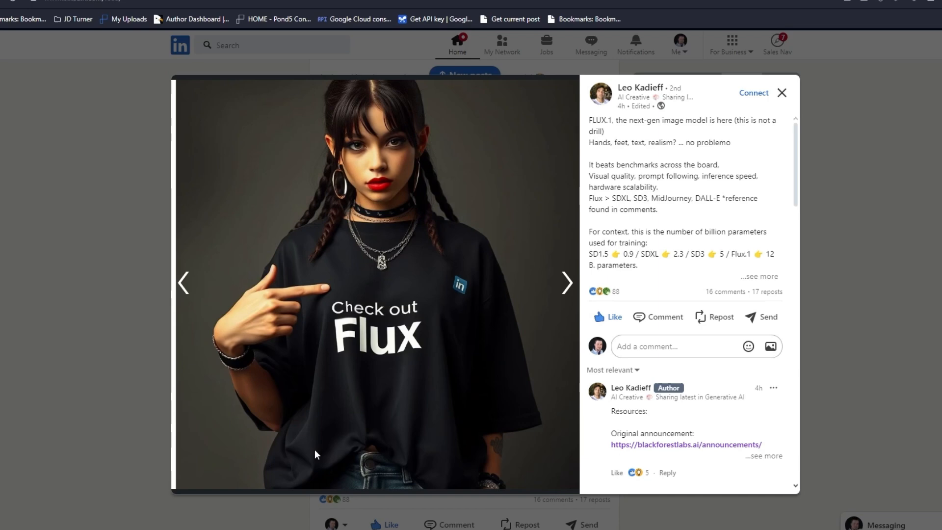
{"action": "mouse_move", "coordinate": [455, 428]}
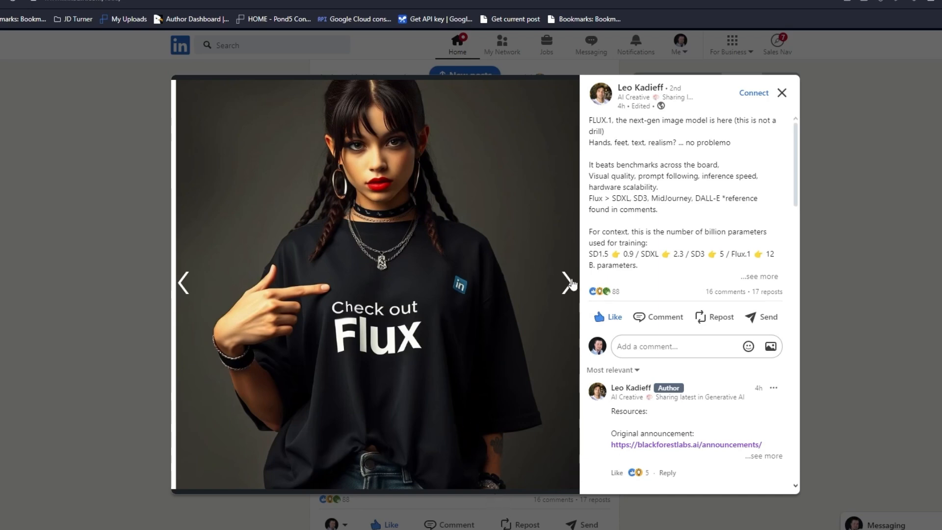
Step past the 'Check out Flux' shirt and waving woman to the glitter eye close-up
{"action": "left_click", "coordinate": [565, 283]}
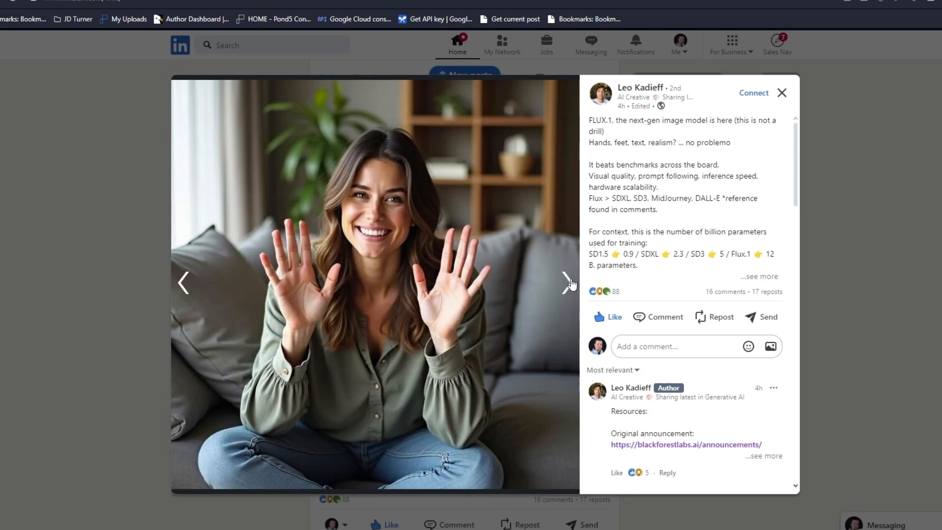
{"action": "mouse_move", "coordinate": [404, 136]}
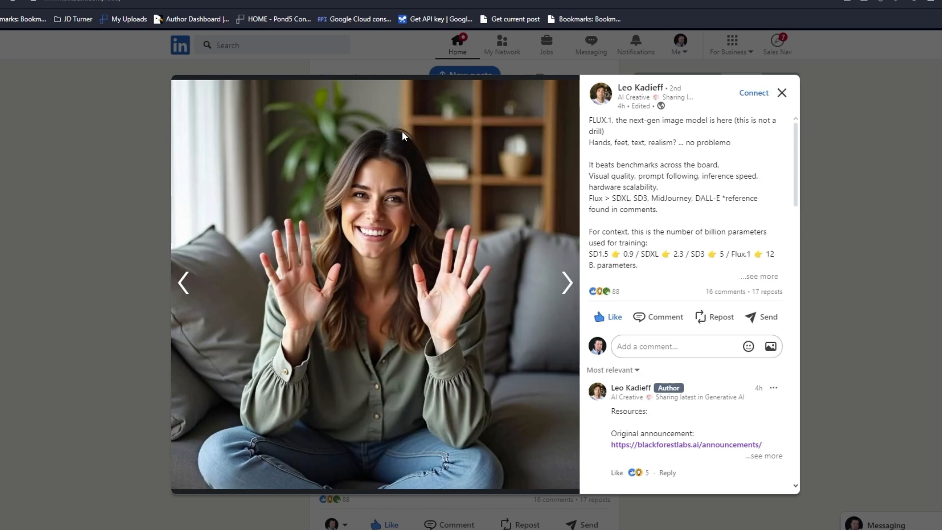
{"action": "left_click", "coordinate": [565, 282]}
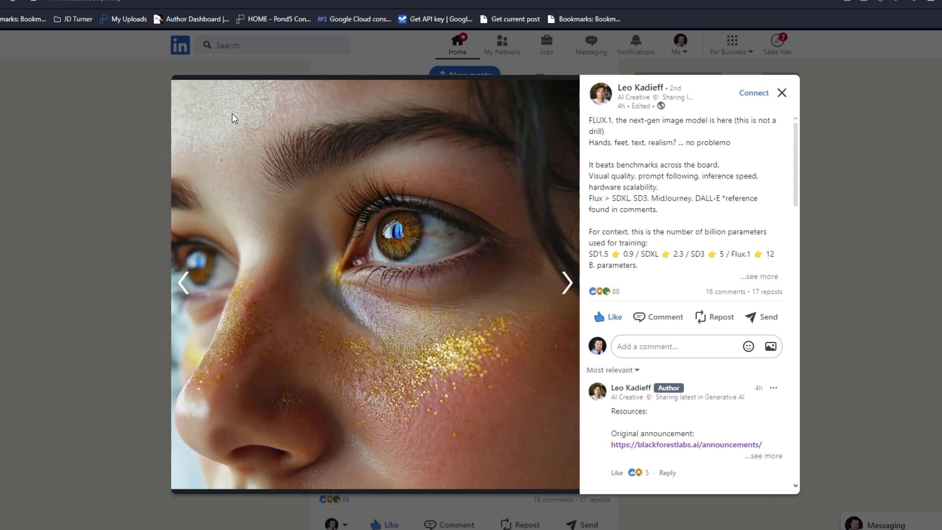
{"action": "mouse_move", "coordinate": [325, 199]}
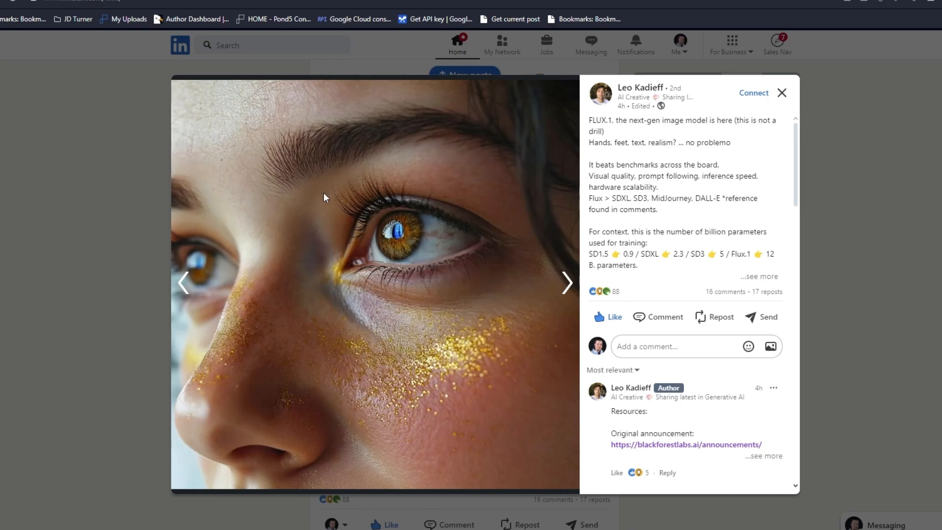
{"action": "mouse_move", "coordinate": [406, 246]}
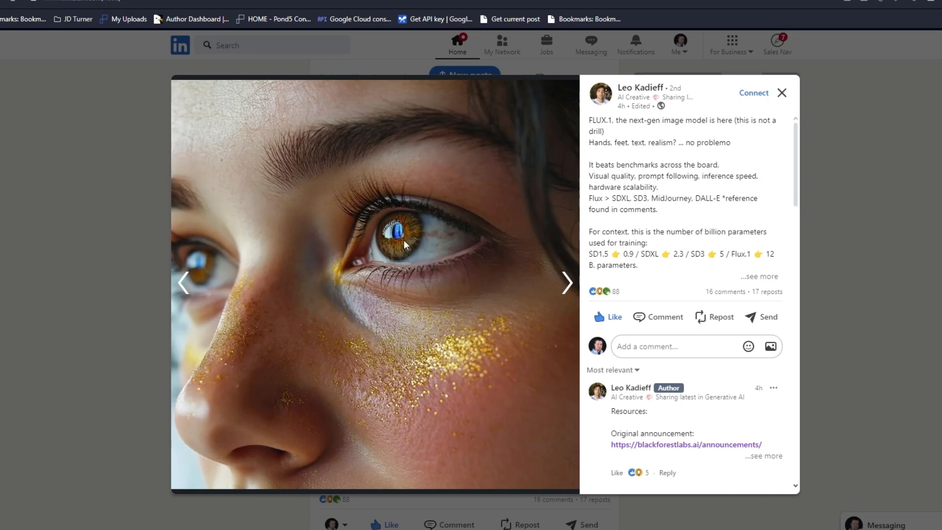
{"action": "left_click", "coordinate": [565, 283]}
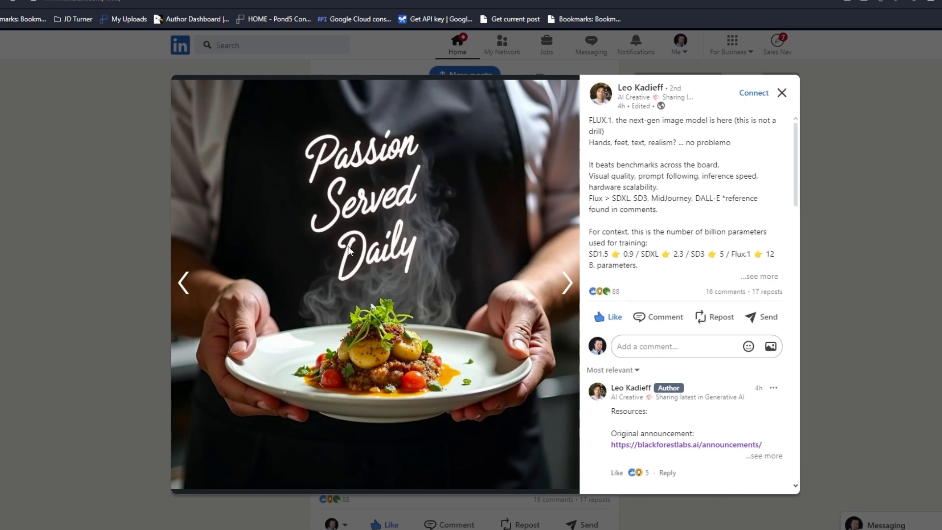
{"action": "mouse_move", "coordinate": [275, 201]}
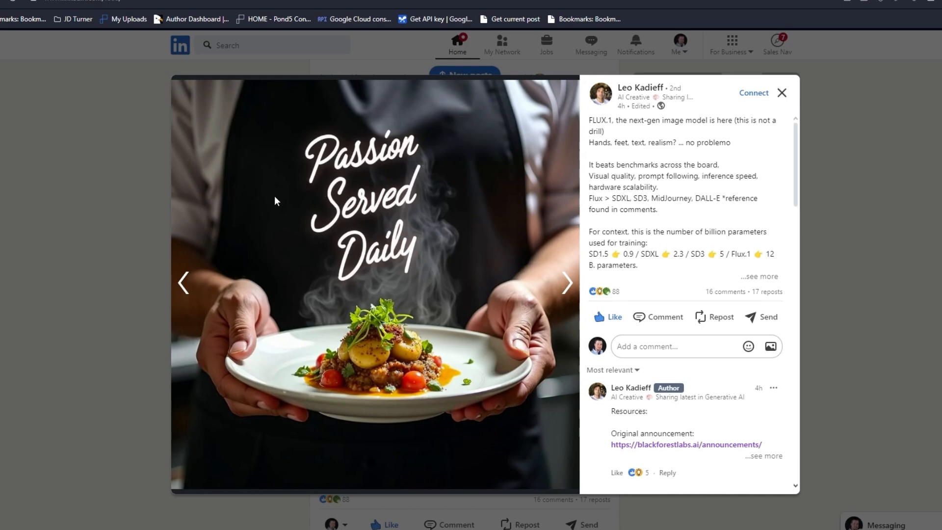
{"action": "mouse_move", "coordinate": [250, 228]}
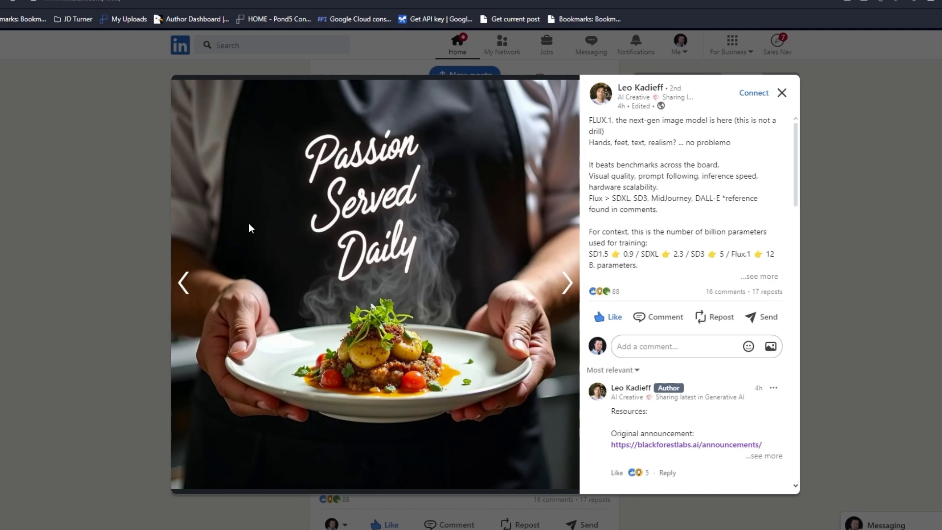
{"action": "mouse_move", "coordinate": [406, 143]}
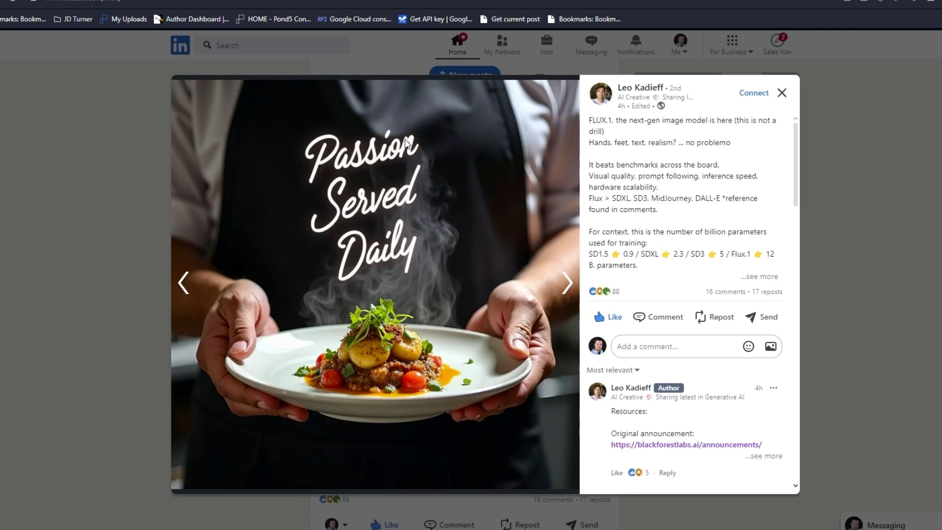
{"action": "mouse_move", "coordinate": [358, 273]}
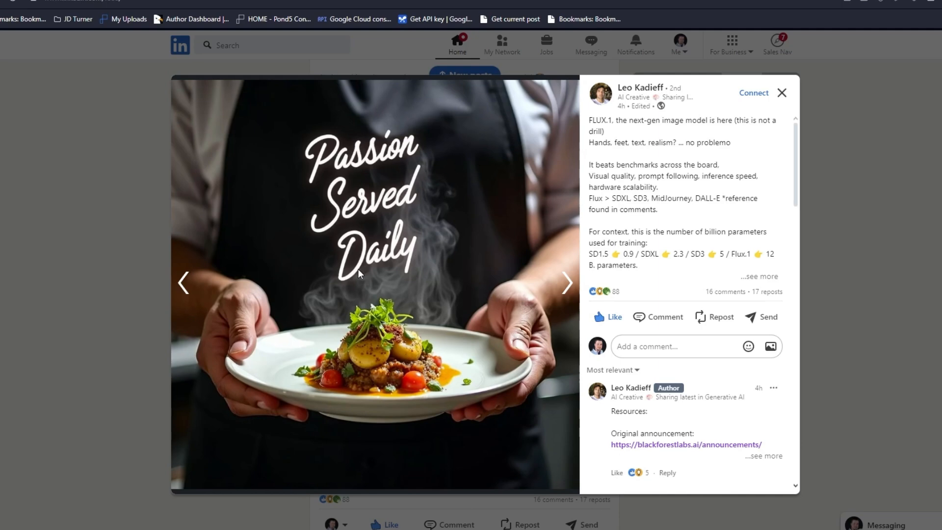
{"action": "mouse_move", "coordinate": [393, 259]}
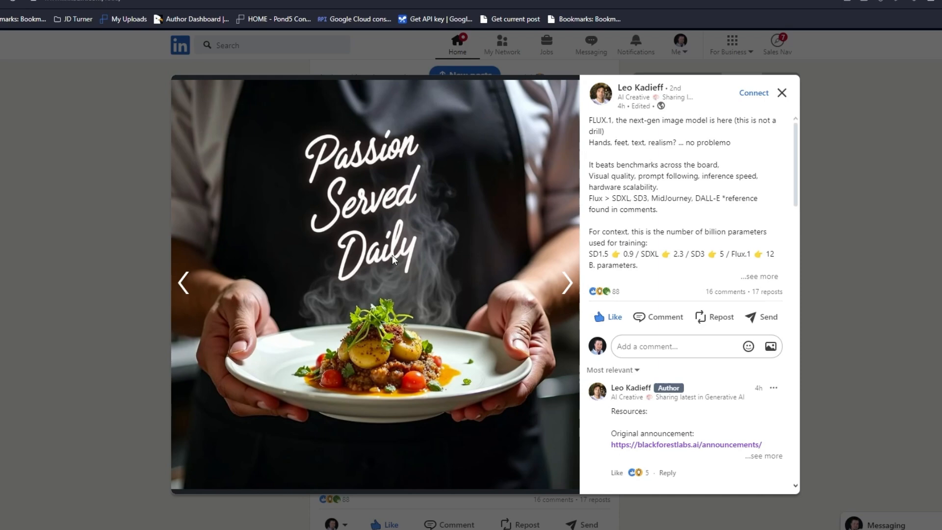
{"action": "mouse_move", "coordinate": [409, 118]}
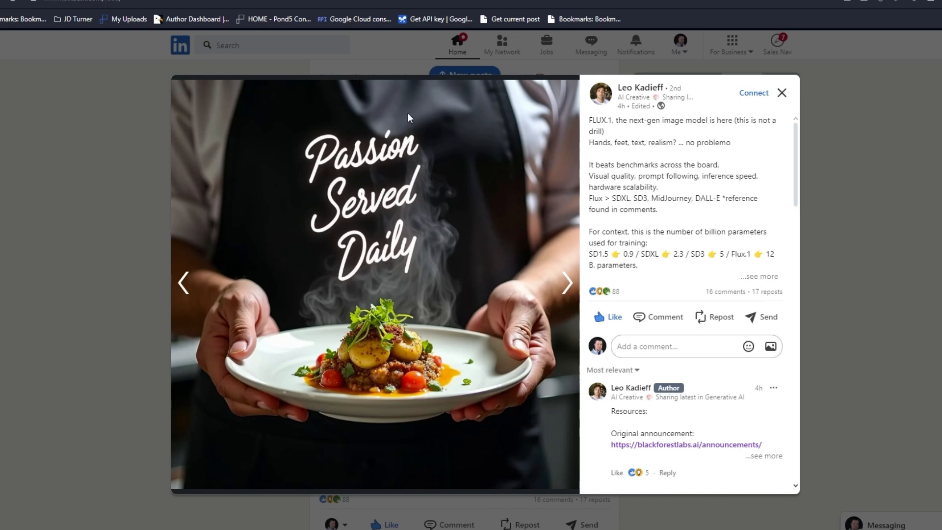
{"action": "mouse_move", "coordinate": [288, 150]}
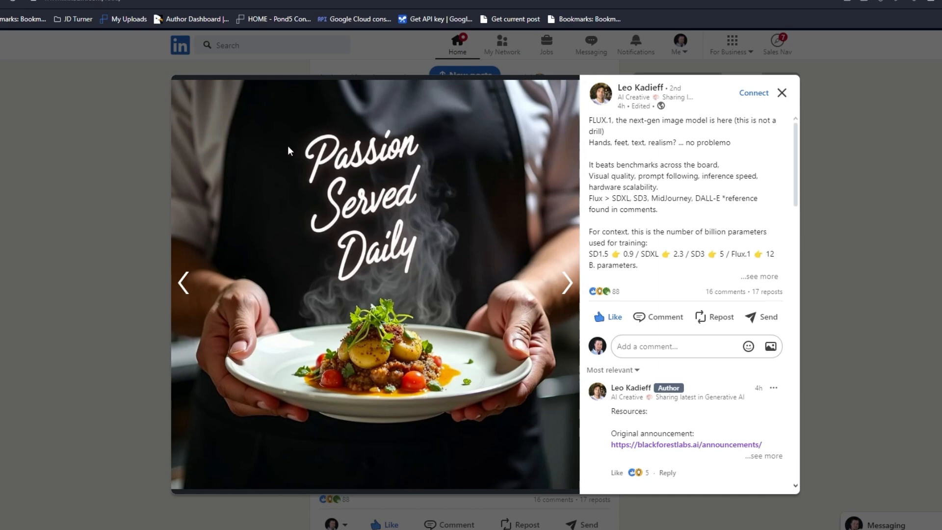
{"action": "mouse_move", "coordinate": [415, 167]}
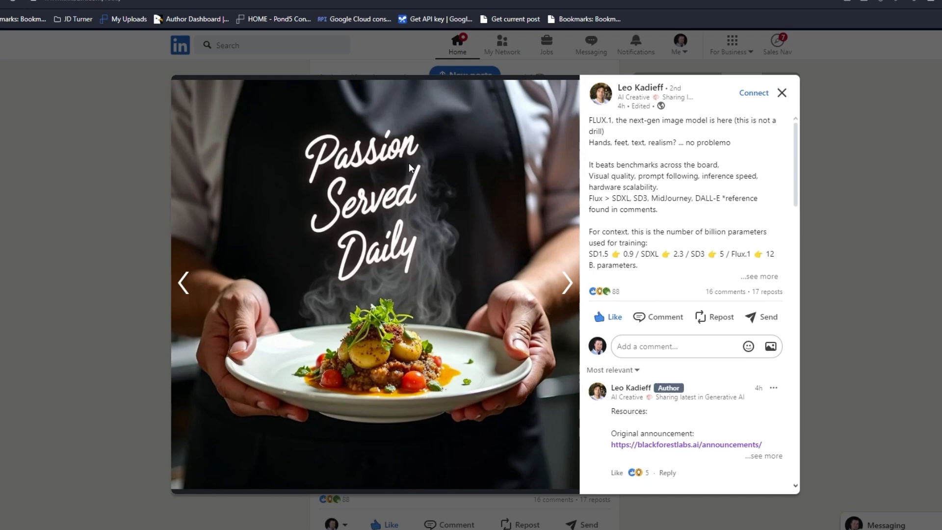
{"action": "mouse_move", "coordinate": [368, 215]}
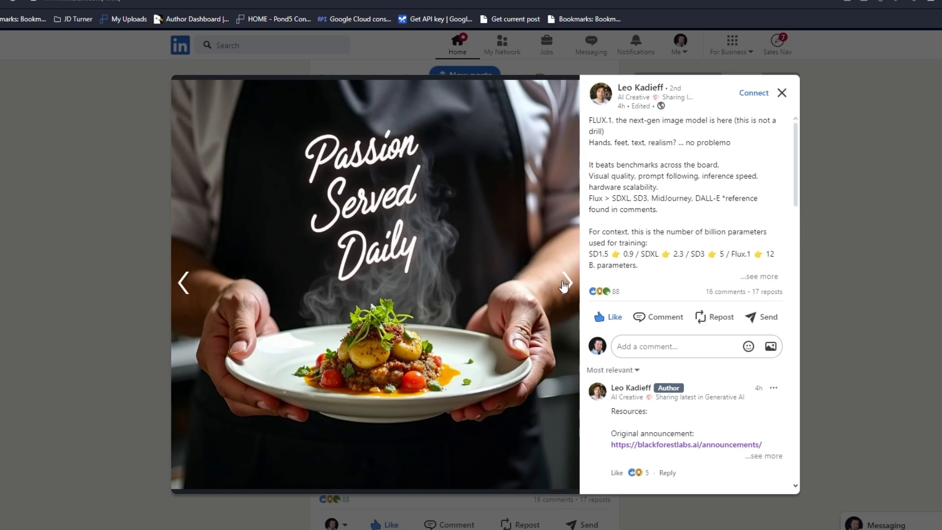
{"action": "mouse_move", "coordinate": [540, 327]}
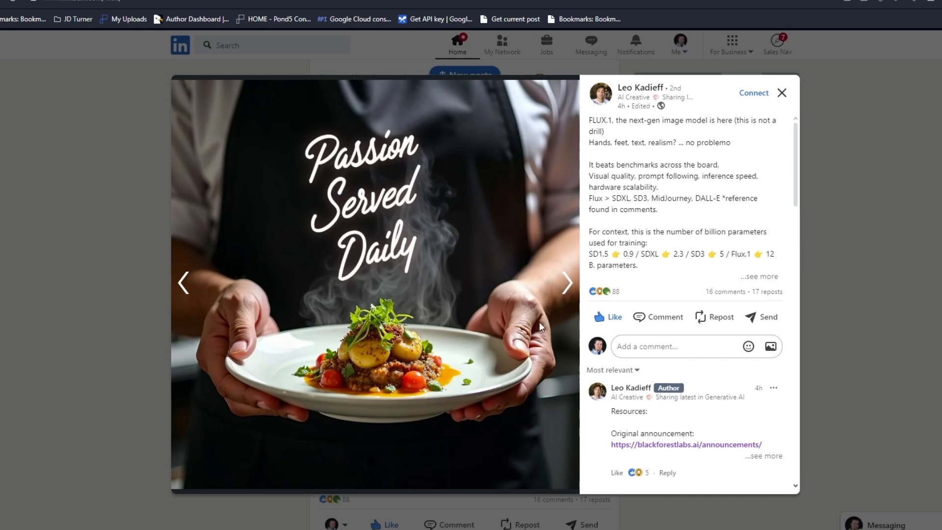
Advance from the chef photo to the painter lettering 'Create Your Reality'
{"action": "left_click", "coordinate": [565, 283]}
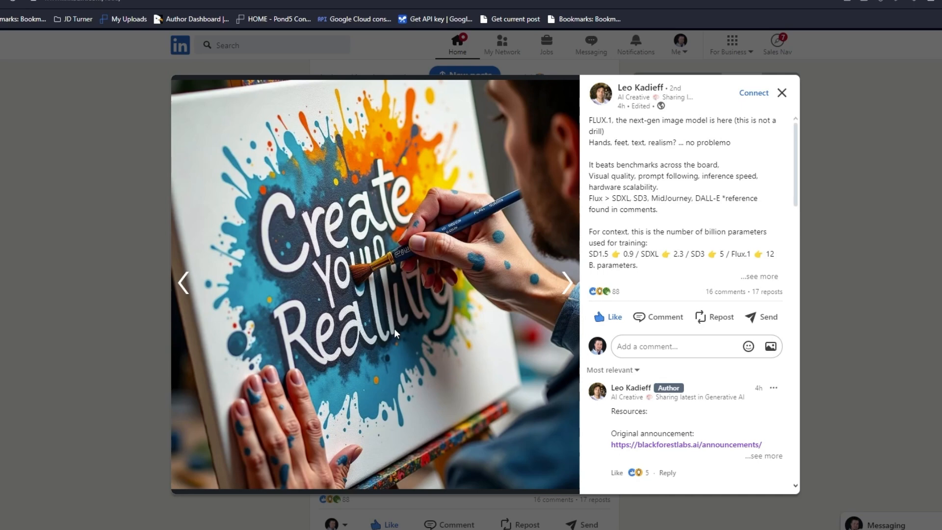
{"action": "mouse_move", "coordinate": [323, 187]}
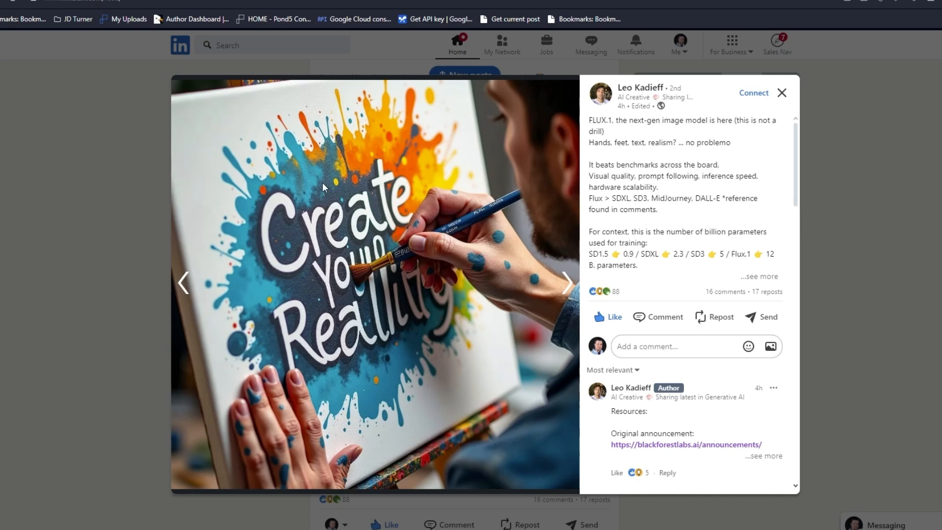
{"action": "mouse_move", "coordinate": [384, 199]}
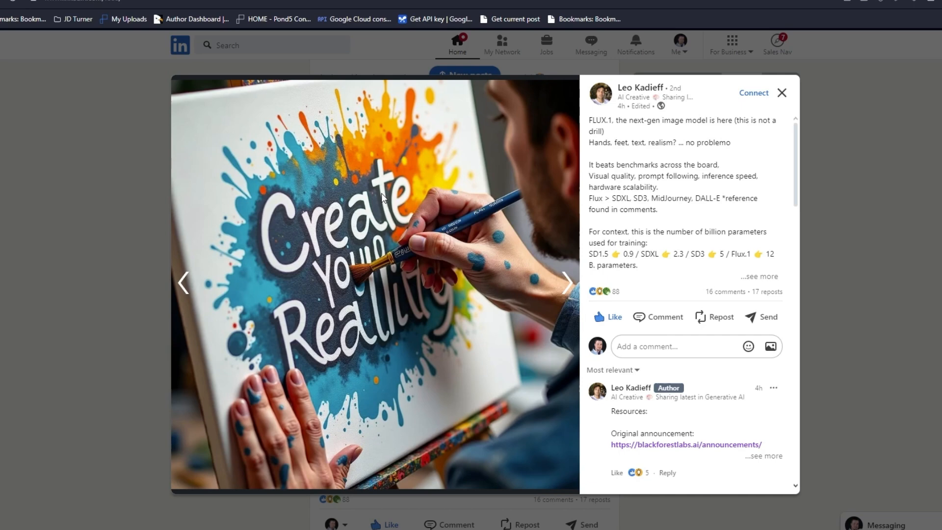
{"action": "mouse_move", "coordinate": [509, 207]}
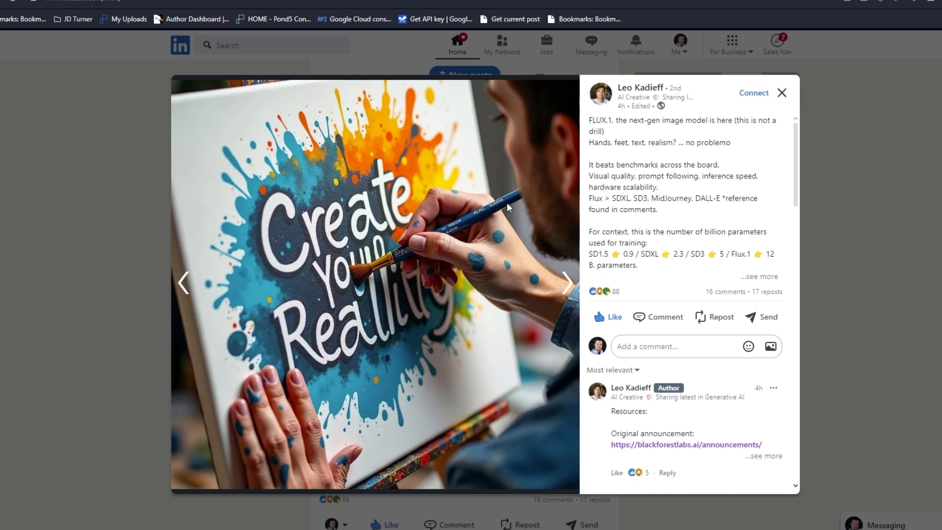
{"action": "mouse_move", "coordinate": [407, 252]}
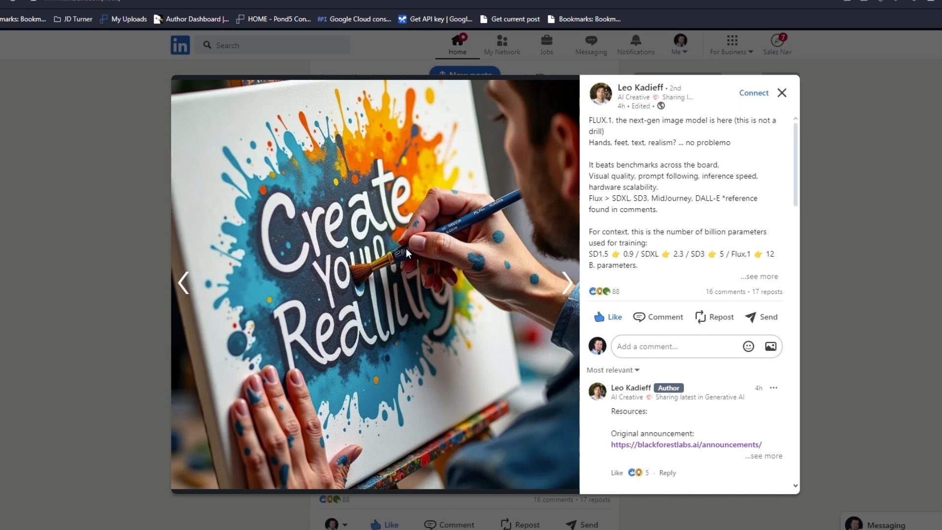
{"action": "mouse_move", "coordinate": [451, 283]}
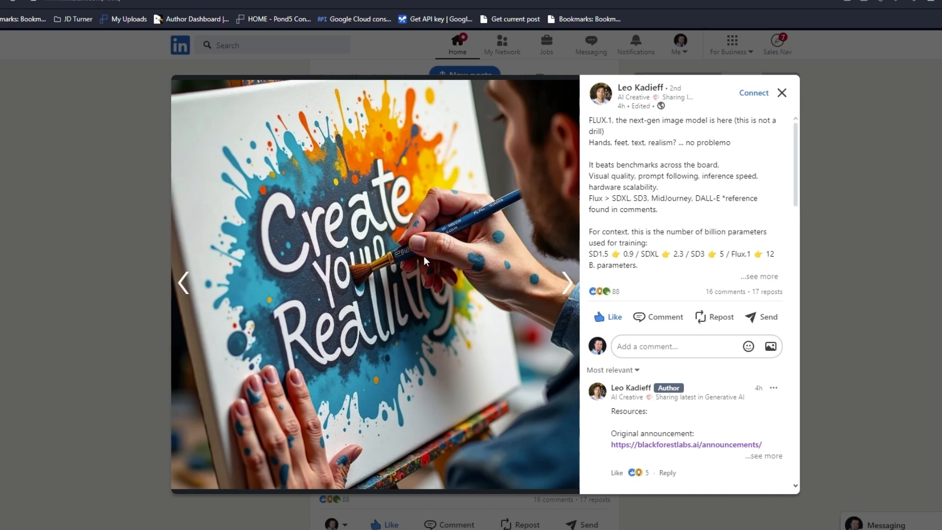
{"action": "mouse_move", "coordinate": [409, 271]}
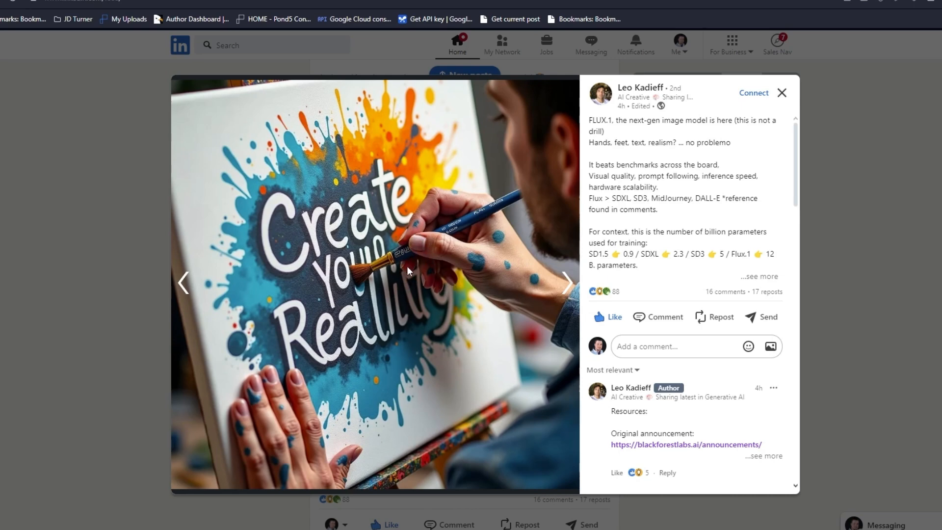
{"action": "mouse_move", "coordinate": [192, 193]}
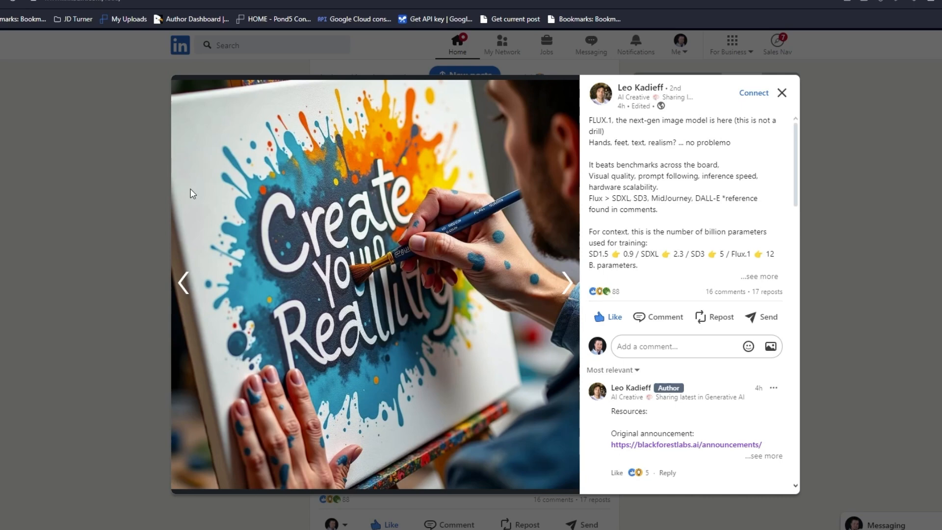
{"action": "mouse_move", "coordinate": [374, 326]}
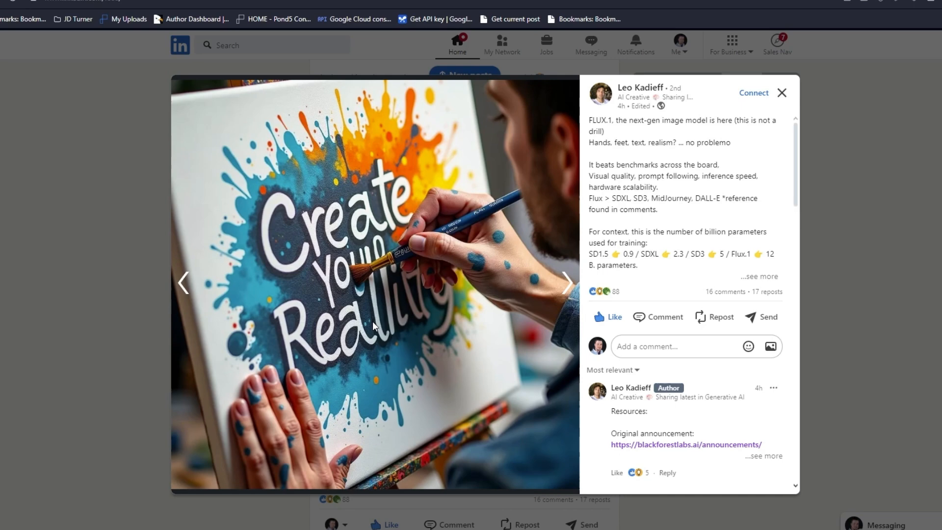
{"action": "mouse_move", "coordinate": [569, 283]}
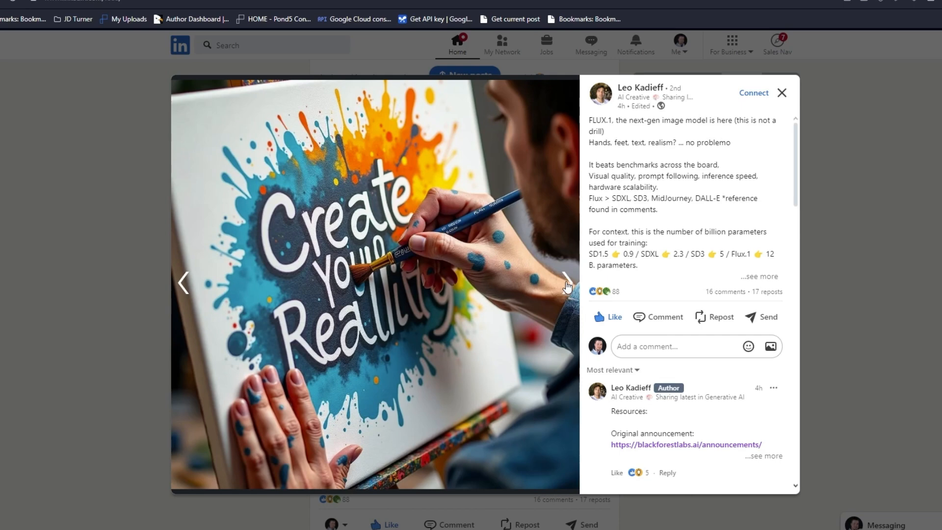
Page past the 'FLUX BEATS!!! SD3!' cake to the armoured woman with a glowing sword
{"action": "left_click", "coordinate": [566, 283]}
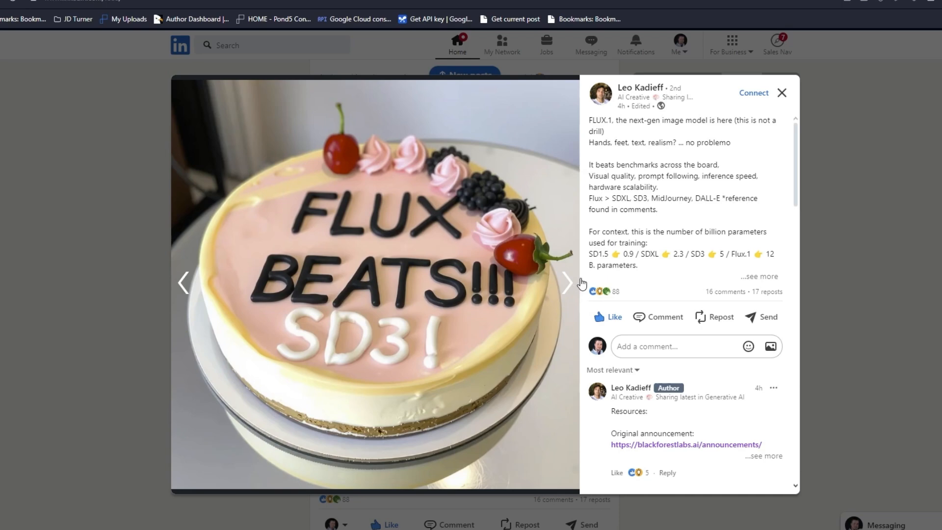
{"action": "mouse_move", "coordinate": [570, 290]}
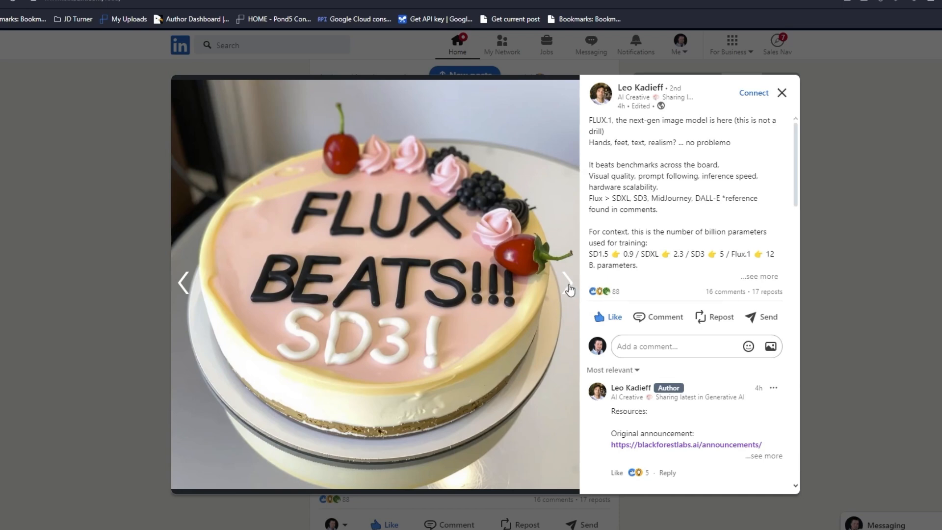
{"action": "left_click", "coordinate": [564, 283]}
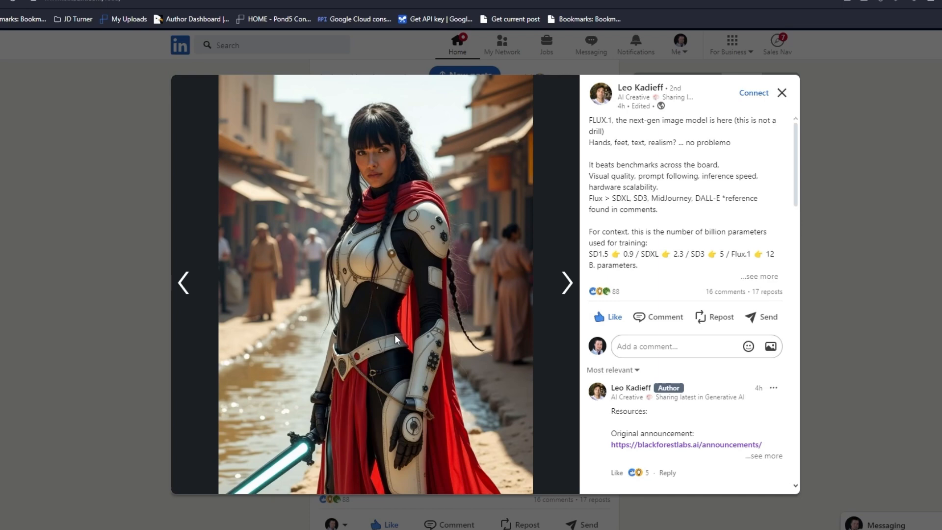
{"action": "mouse_move", "coordinate": [251, 338]}
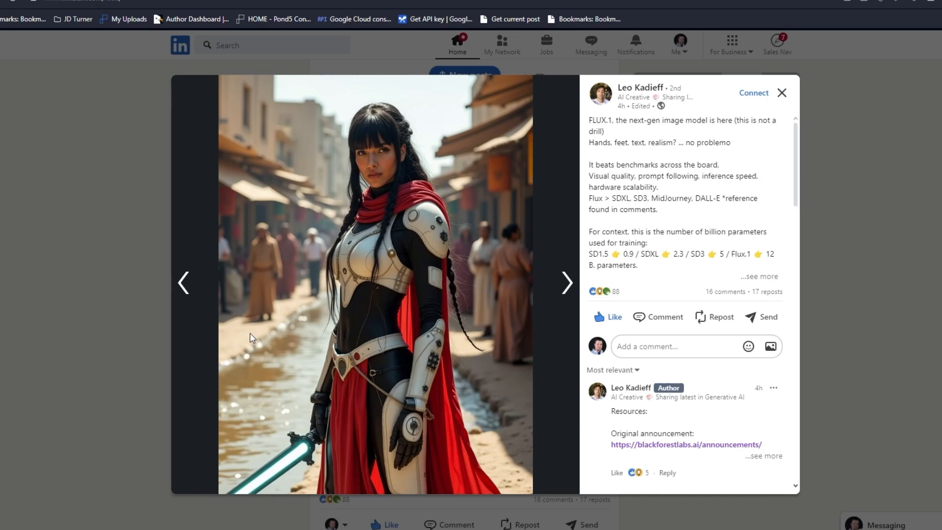
{"action": "mouse_move", "coordinate": [406, 396]}
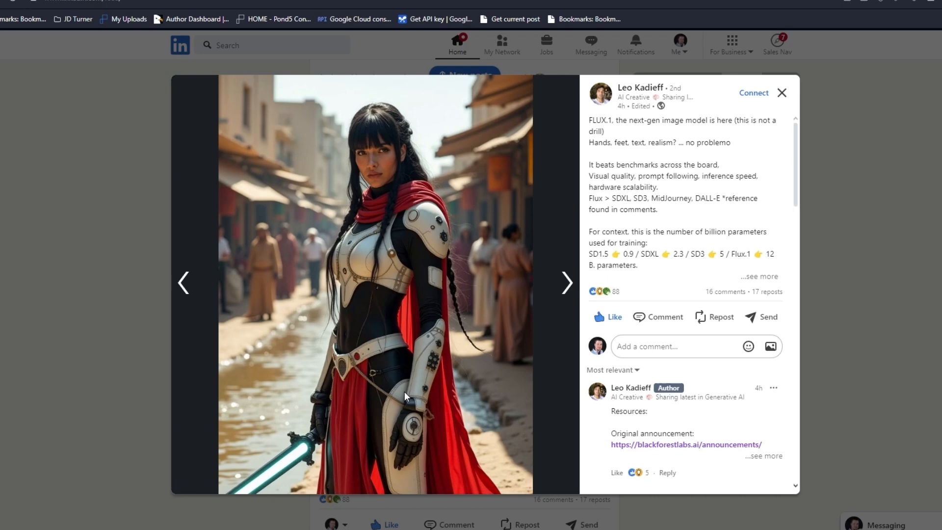
{"action": "mouse_move", "coordinate": [402, 387]}
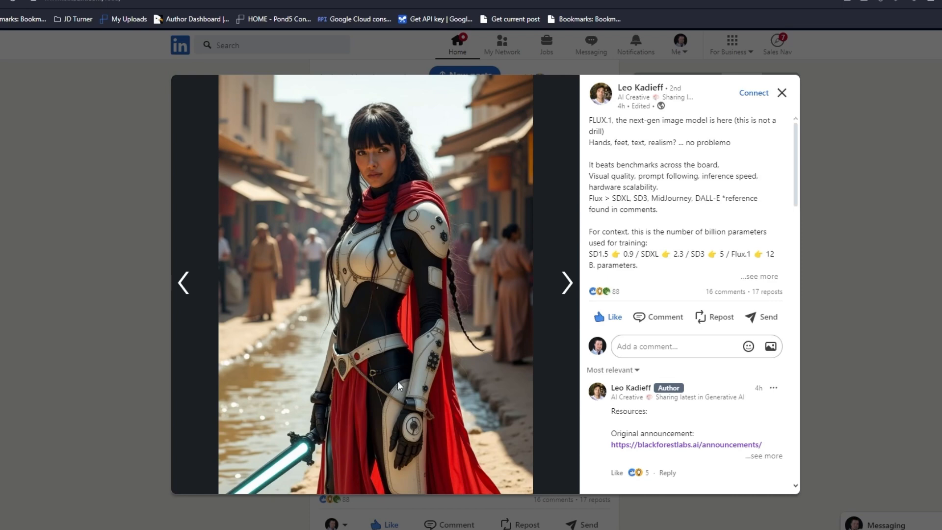
{"action": "mouse_move", "coordinate": [289, 62]}
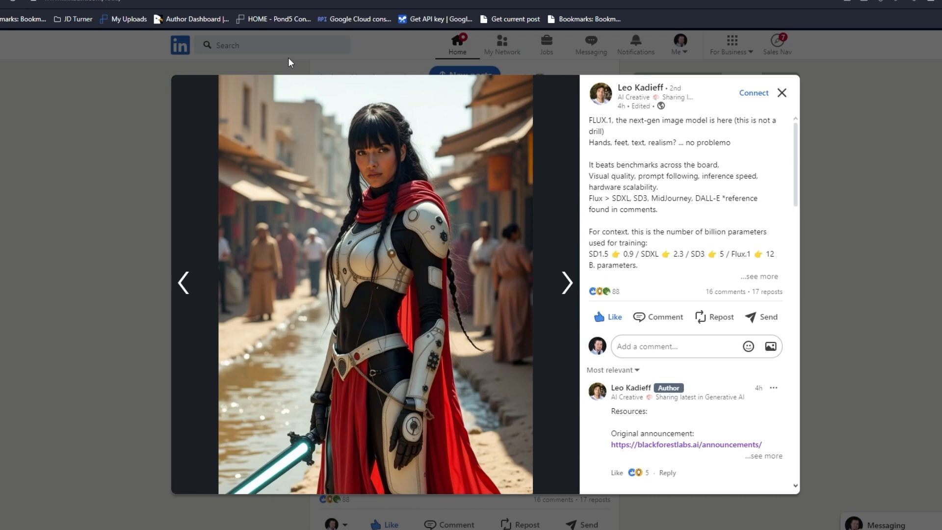
{"action": "mouse_move", "coordinate": [504, 270]}
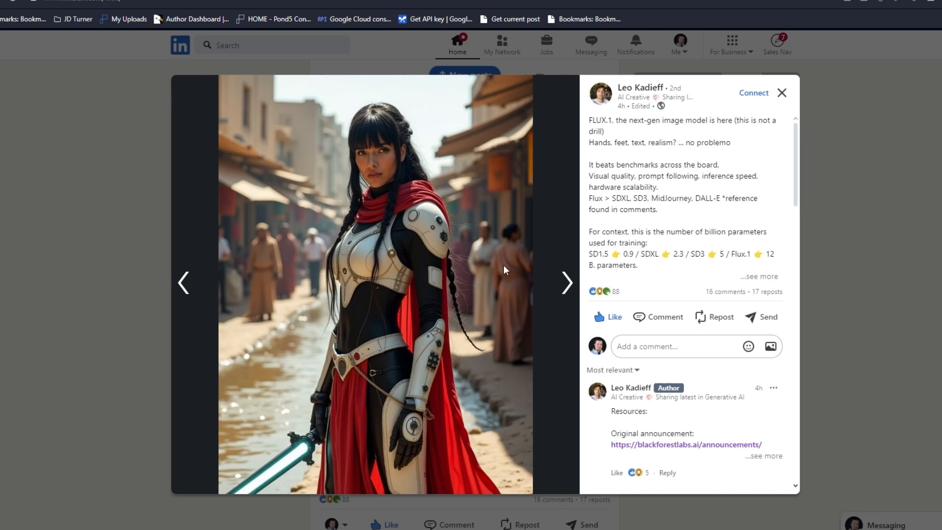
{"action": "left_click", "coordinate": [565, 283]}
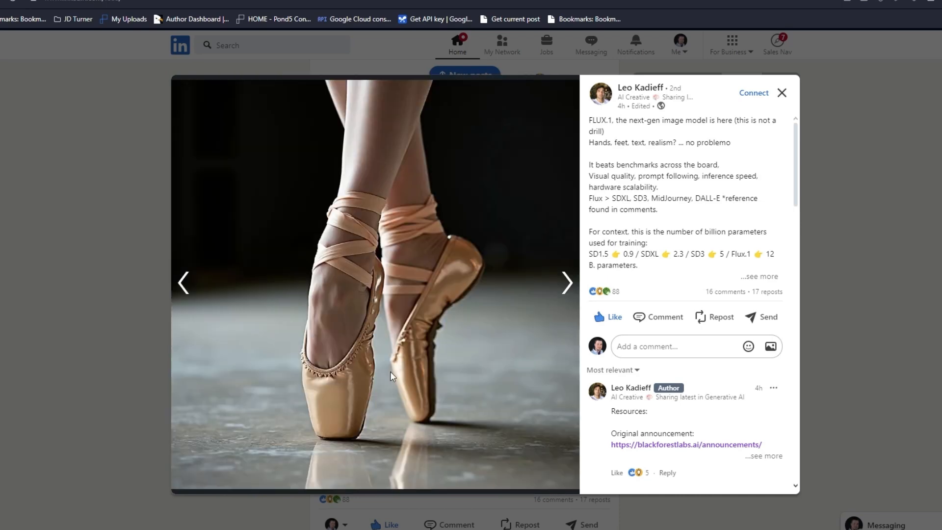
{"action": "mouse_move", "coordinate": [414, 447]}
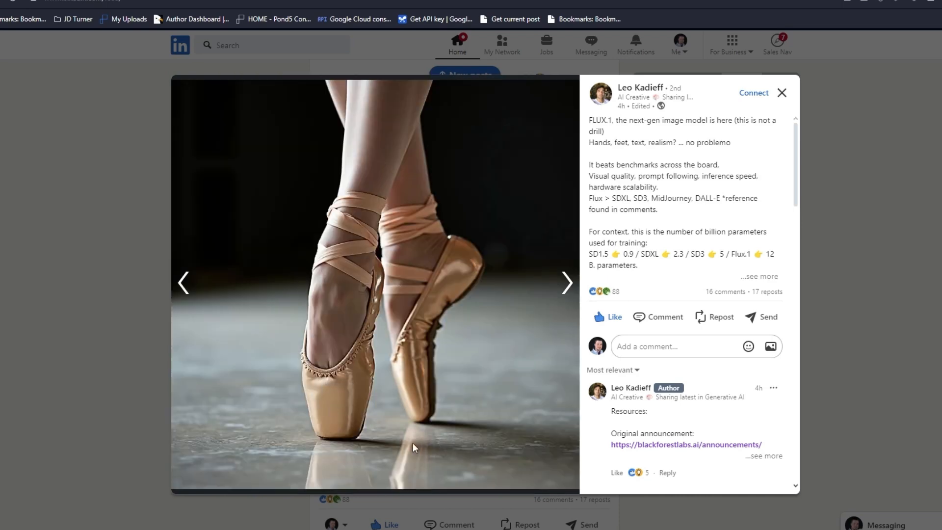
{"action": "mouse_move", "coordinate": [323, 396]}
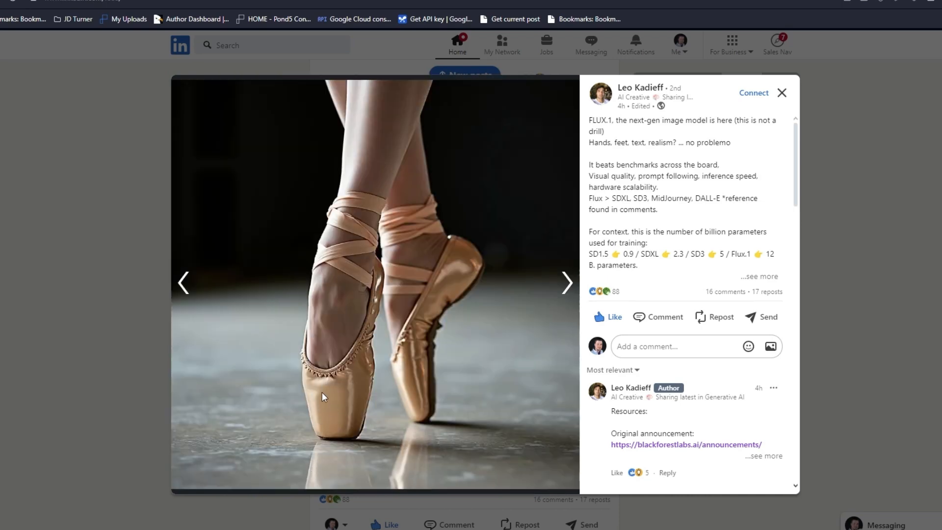
{"action": "mouse_move", "coordinate": [357, 477]}
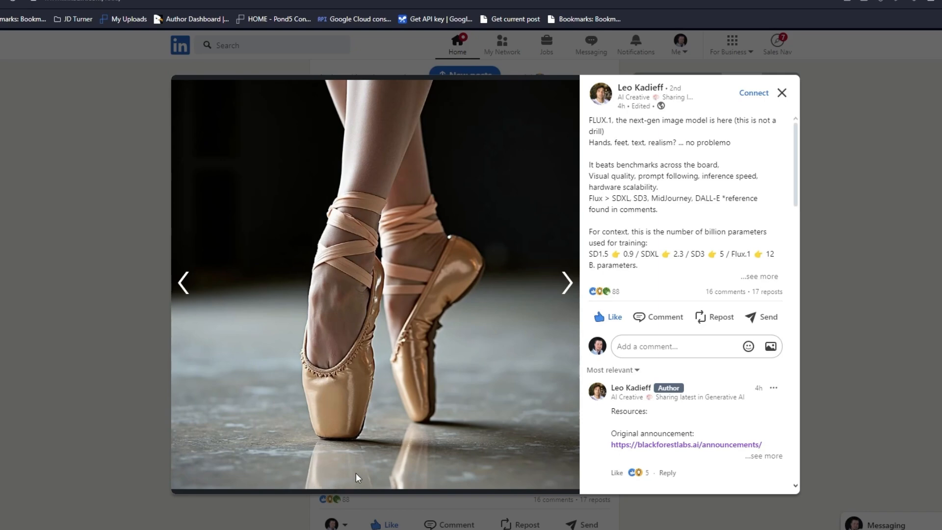
{"action": "mouse_move", "coordinate": [334, 437]}
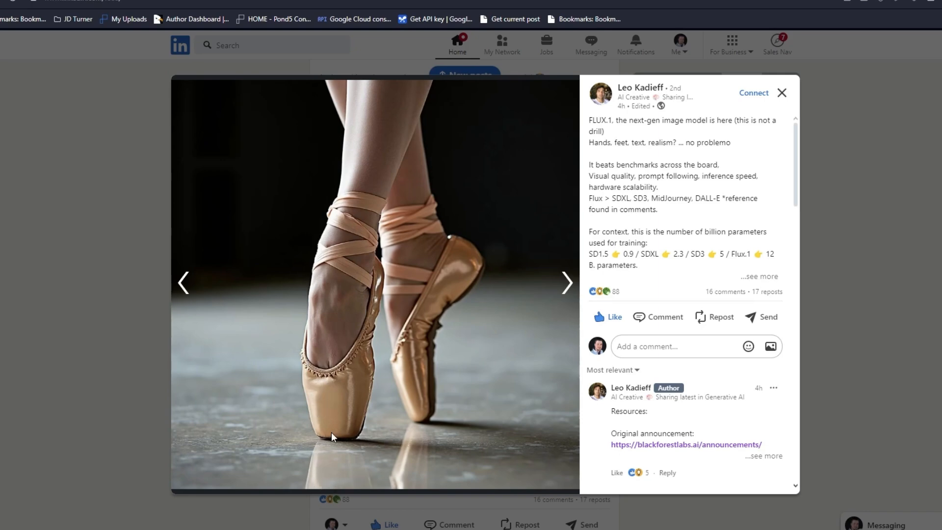
{"action": "mouse_move", "coordinate": [435, 453]}
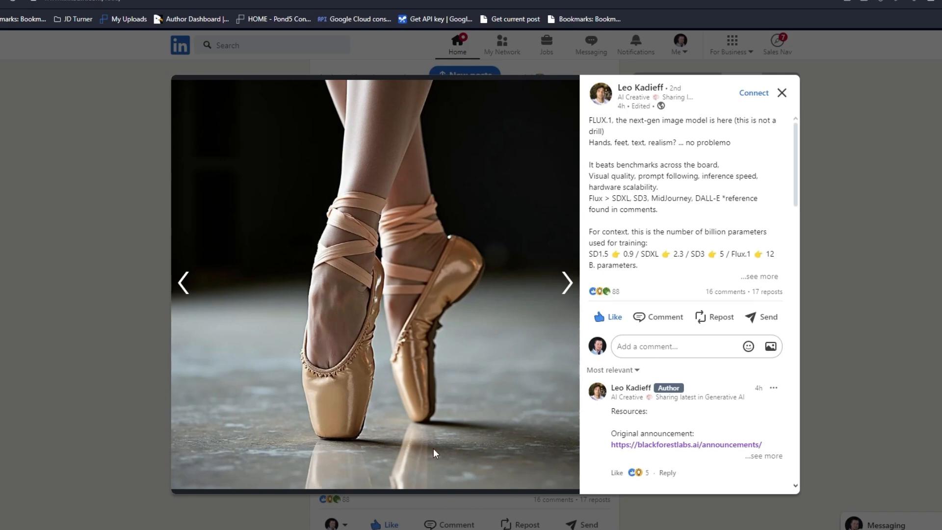
{"action": "mouse_move", "coordinate": [396, 463]}
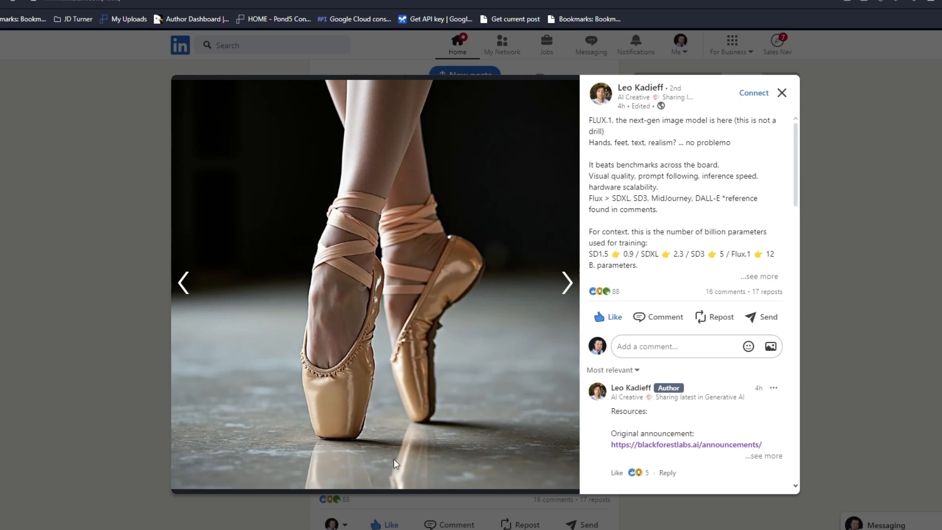
{"action": "mouse_move", "coordinate": [294, 449]}
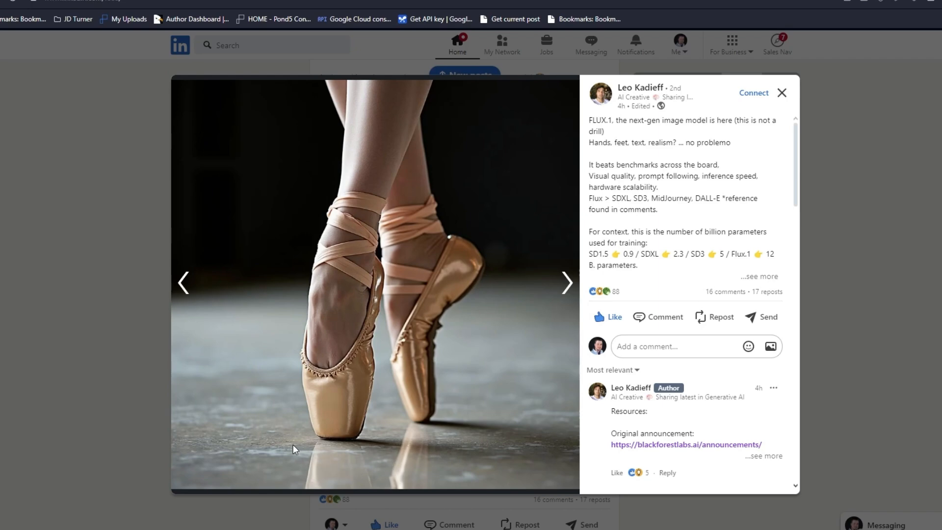
{"action": "mouse_move", "coordinate": [458, 302]}
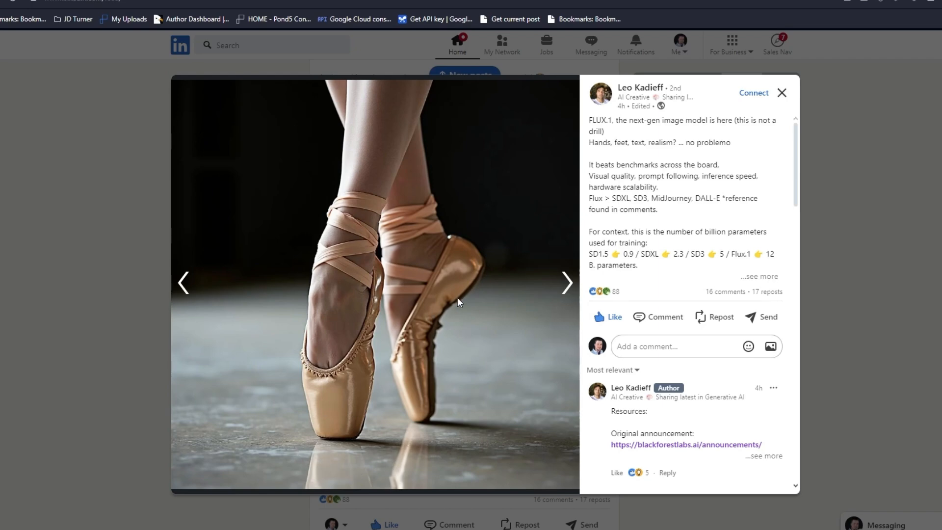
{"action": "mouse_move", "coordinate": [288, 282]}
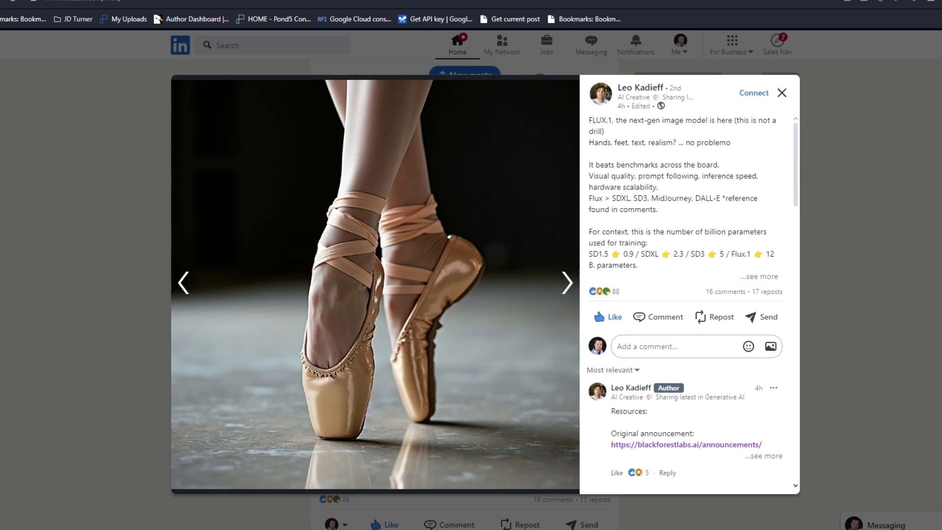
{"action": "mouse_move", "coordinate": [371, 396]}
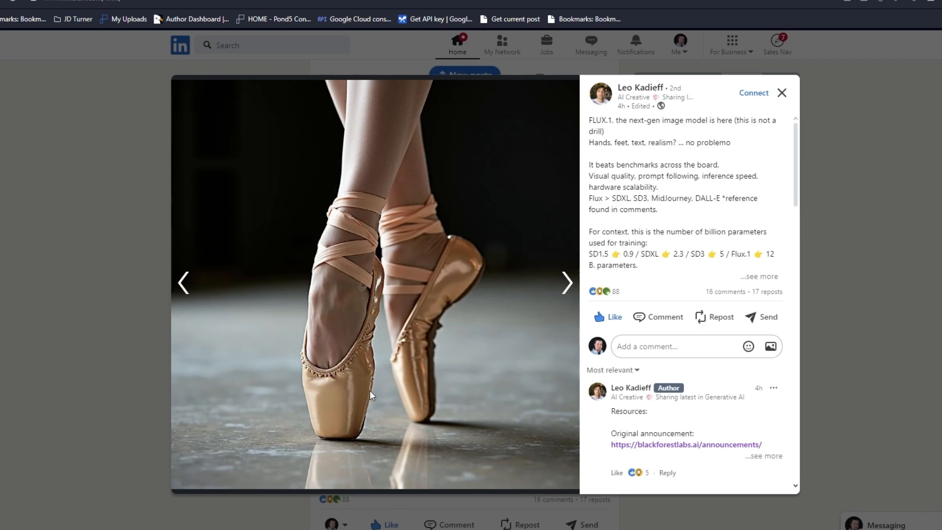
{"action": "mouse_move", "coordinate": [412, 443]}
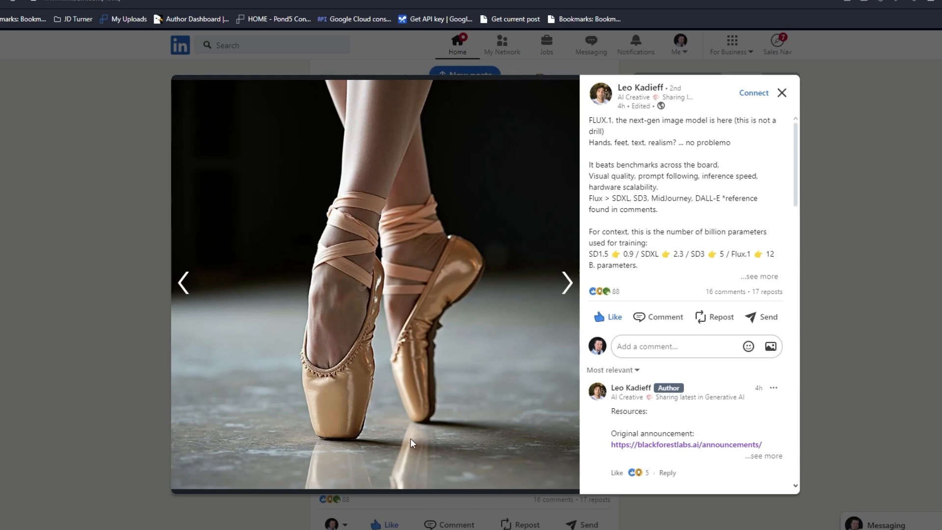
{"action": "mouse_move", "coordinate": [430, 355]}
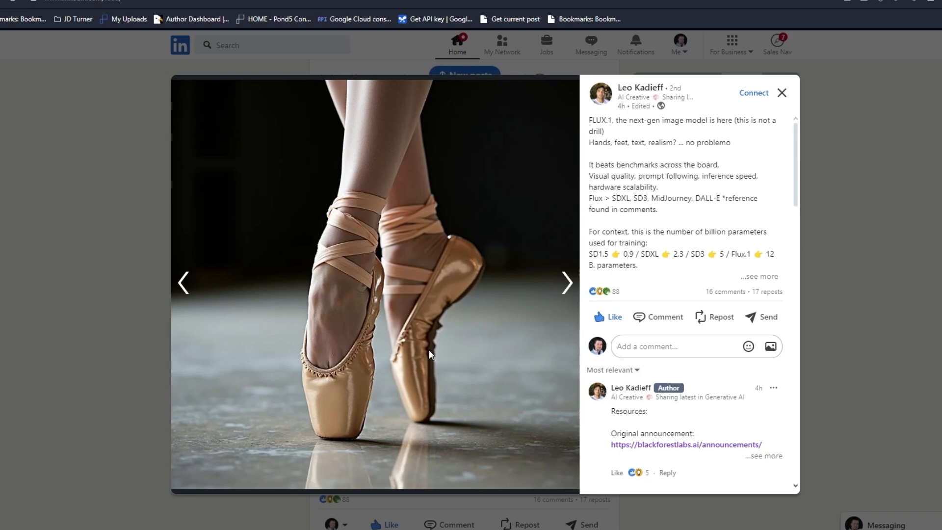
{"action": "mouse_move", "coordinate": [361, 379]}
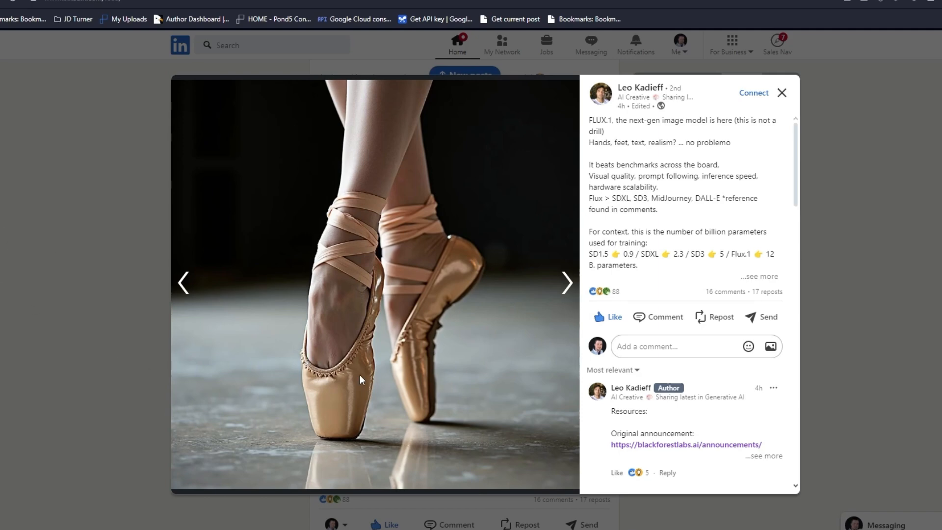
{"action": "mouse_move", "coordinate": [369, 338]}
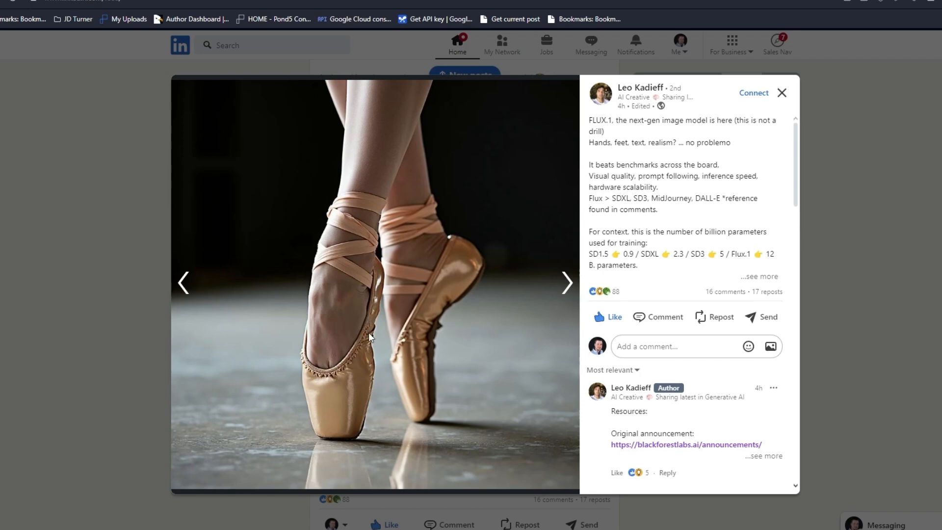
{"action": "mouse_move", "coordinate": [426, 164]}
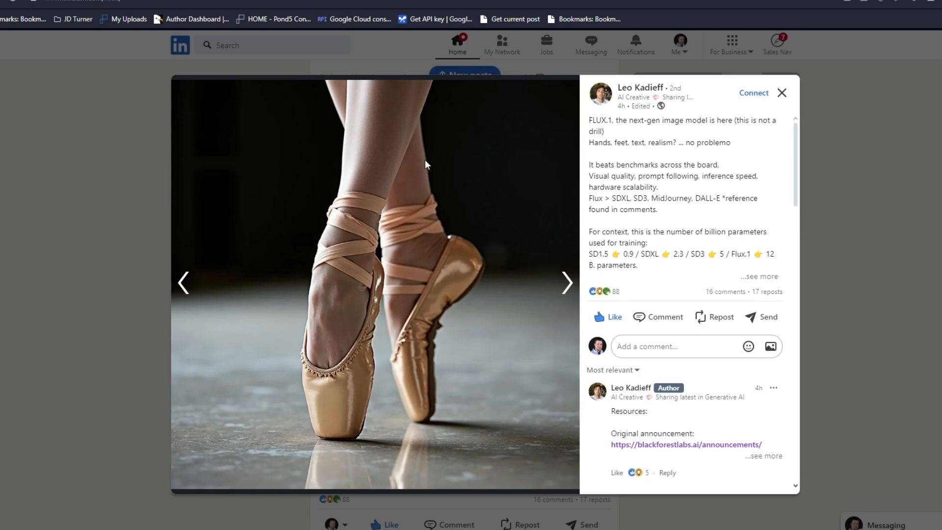
{"action": "mouse_move", "coordinate": [474, 198]}
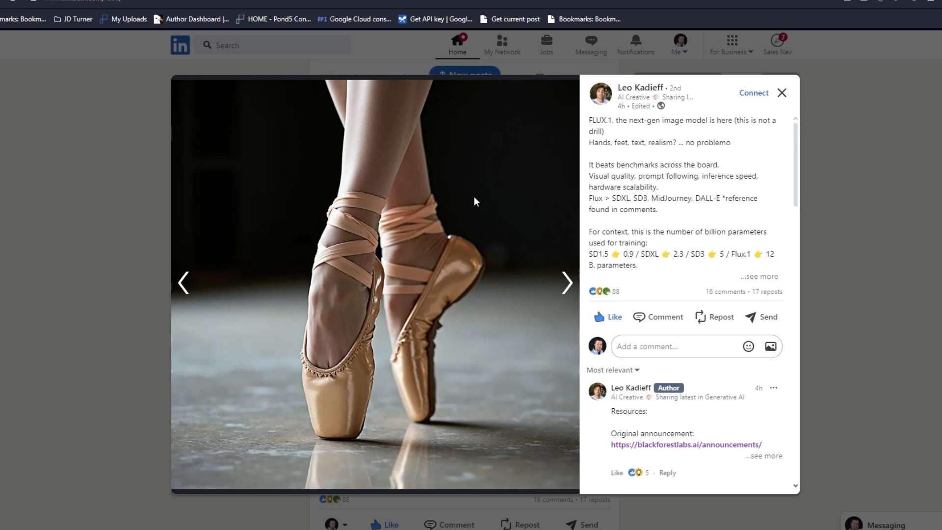
{"action": "mouse_move", "coordinate": [502, 367]}
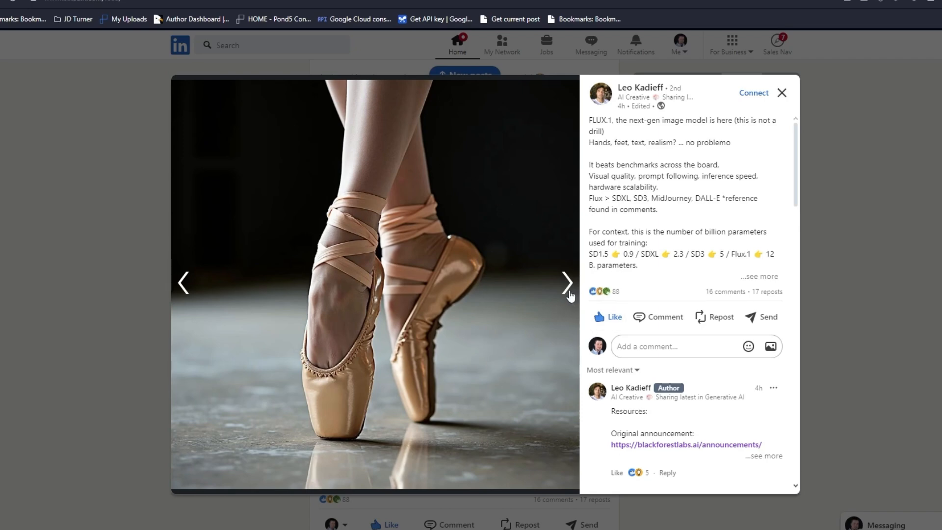
Page from the ballet shoes through the cat, astronaut and french-fry house to three women
{"action": "left_click", "coordinate": [565, 283]}
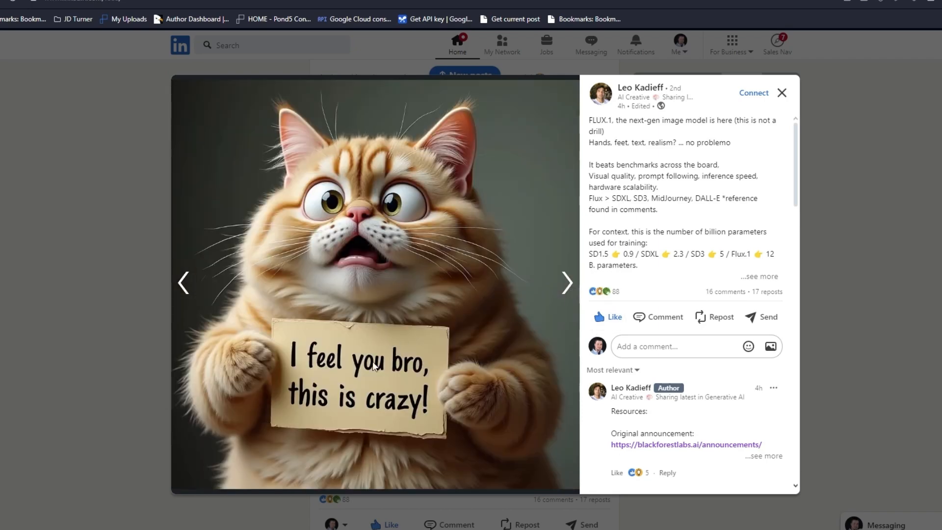
{"action": "mouse_move", "coordinate": [406, 195]}
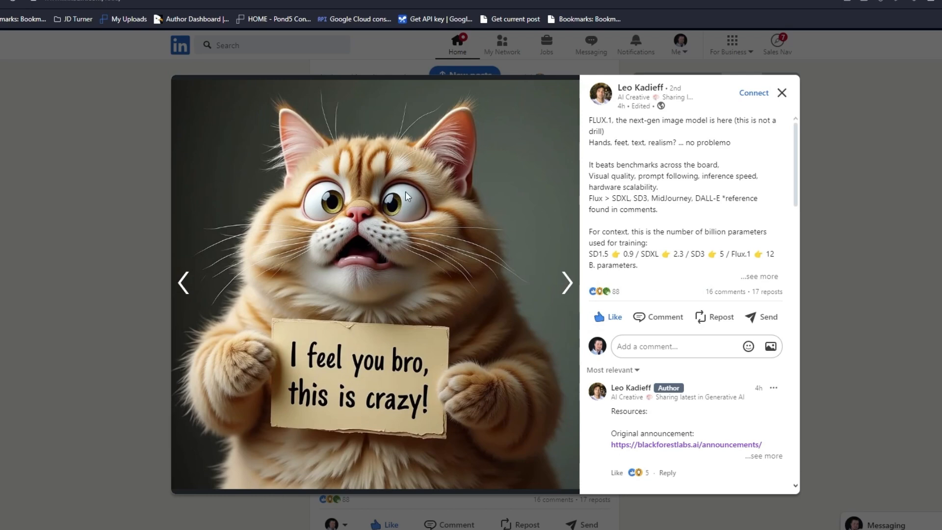
{"action": "mouse_move", "coordinate": [390, 191]}
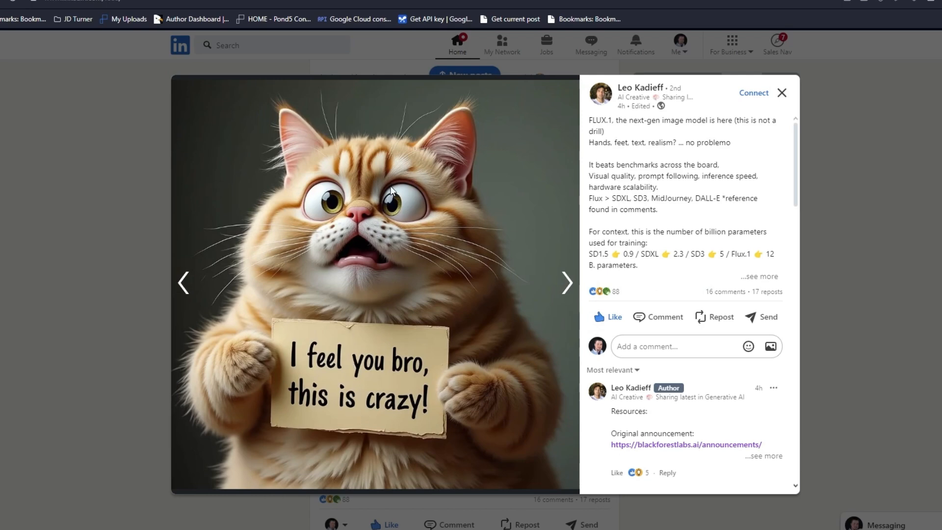
{"action": "mouse_move", "coordinate": [277, 378]}
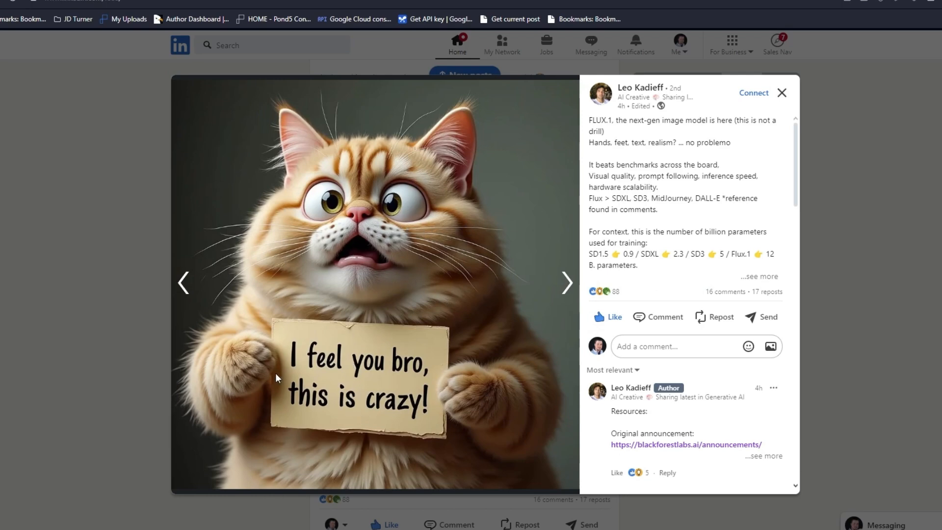
{"action": "mouse_move", "coordinate": [351, 283]}
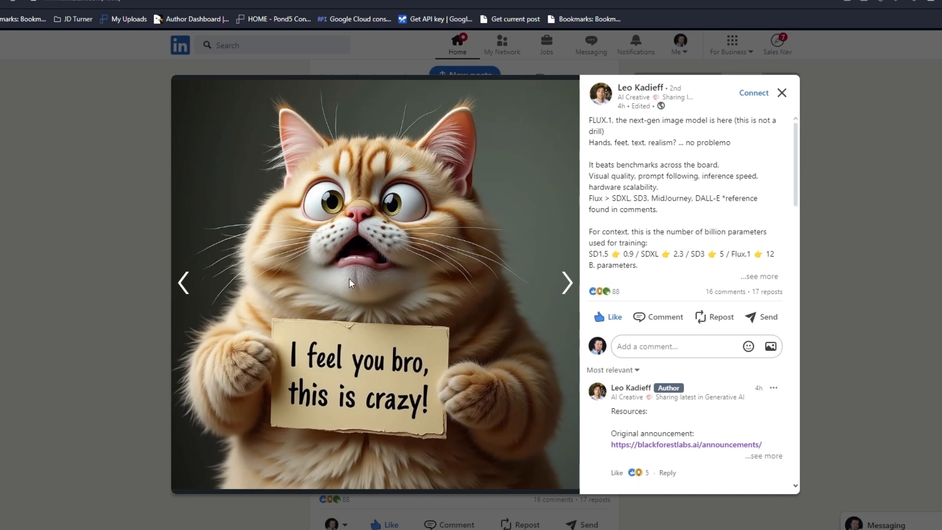
{"action": "mouse_move", "coordinate": [395, 202]}
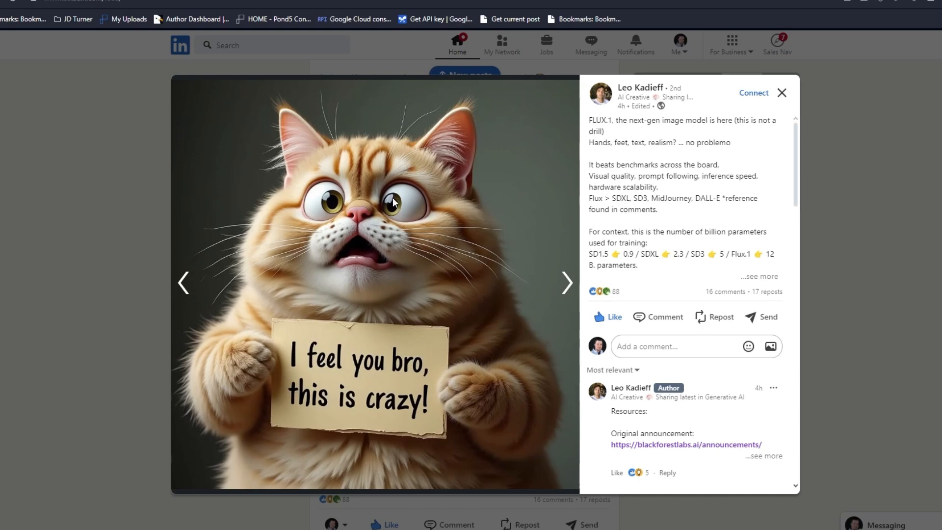
{"action": "mouse_move", "coordinate": [391, 460]}
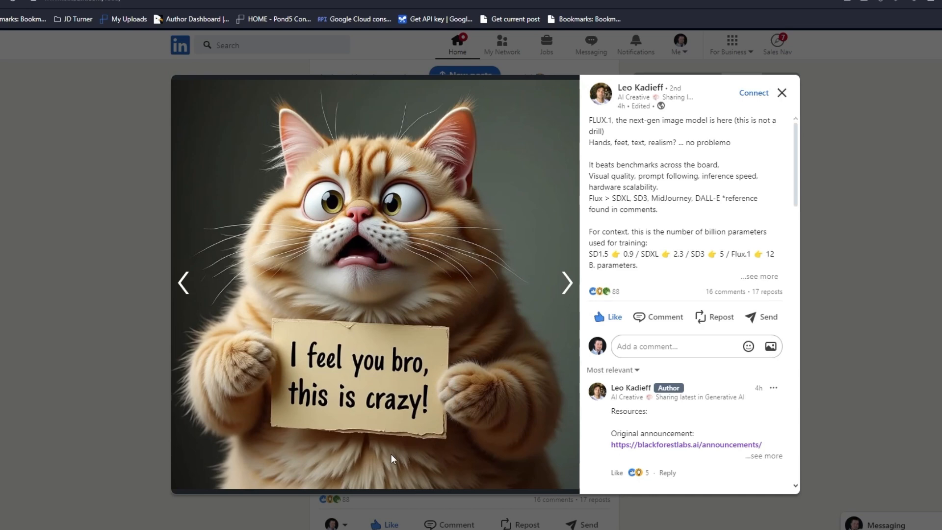
{"action": "mouse_move", "coordinate": [589, 245]}
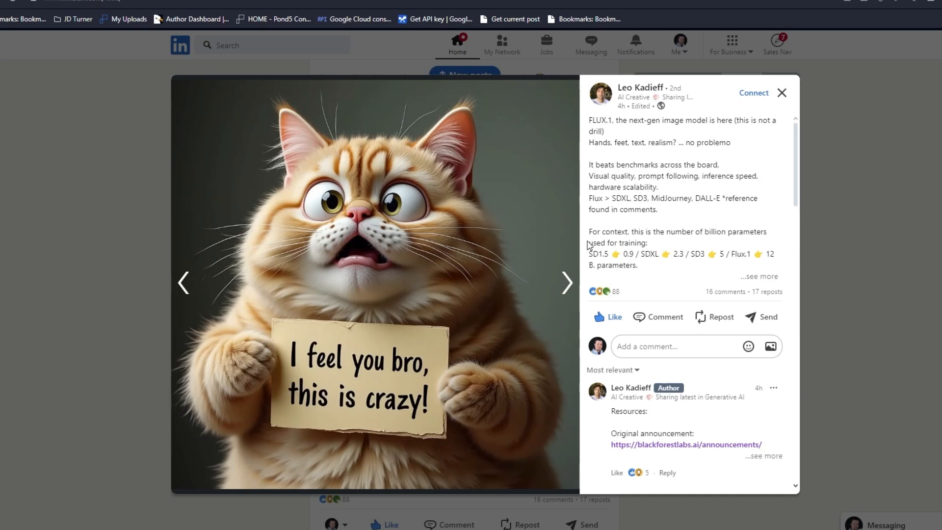
{"action": "mouse_move", "coordinate": [567, 283]}
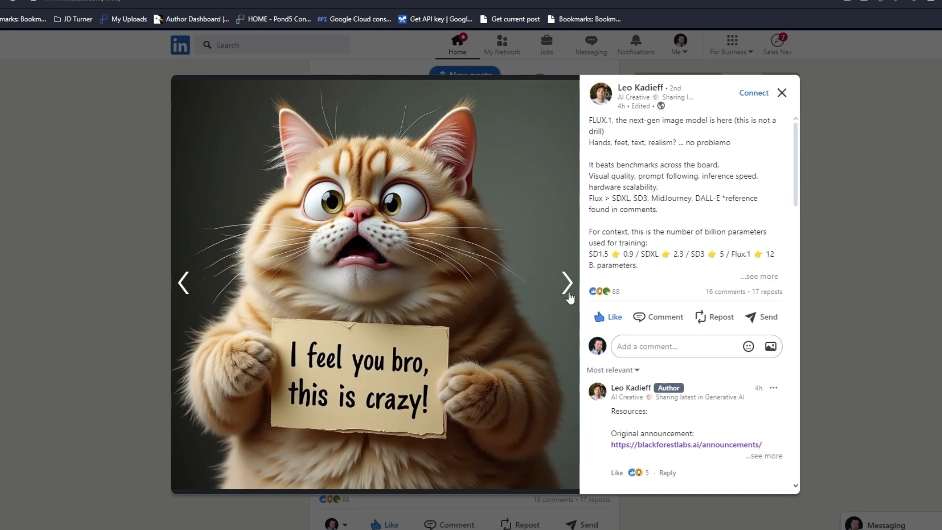
{"action": "mouse_move", "coordinate": [568, 290]}
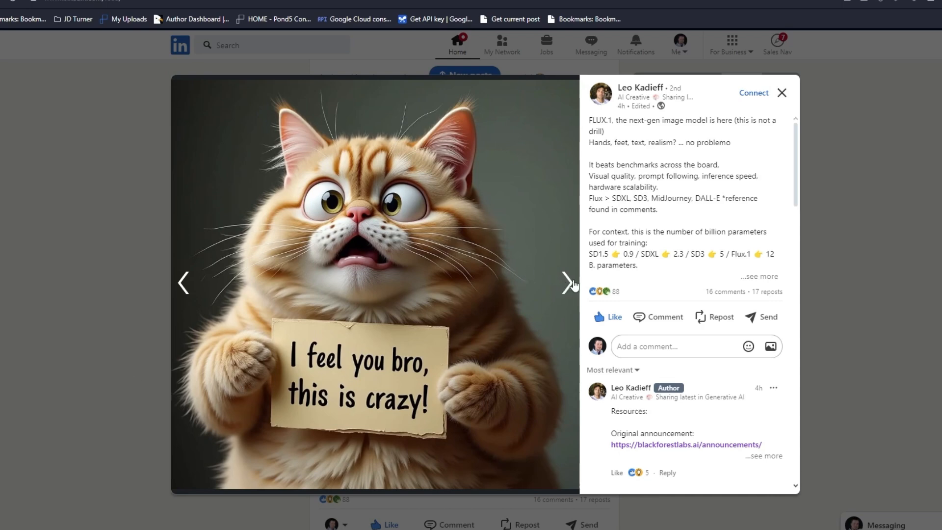
{"action": "left_click", "coordinate": [565, 283]}
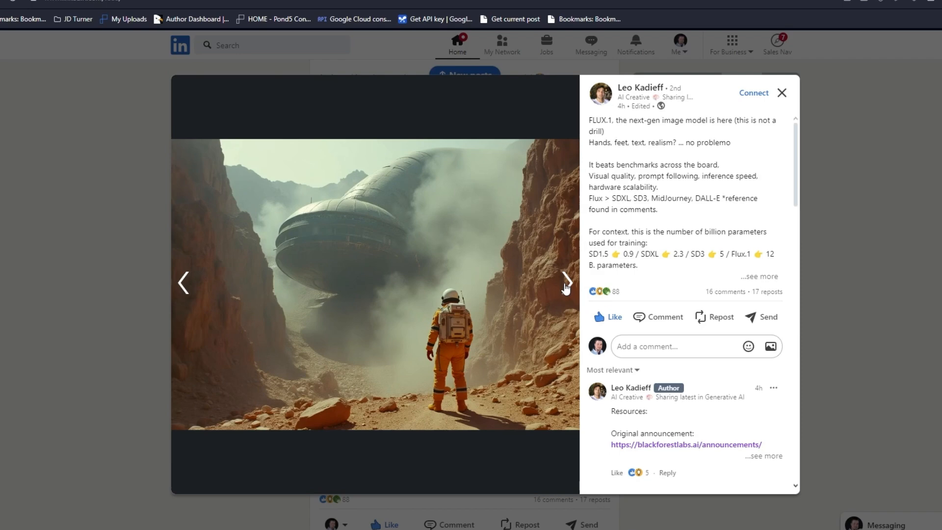
{"action": "mouse_move", "coordinate": [227, 402]}
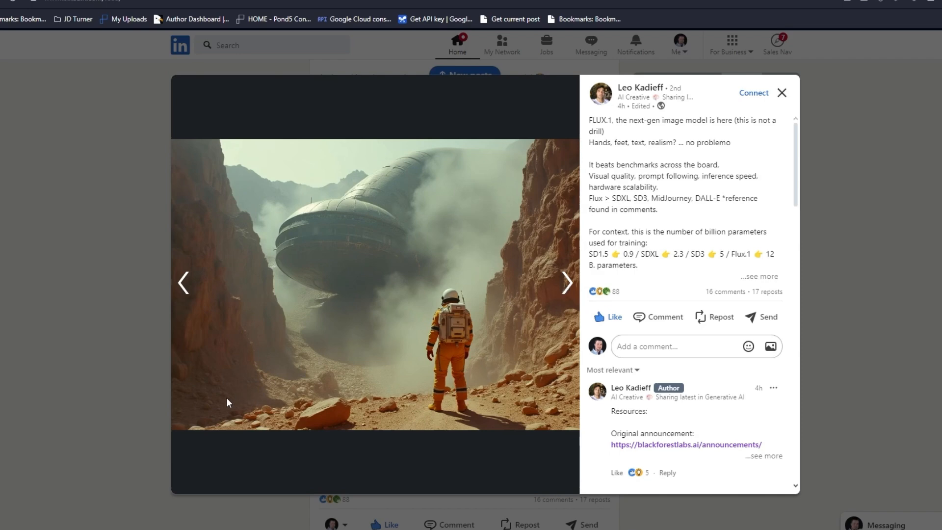
{"action": "mouse_move", "coordinate": [427, 244]}
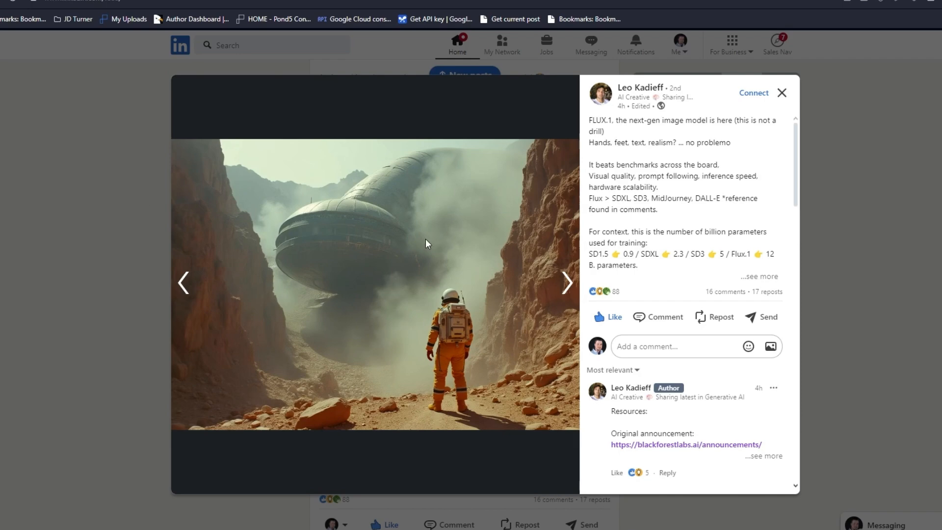
{"action": "mouse_move", "coordinate": [608, 265]}
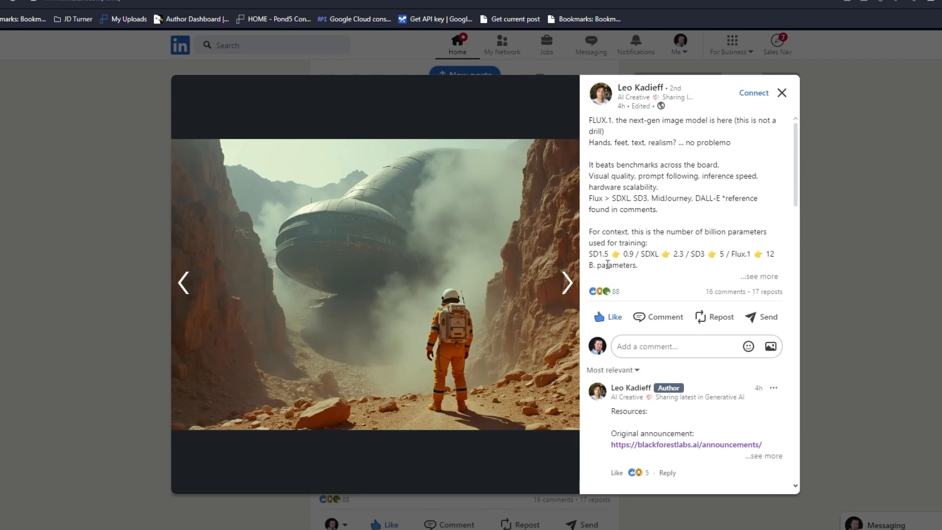
{"action": "left_click", "coordinate": [566, 283]}
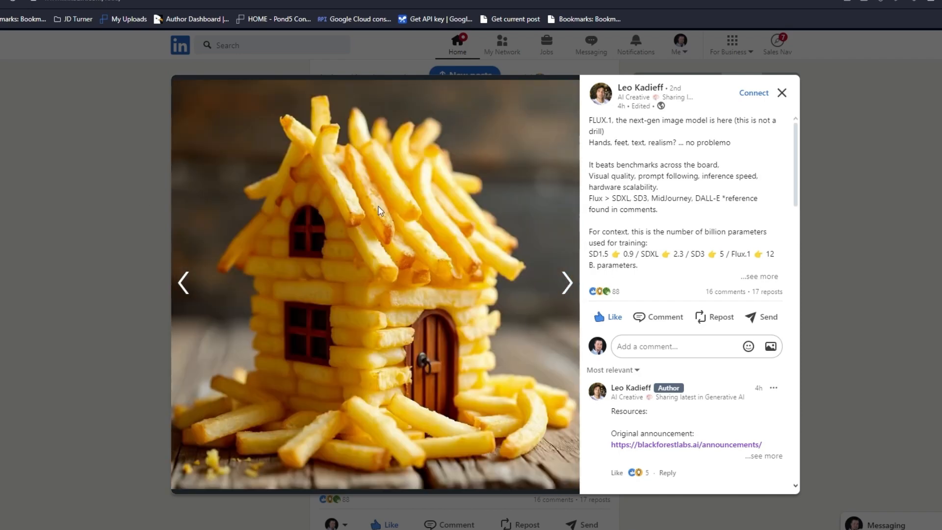
{"action": "mouse_move", "coordinate": [406, 370]}
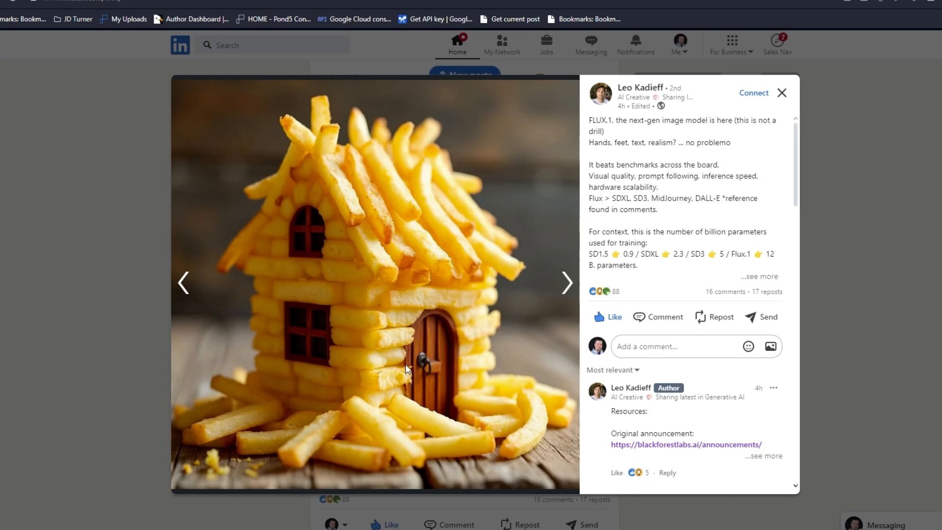
{"action": "mouse_move", "coordinate": [219, 416]}
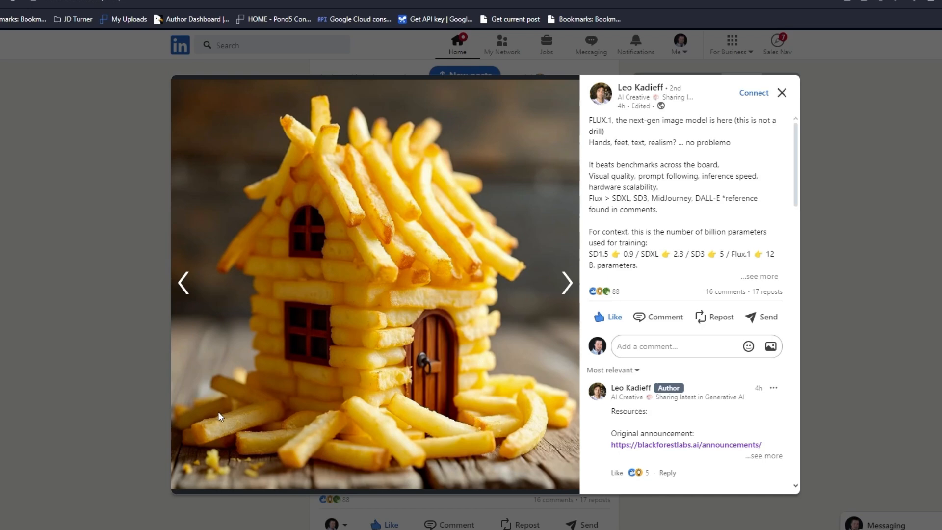
{"action": "left_click", "coordinate": [565, 283]}
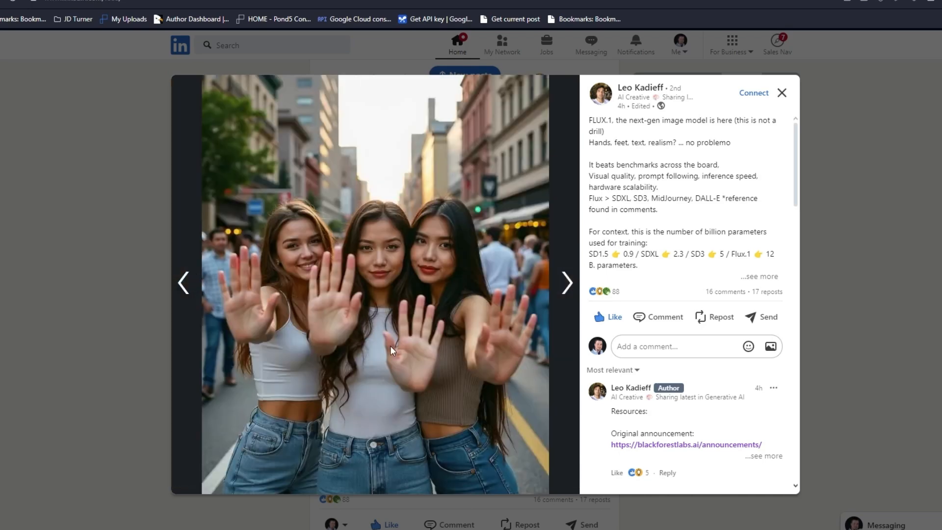
{"action": "mouse_move", "coordinate": [201, 260]}
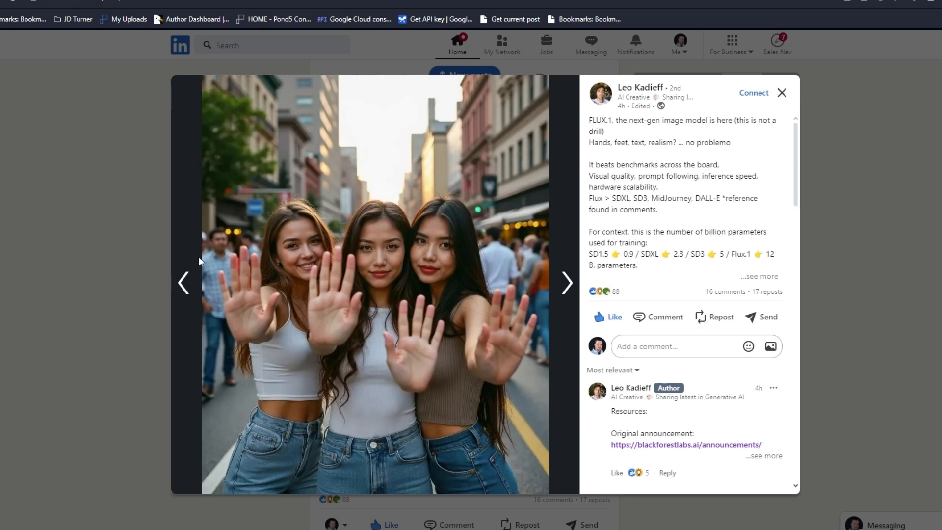
{"action": "mouse_move", "coordinate": [227, 250]}
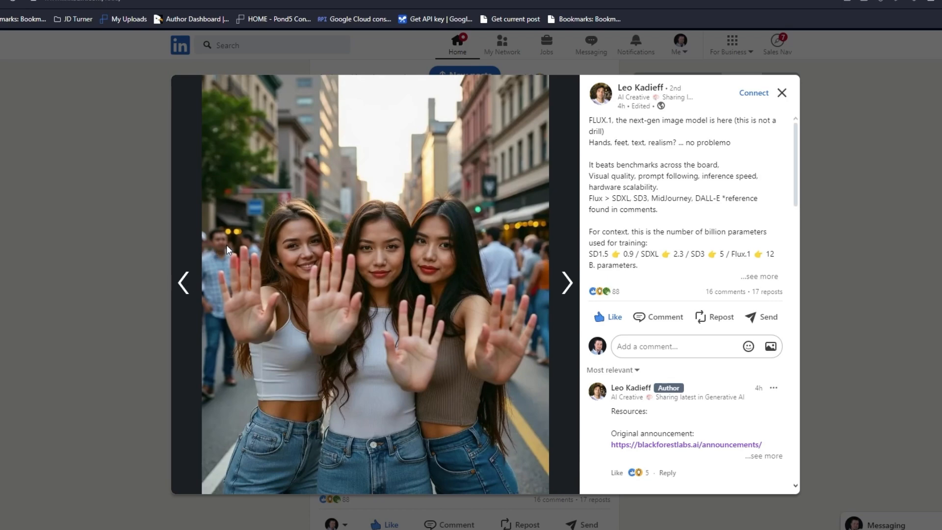
{"action": "mouse_move", "coordinate": [547, 313]}
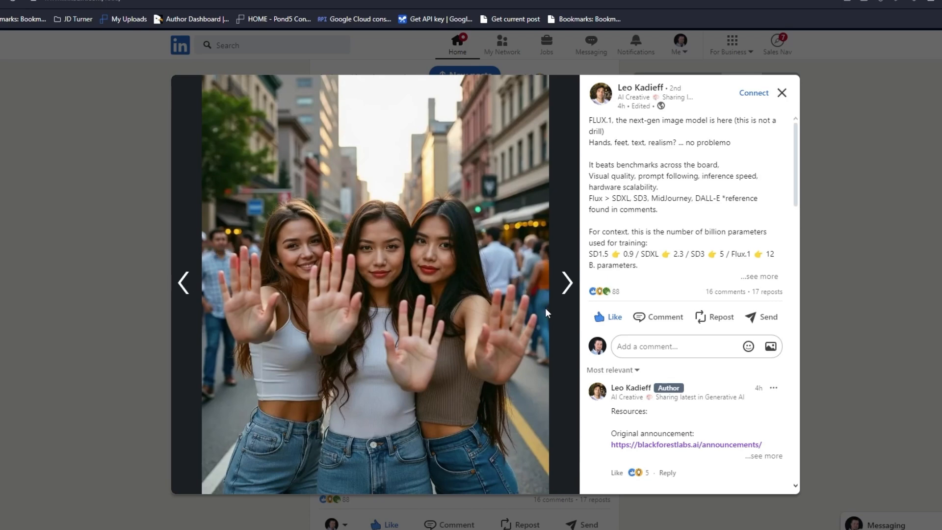
{"action": "mouse_move", "coordinate": [531, 266]}
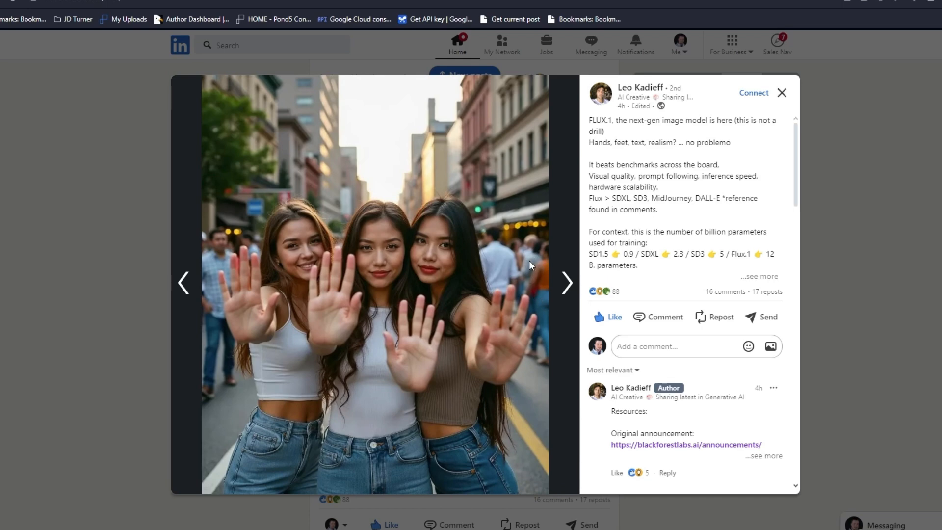
{"action": "mouse_move", "coordinate": [321, 293]}
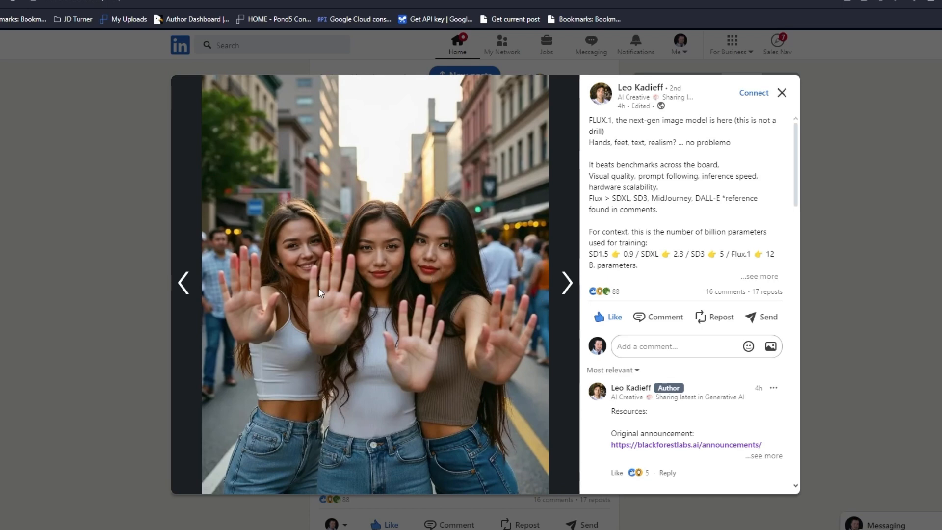
{"action": "mouse_move", "coordinate": [416, 300]}
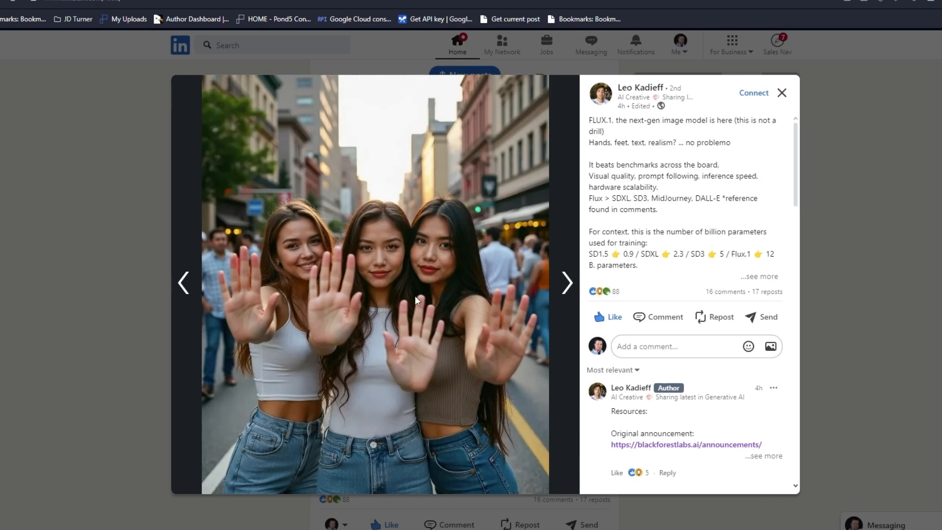
{"action": "mouse_move", "coordinate": [374, 295]}
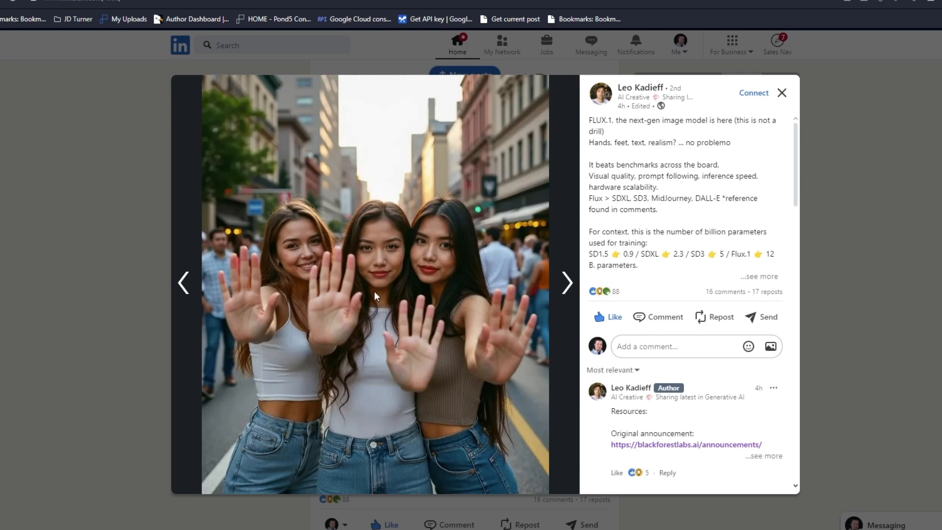
{"action": "mouse_move", "coordinate": [405, 319]}
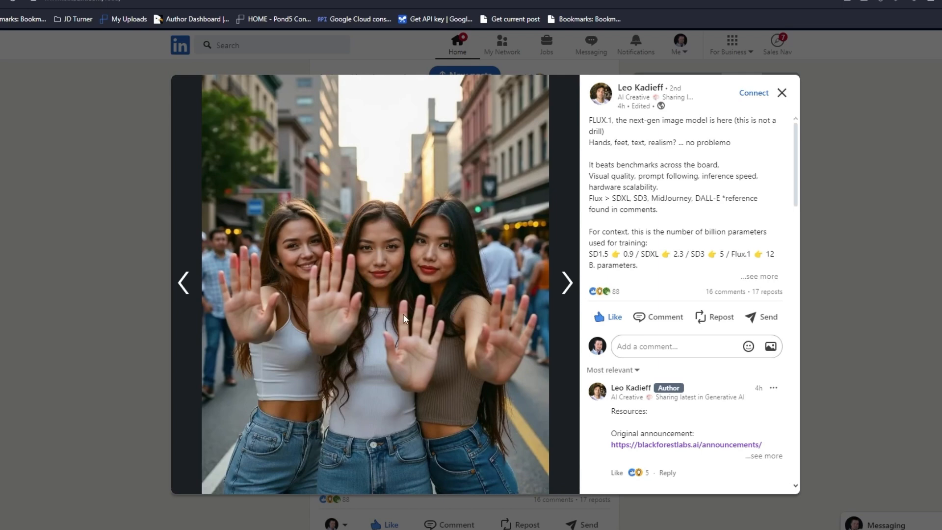
{"action": "mouse_move", "coordinate": [353, 380]}
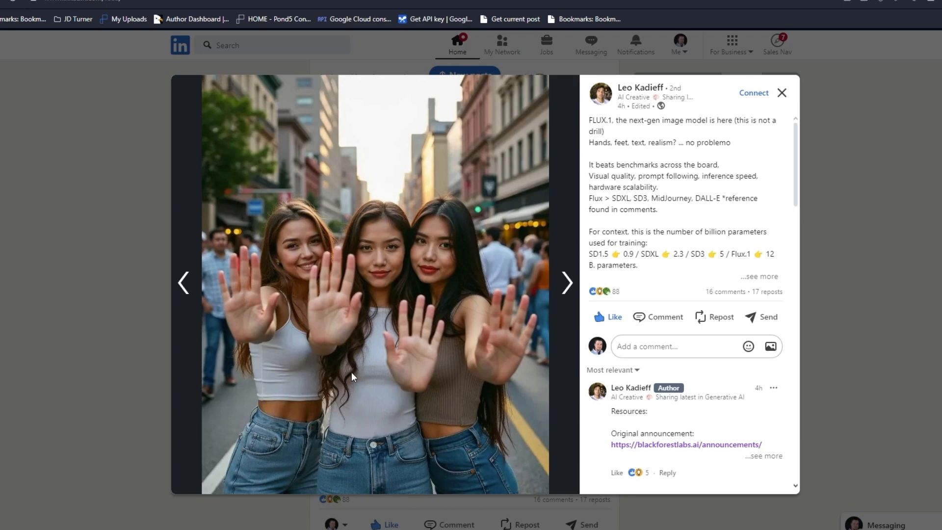
{"action": "mouse_move", "coordinate": [544, 319]}
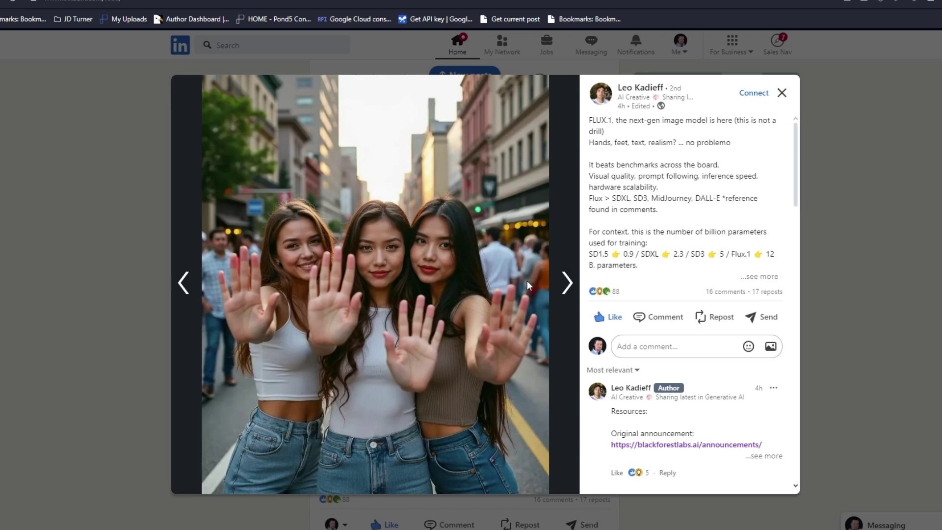
Page through the chalkboard, open hand, drinking woman and man-and-girl sample images
{"action": "left_click", "coordinate": [566, 284]}
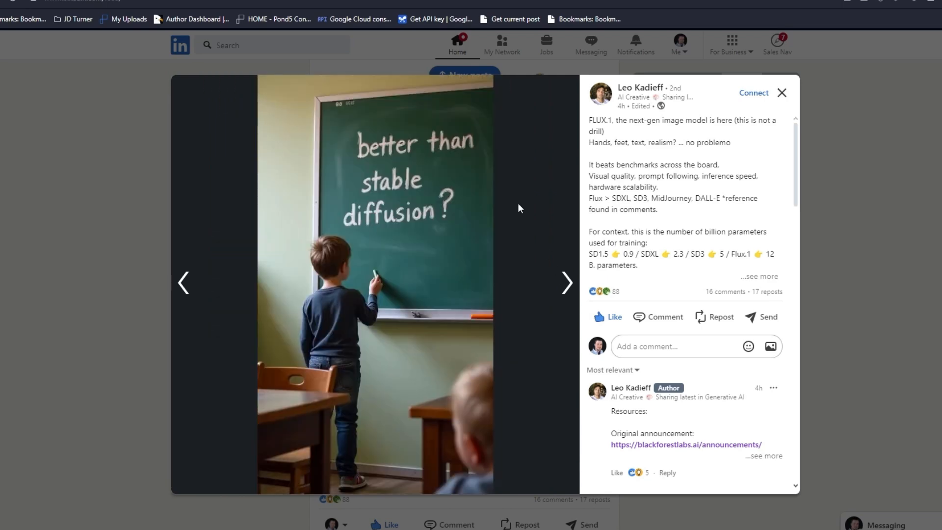
{"action": "mouse_move", "coordinate": [419, 254]}
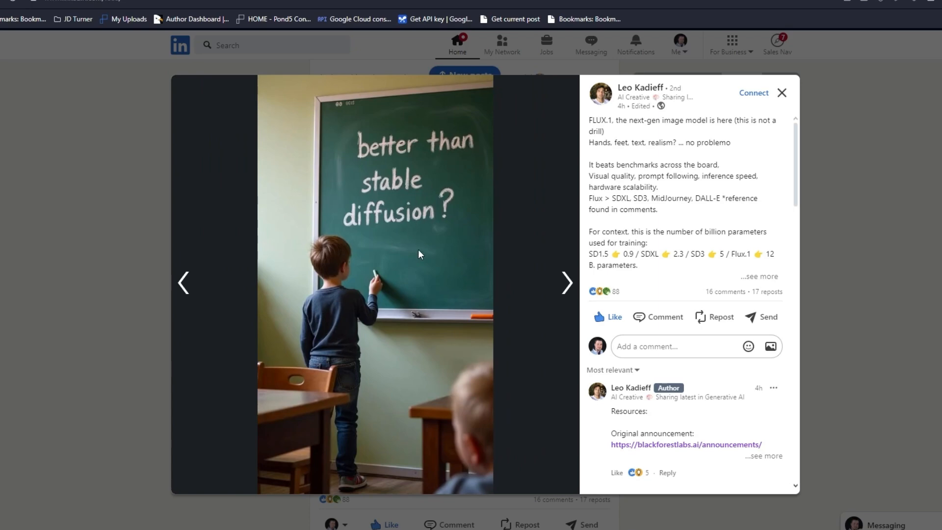
{"action": "left_click", "coordinate": [565, 284]}
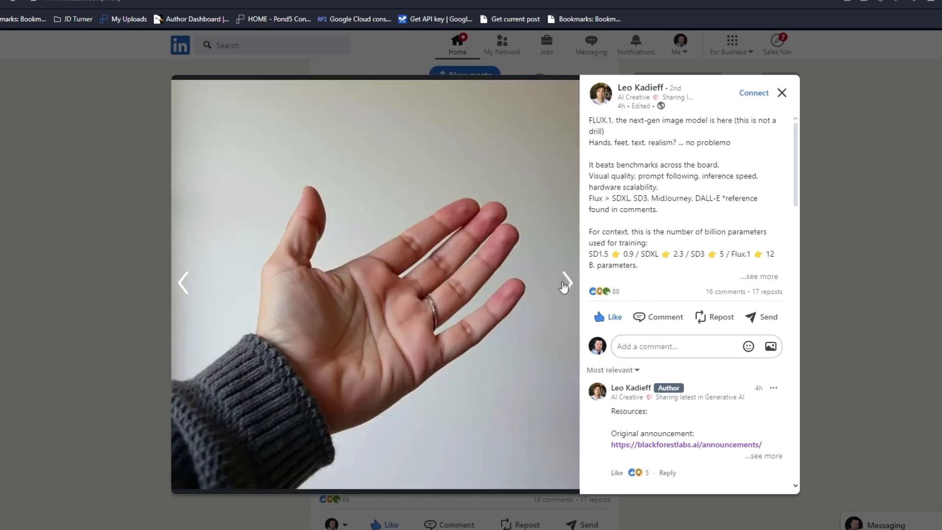
{"action": "left_click", "coordinate": [565, 283]}
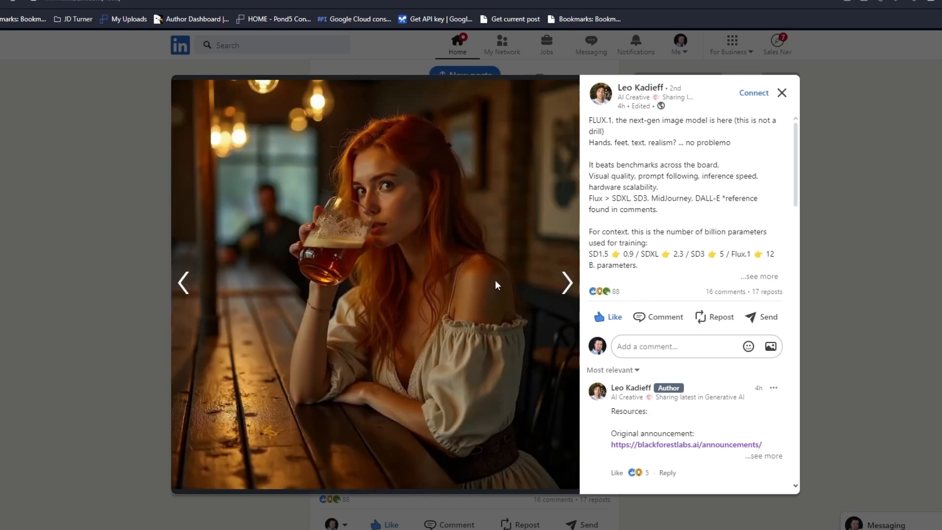
{"action": "mouse_move", "coordinate": [234, 127]}
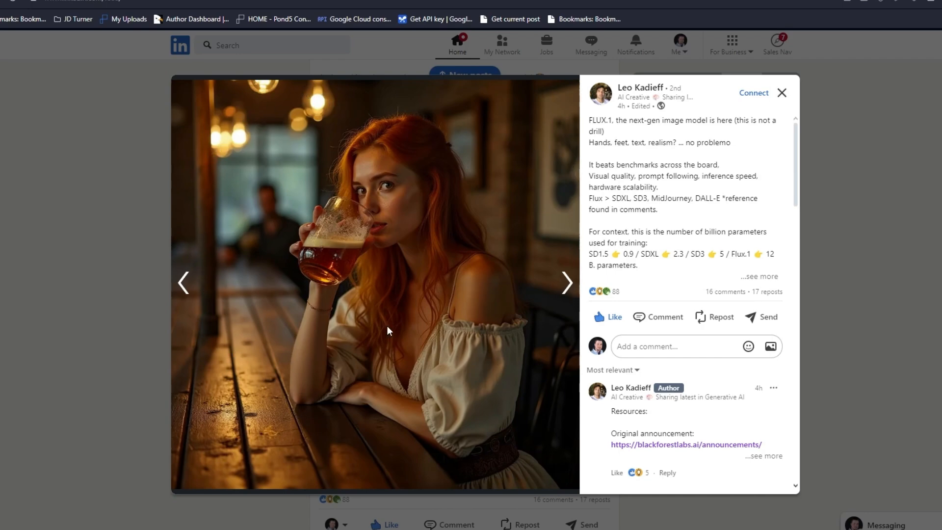
{"action": "mouse_move", "coordinate": [368, 148]}
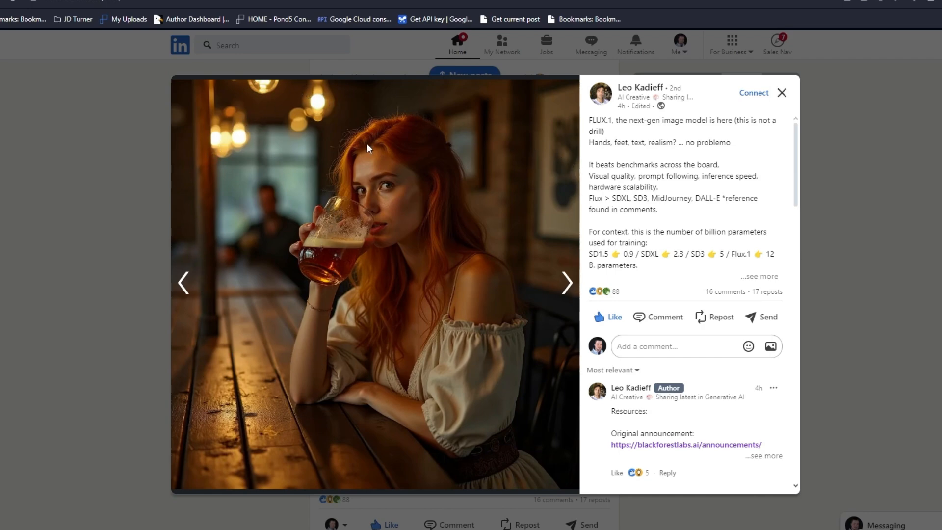
{"action": "mouse_move", "coordinate": [399, 174]}
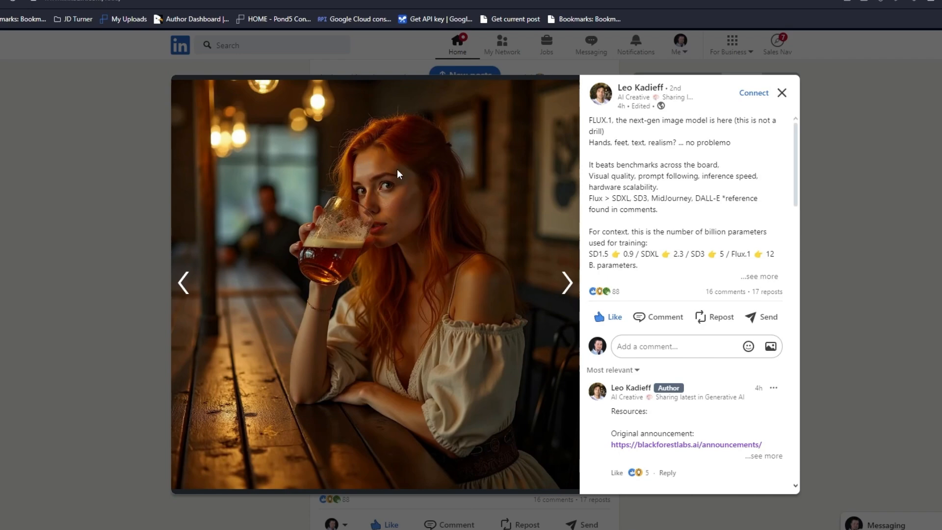
{"action": "mouse_move", "coordinate": [478, 290]}
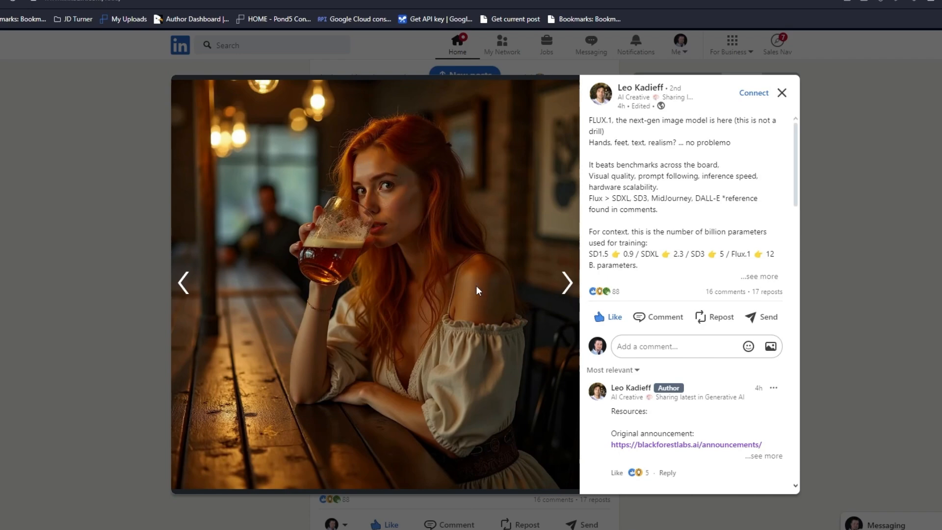
{"action": "mouse_move", "coordinate": [383, 182]}
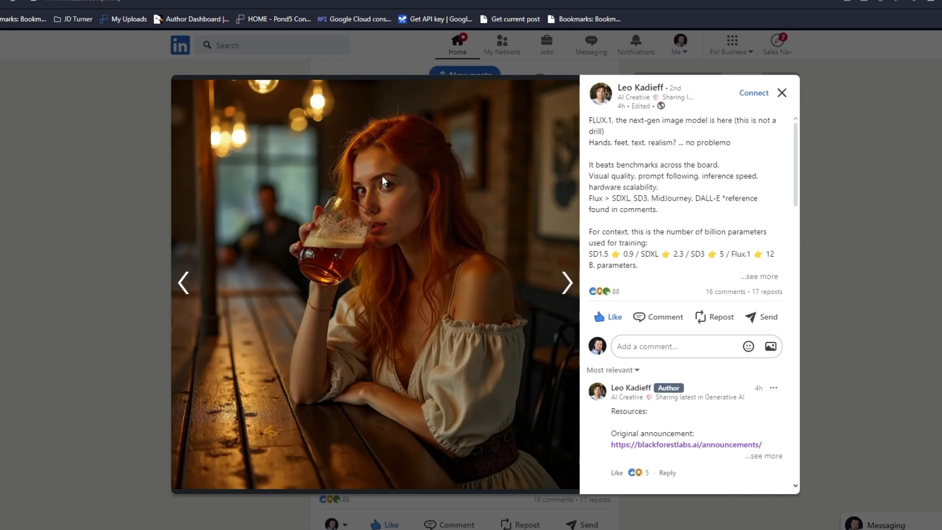
{"action": "mouse_move", "coordinate": [353, 152]}
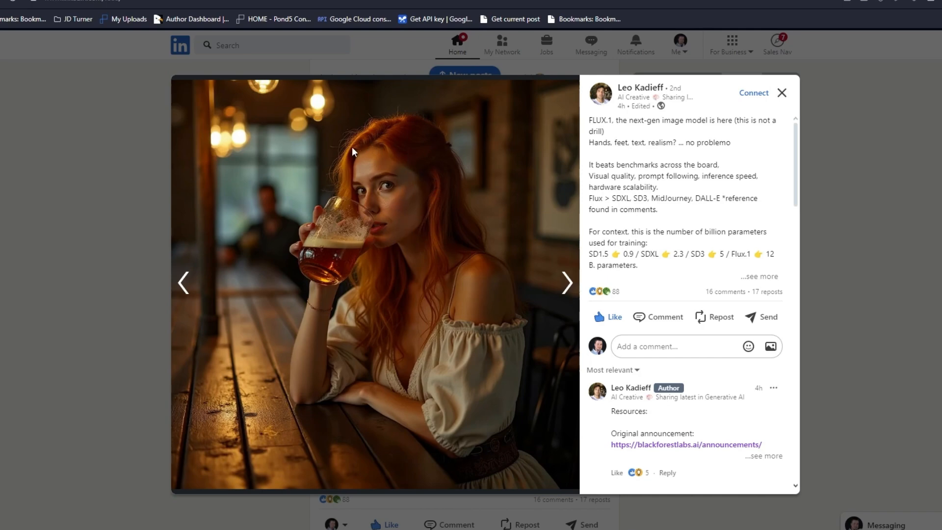
{"action": "mouse_move", "coordinate": [584, 290]}
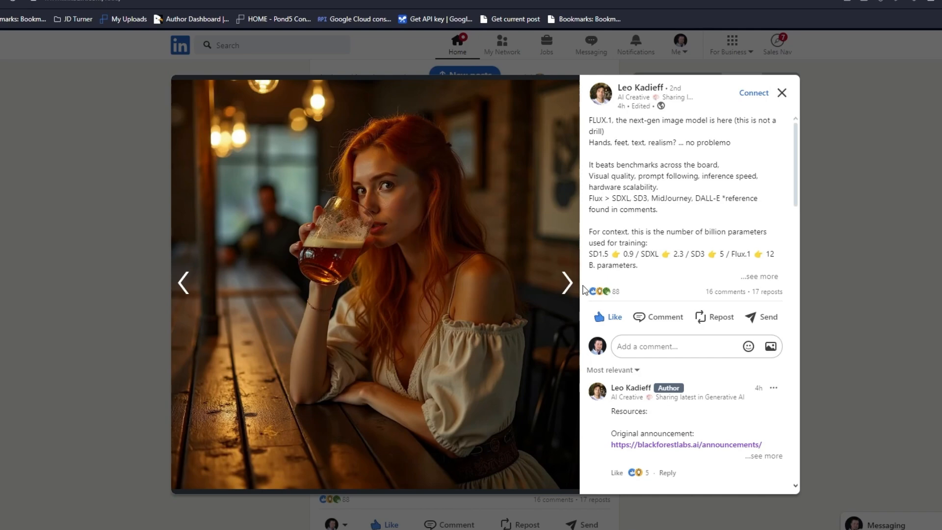
{"action": "left_click", "coordinate": [566, 283]}
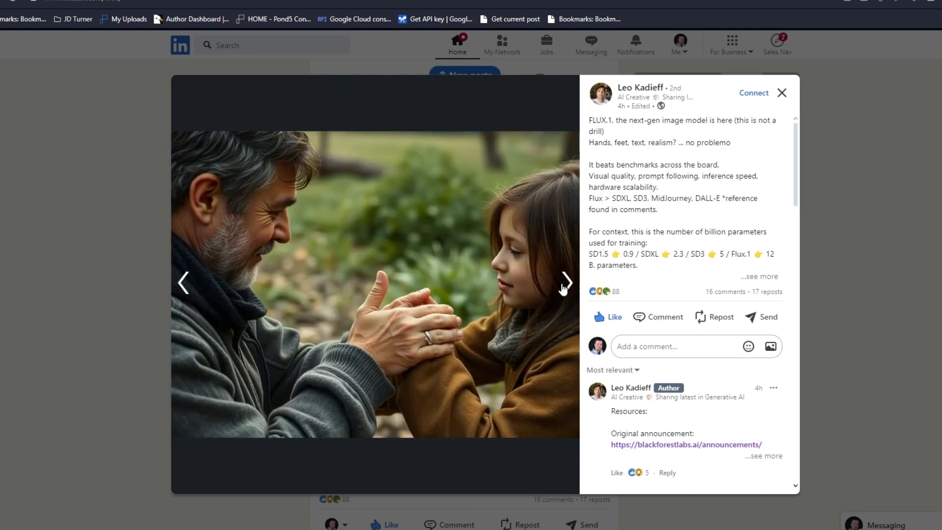
{"action": "left_click", "coordinate": [565, 283]}
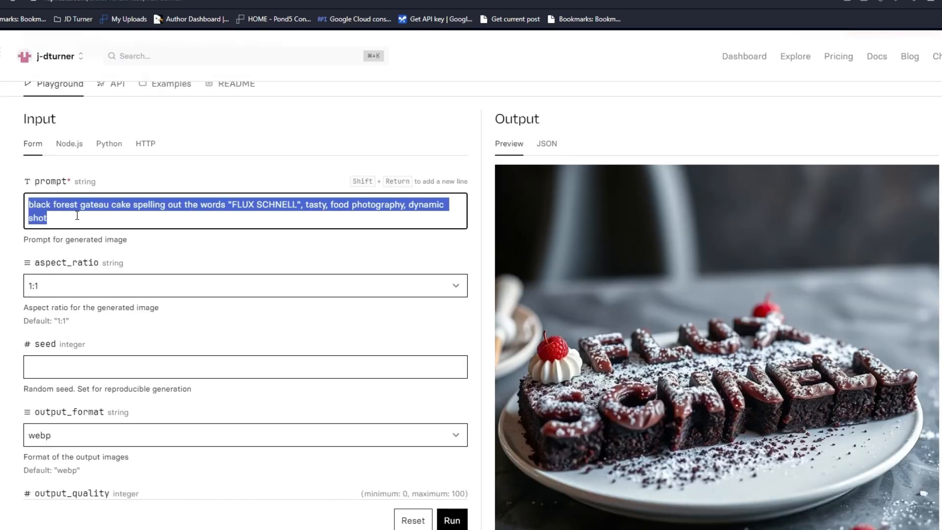
Enter the 1980s 'Hollywoood' theater-scene prompt with a 'Life Is Here' sign, choosing 16:9
{"action": "type", "text": "Cinematic still fra"}
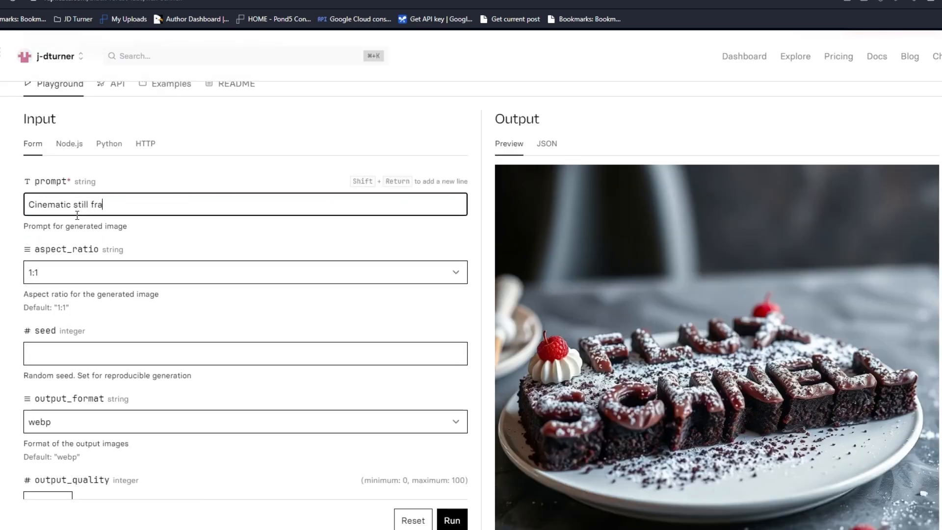
{"action": "type", "text": "me from 198"}
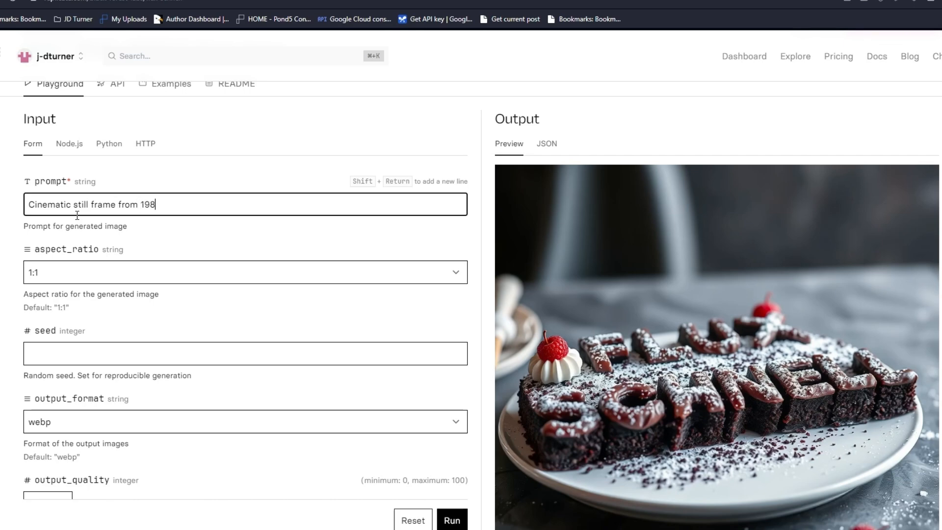
{"action": "type", "text": "0's movie called \"Hollywoood\", two characters - a m"}
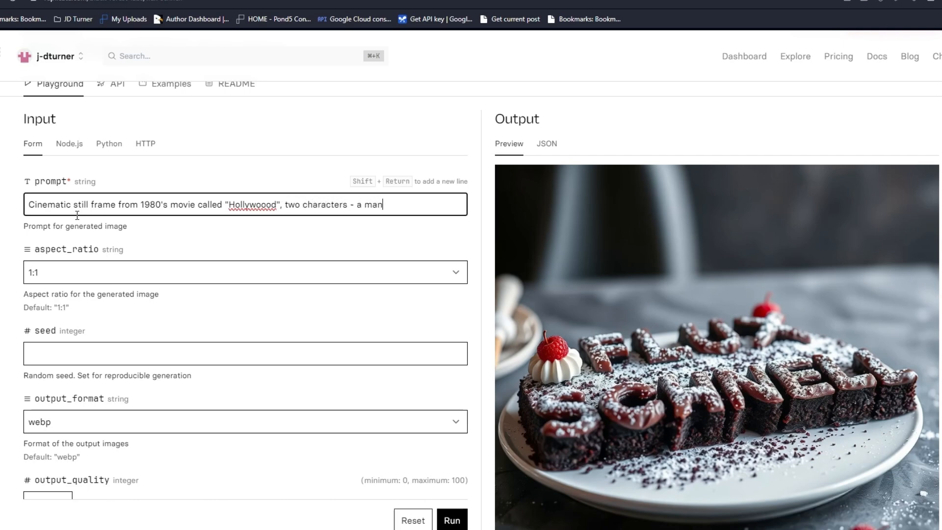
{"action": "type", "text": "and a woman - are walking"}
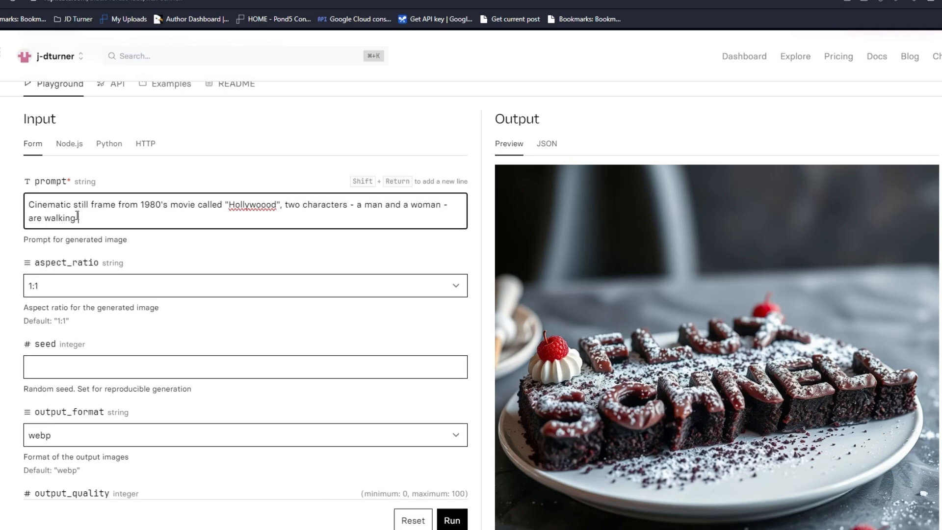
{"action": "type", "text": "into"}
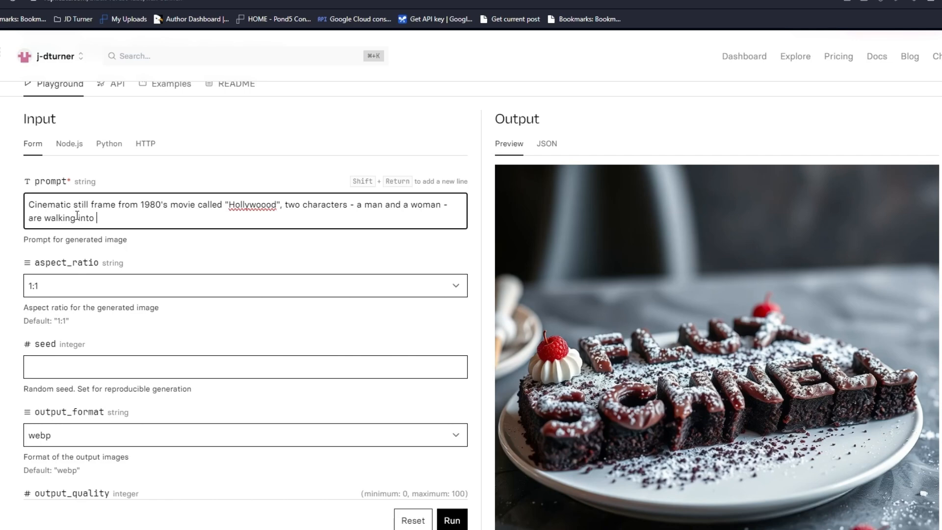
{"action": "type", "text": "up to a movi"}
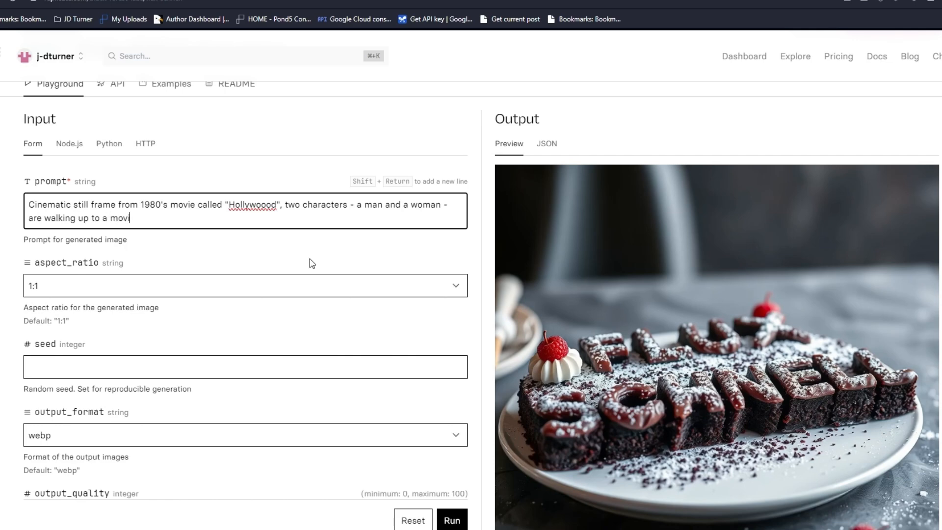
{"action": "type", "text": "e theater. The movie th"}
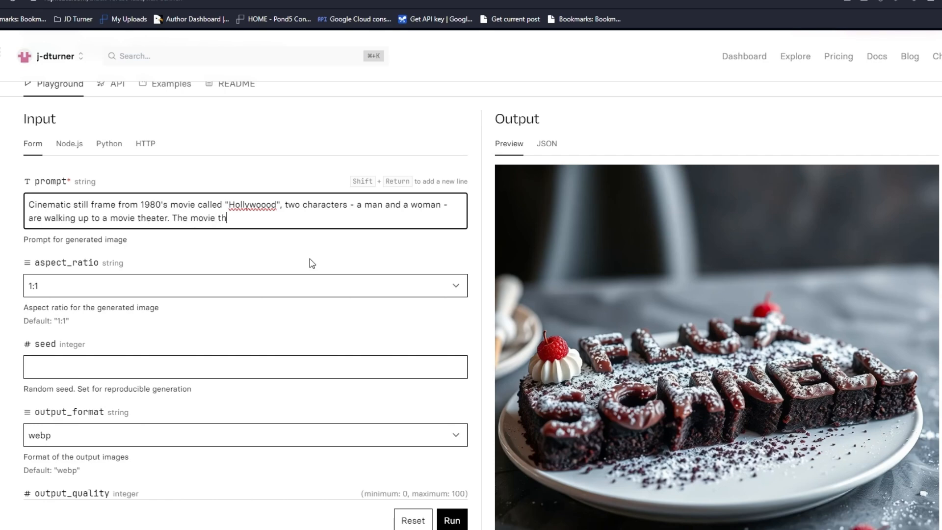
{"action": "type", "text": "eater sign is to"}
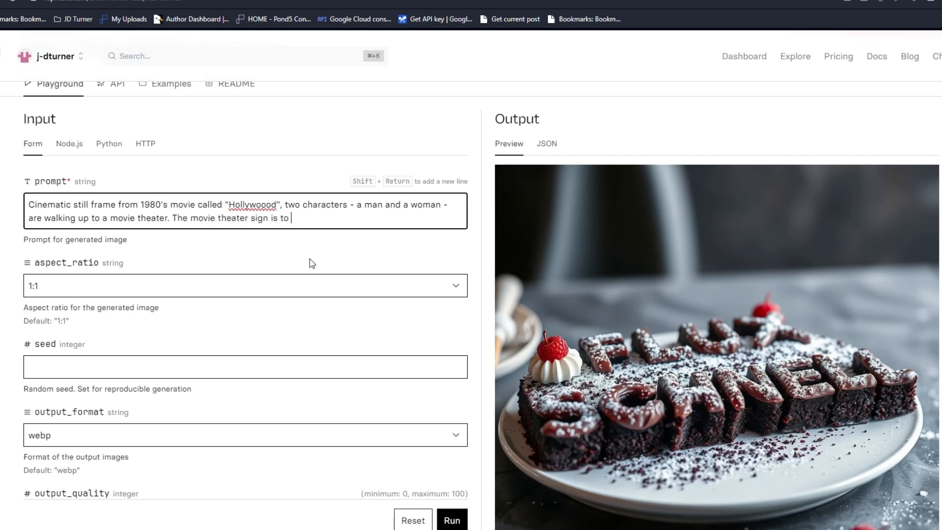
{"action": "type", "text": "the left of them up ahead, and it reads \"Life Is Here"}
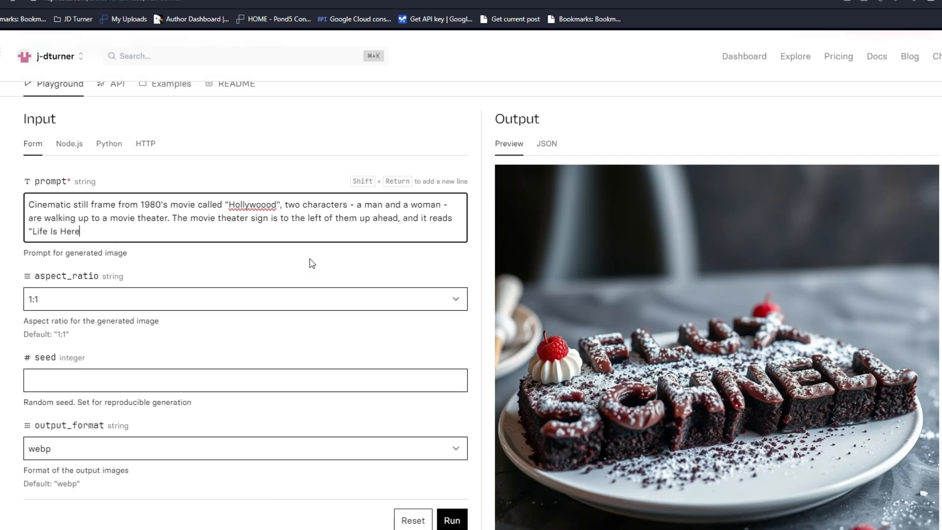
{"action": "type", "text": "\""}
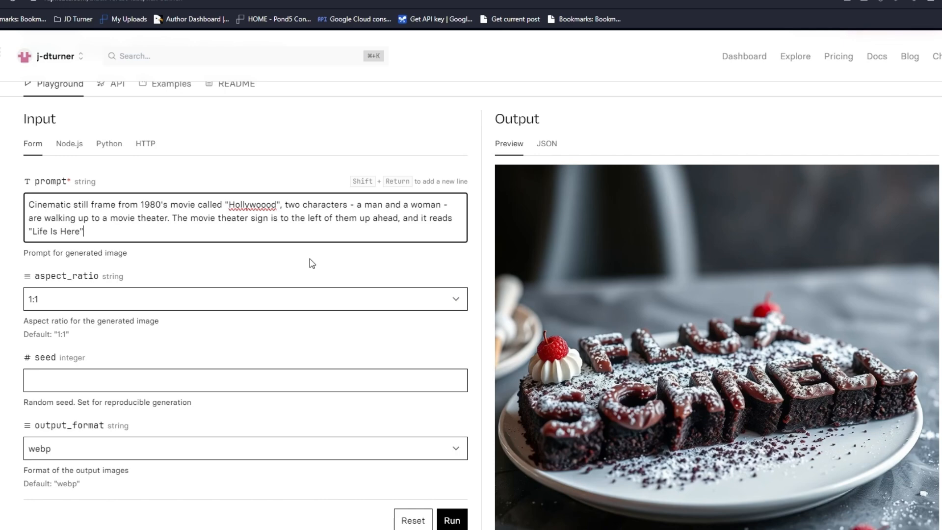
{"action": "left_click", "coordinate": [244, 299]}
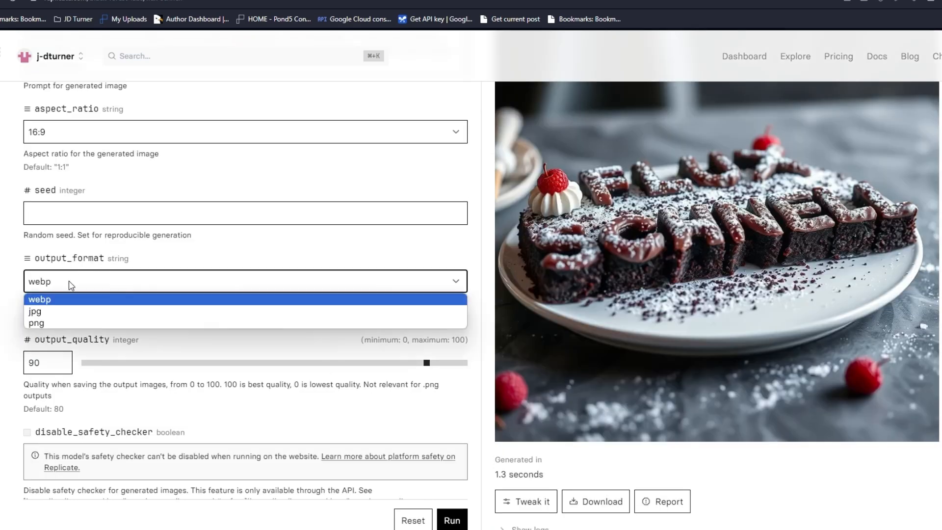
{"action": "mouse_move", "coordinate": [135, 266]}
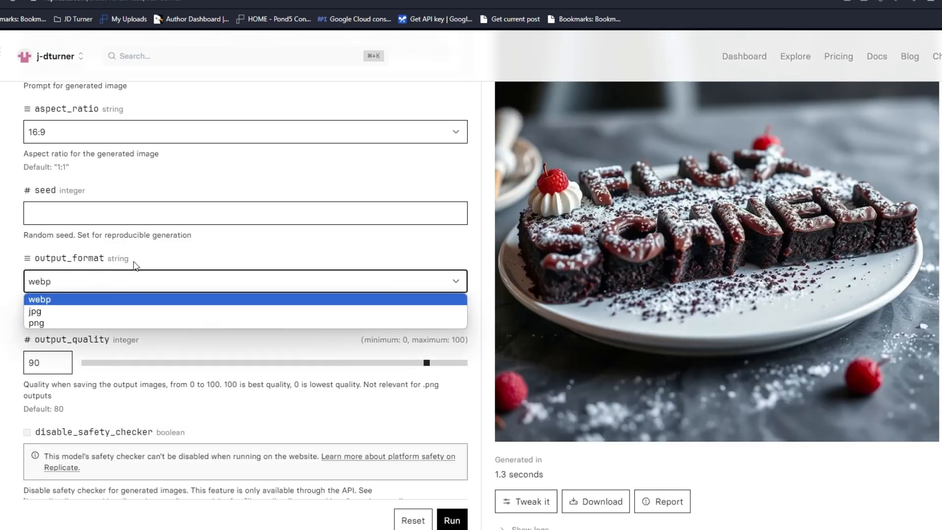
{"action": "mouse_move", "coordinate": [89, 288]}
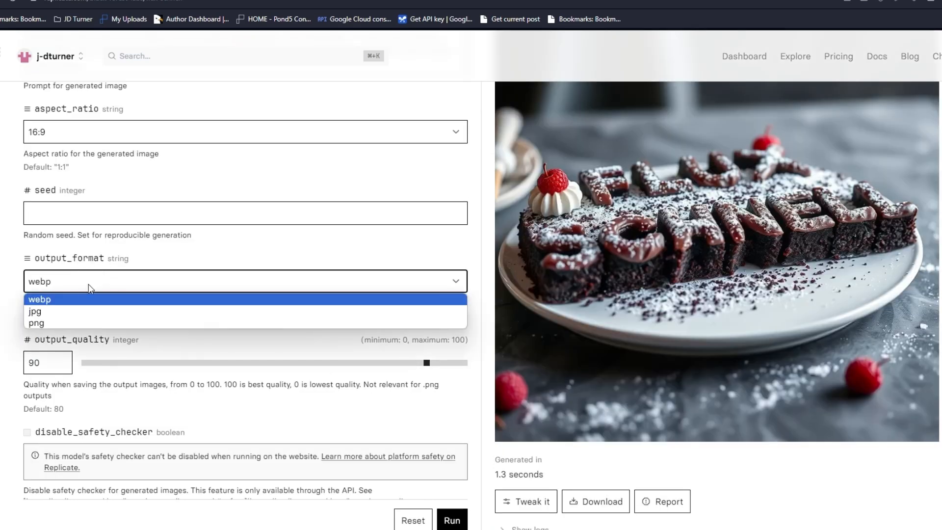
{"action": "mouse_move", "coordinate": [64, 301]}
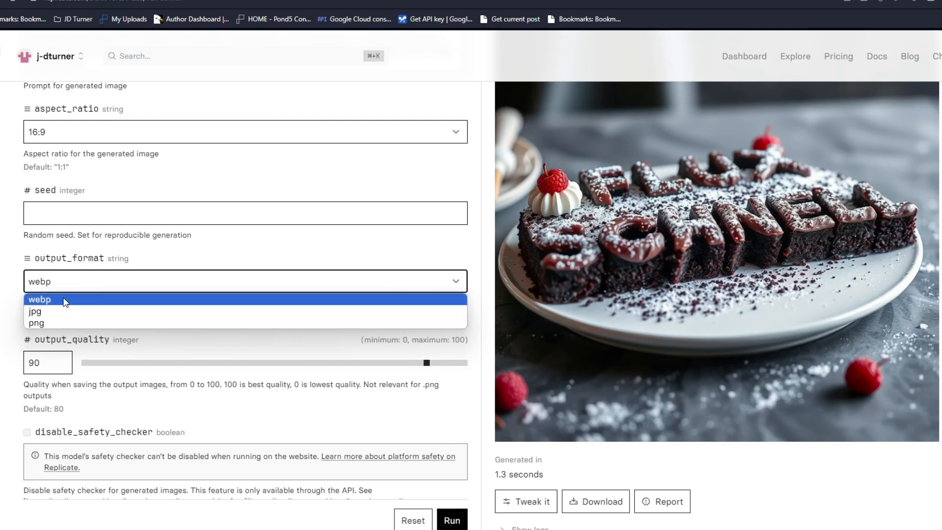
Keep webp as the output format and start generating the widescreen theater image
{"action": "left_click", "coordinate": [40, 300]}
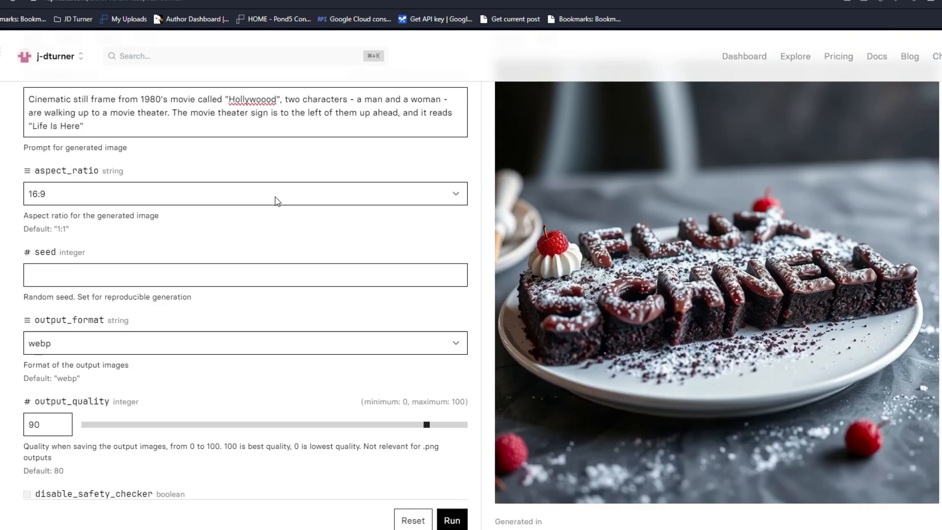
{"action": "scroll", "scroll_direction": "down", "scroll_amount": 3}
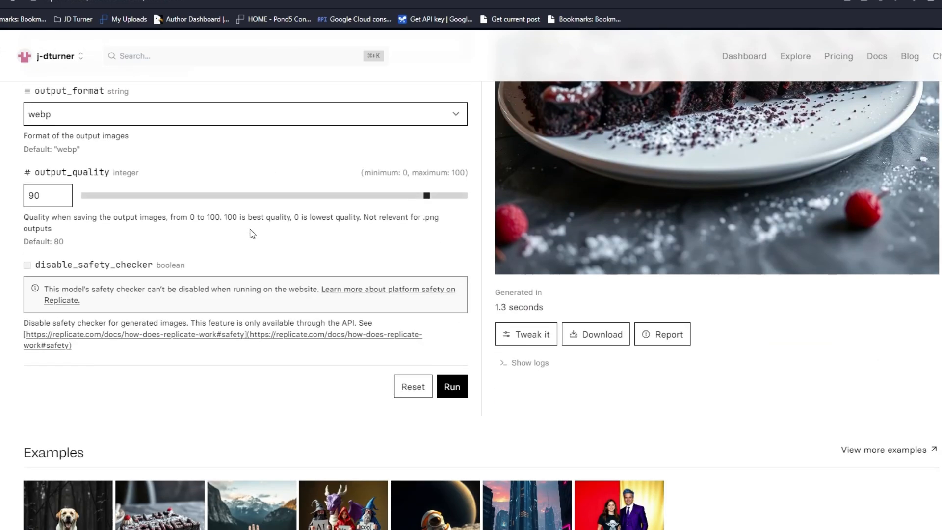
{"action": "scroll", "scroll_direction": "down", "scroll_amount": 3}
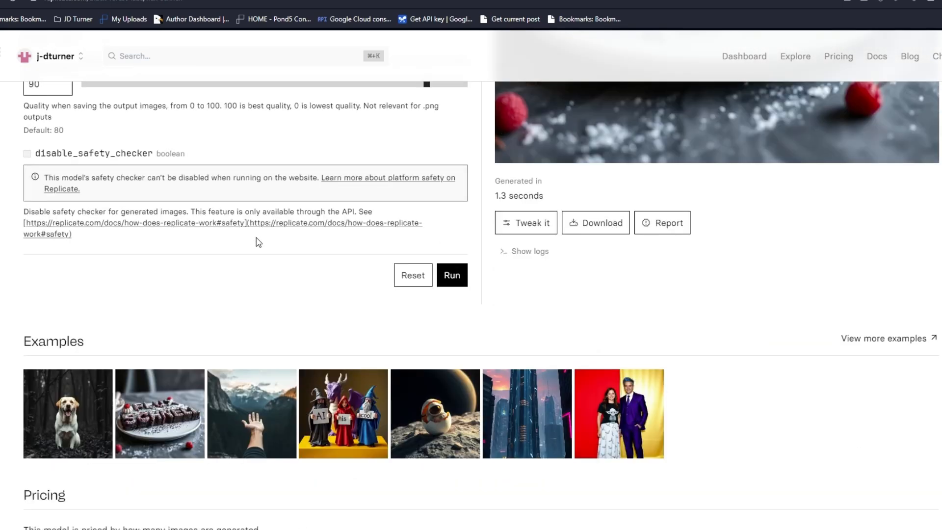
{"action": "left_click", "coordinate": [452, 275]}
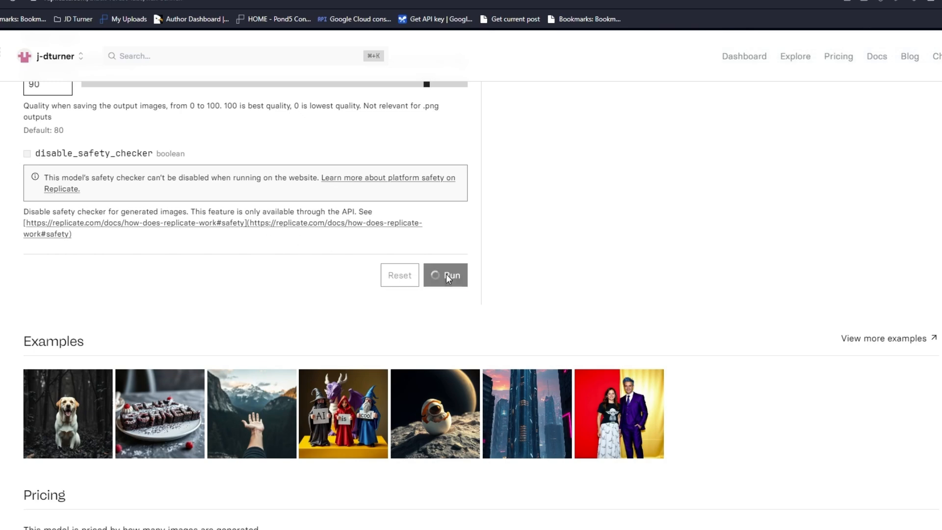
Inspect the 1.5-second widescreen 'Life Is Here' marquee result in the Output panel
{"action": "left_click", "coordinate": [445, 275]}
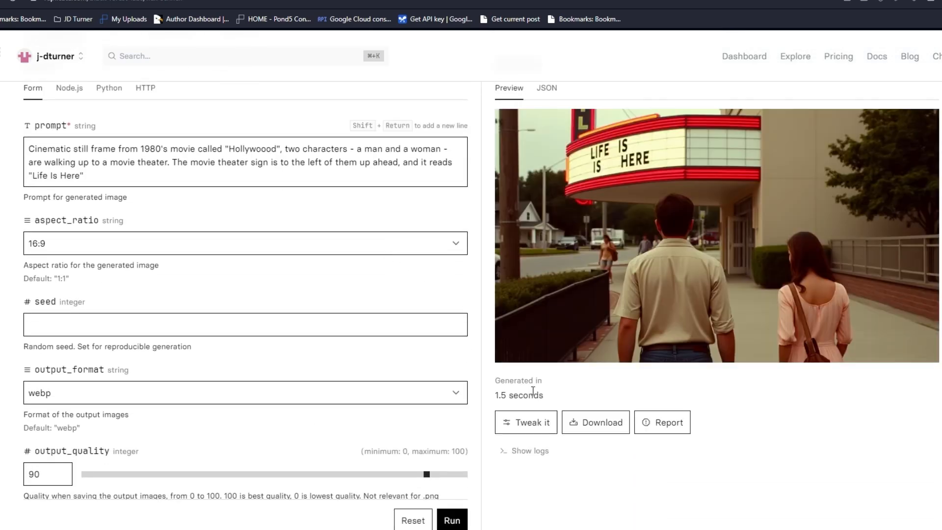
{"action": "scroll", "scroll_direction": "up", "scroll_amount": 3}
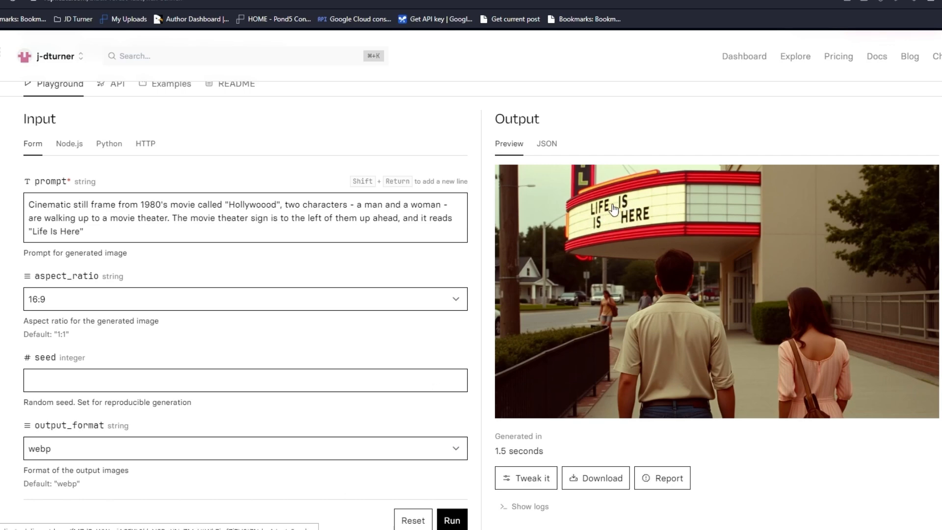
{"action": "mouse_move", "coordinate": [666, 217]}
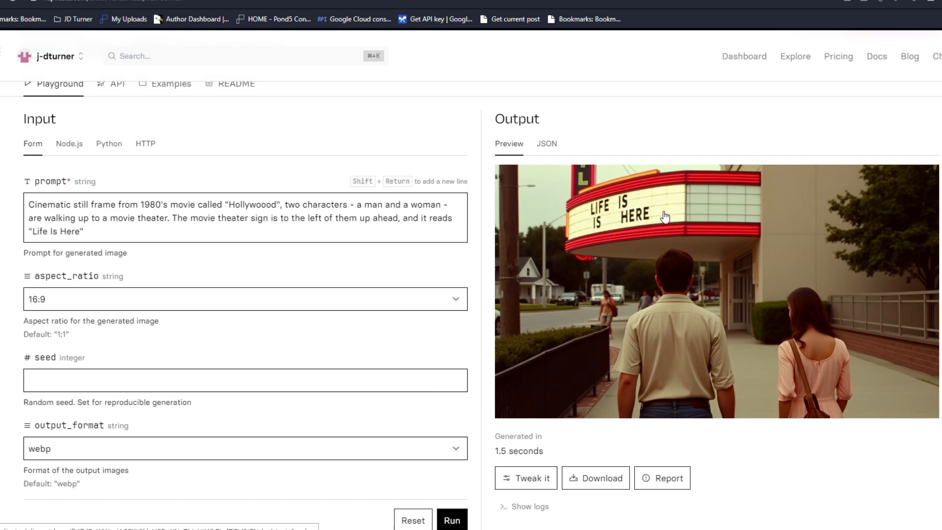
{"action": "scroll", "scroll_direction": "down", "scroll_amount": 3}
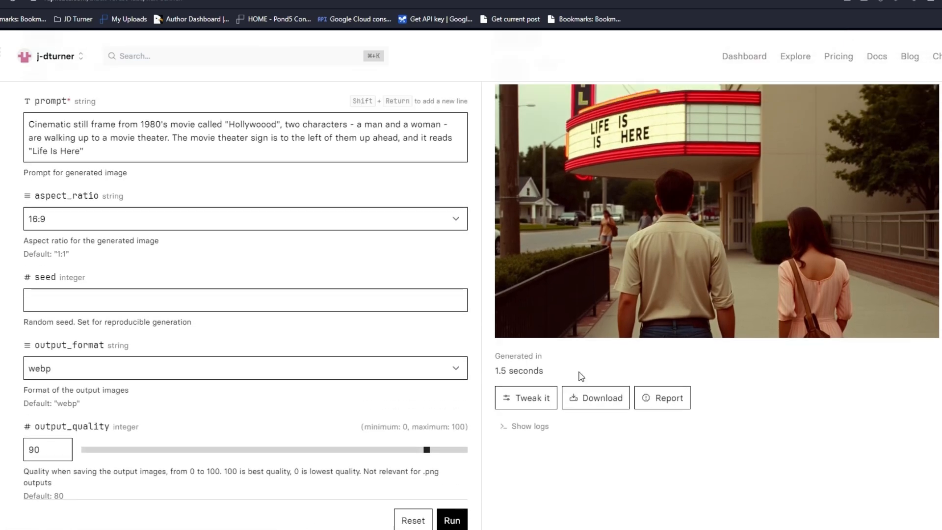
{"action": "scroll", "scroll_direction": "up", "scroll_amount": 3}
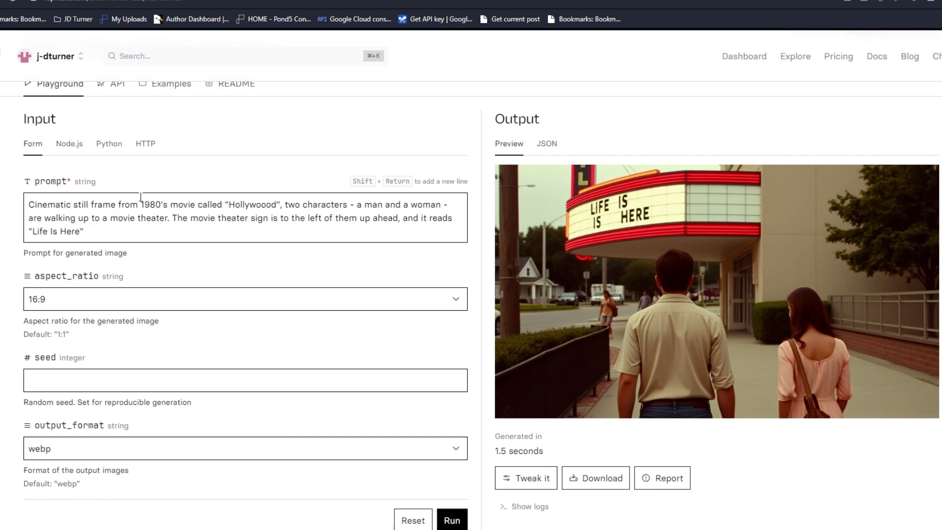
{"action": "mouse_move", "coordinate": [642, 192]}
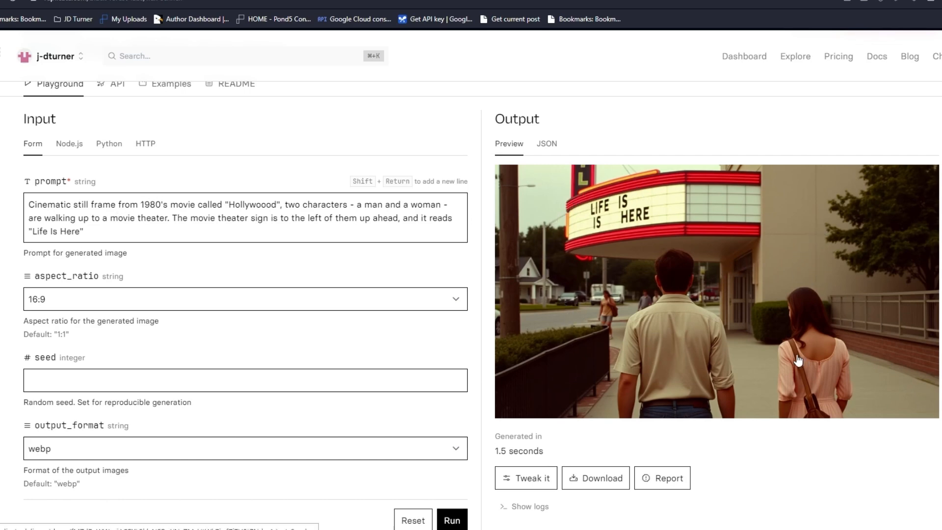
{"action": "mouse_move", "coordinate": [608, 303]}
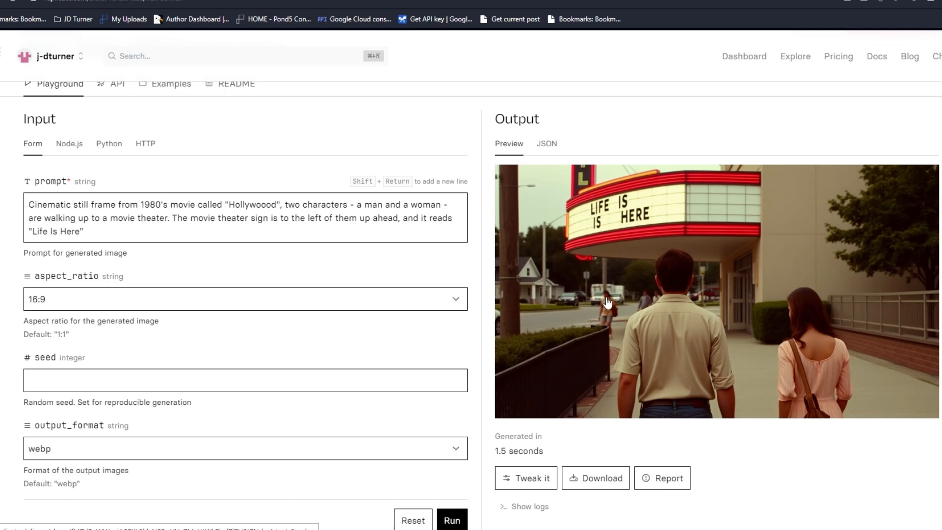
{"action": "mouse_move", "coordinate": [576, 302]}
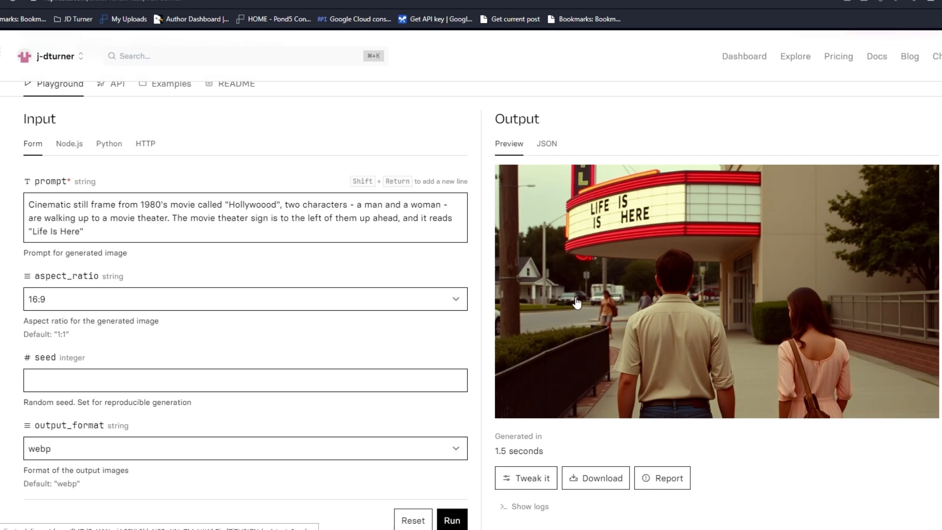
{"action": "mouse_move", "coordinate": [598, 208]}
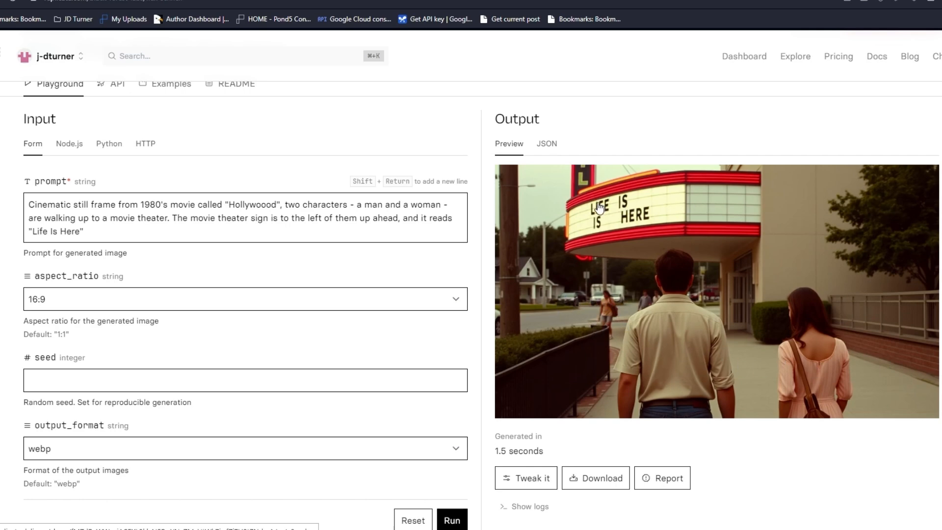
{"action": "mouse_move", "coordinate": [594, 209]}
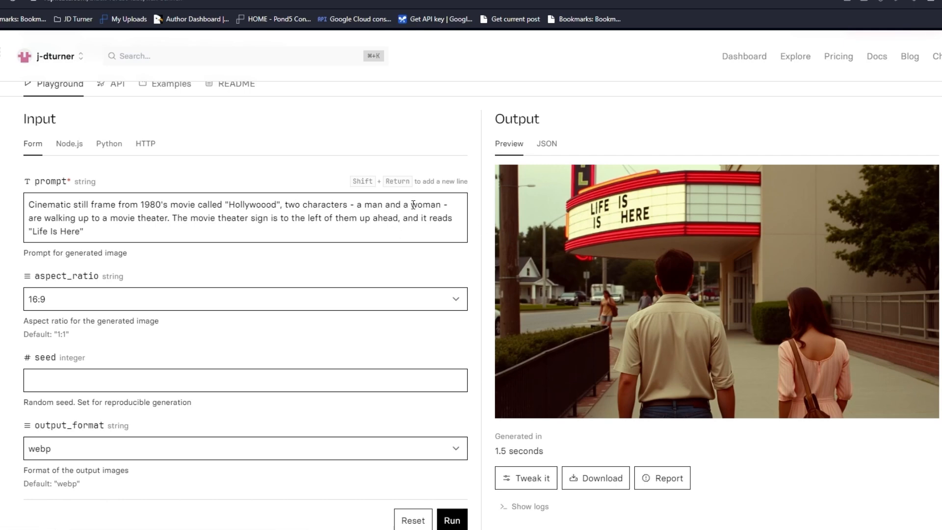
{"action": "mouse_move", "coordinate": [694, 278]}
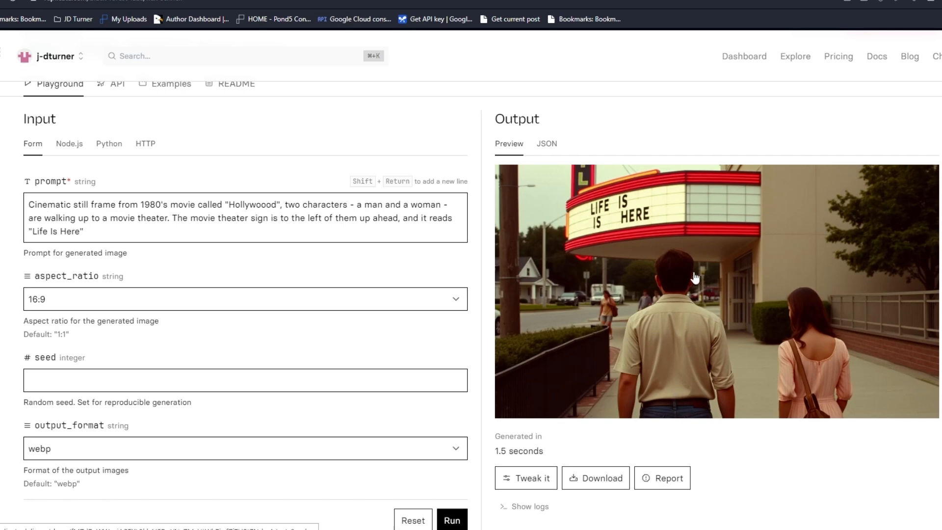
{"action": "mouse_move", "coordinate": [269, 226]}
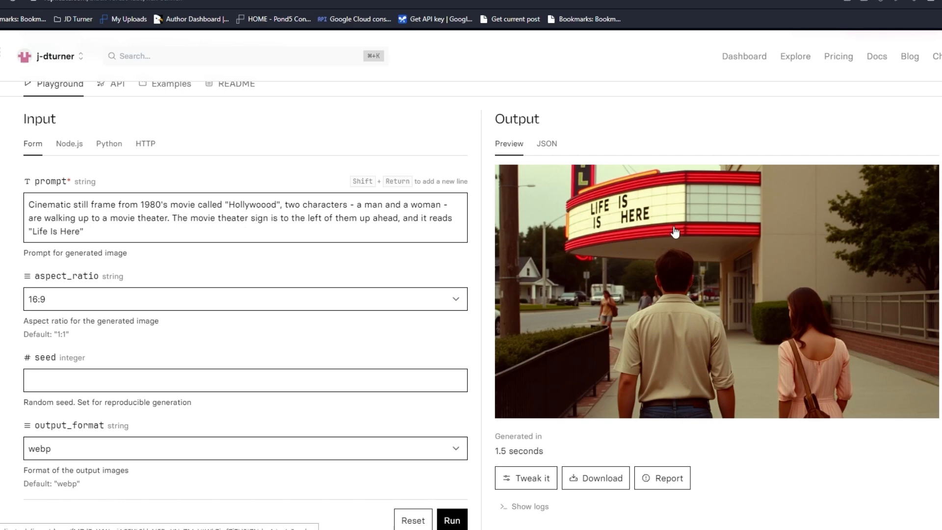
{"action": "mouse_move", "coordinate": [771, 331]}
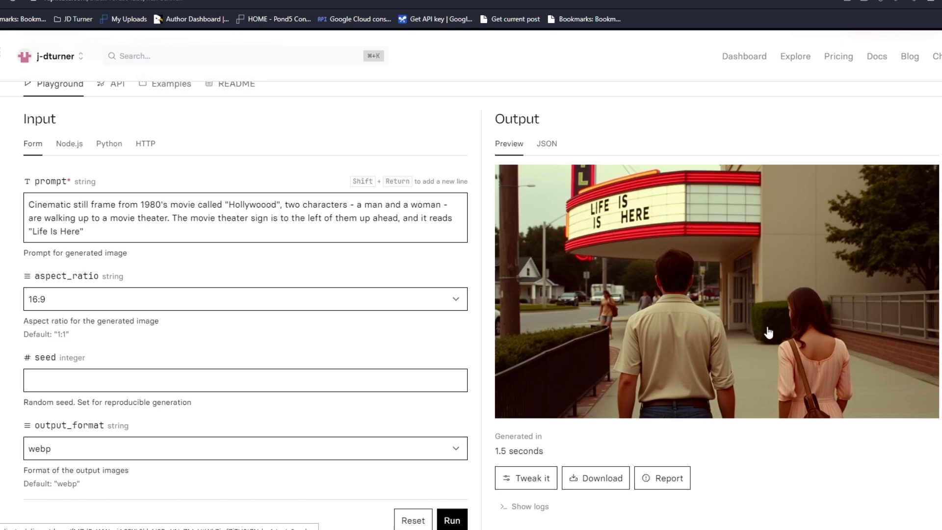
{"action": "mouse_move", "coordinate": [53, 217]}
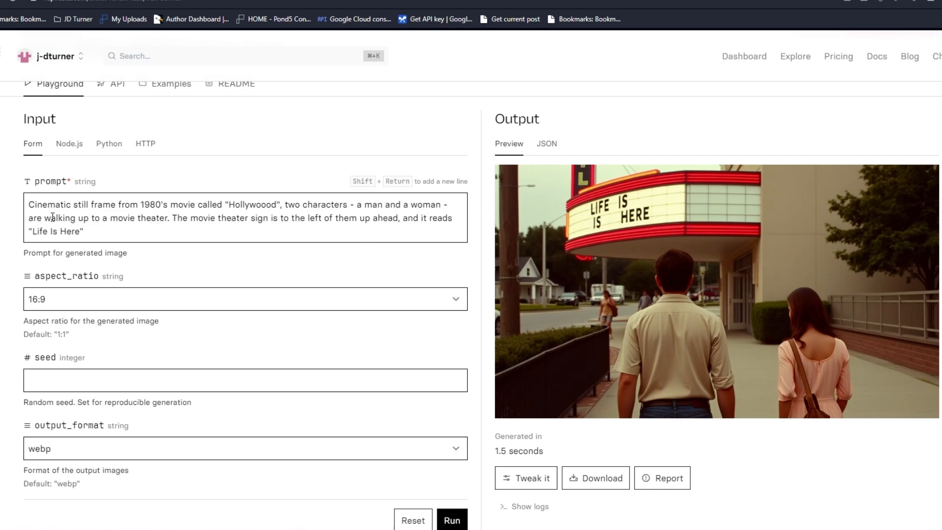
{"action": "mouse_move", "coordinate": [584, 268]}
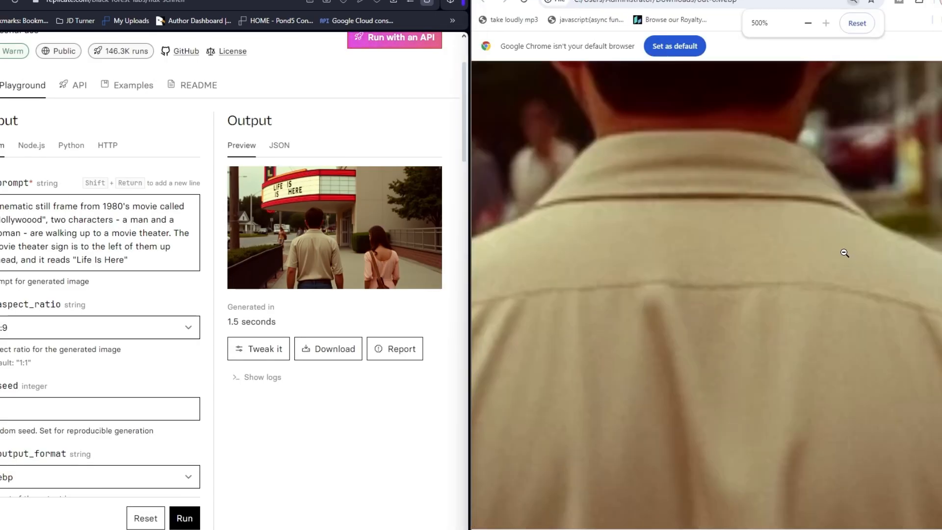
Zoom the downloaded 'Life Is Here' webp in Chrome back to full view
{"action": "left_click", "coordinate": [808, 23]}
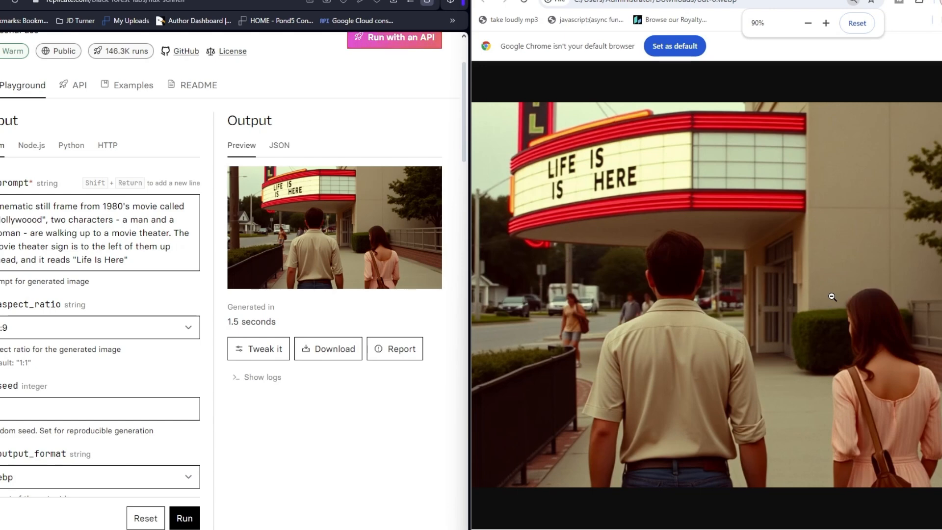
{"action": "mouse_move", "coordinate": [713, 219]}
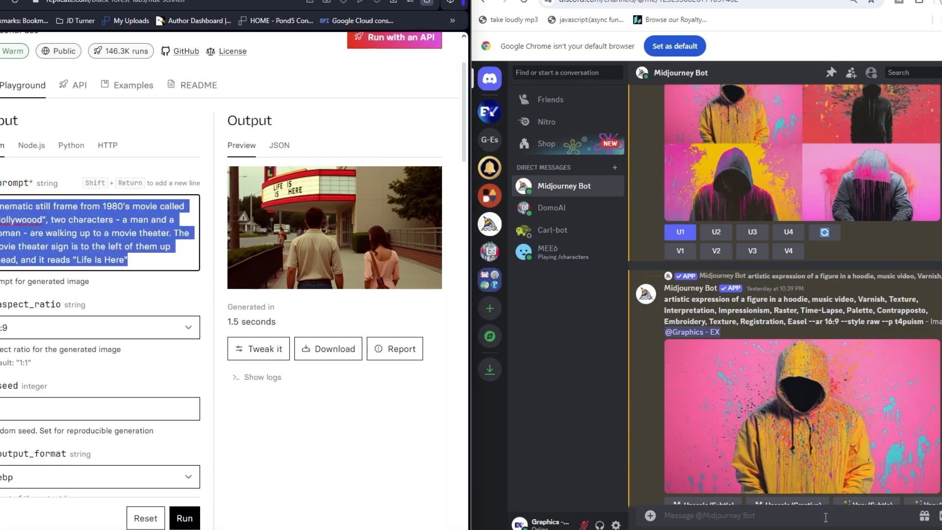
Scroll the Midjourney Bot DM to the hoodie prompt and reuse its text in Replicate
{"action": "scroll", "scroll_direction": "down", "scroll_amount": 3}
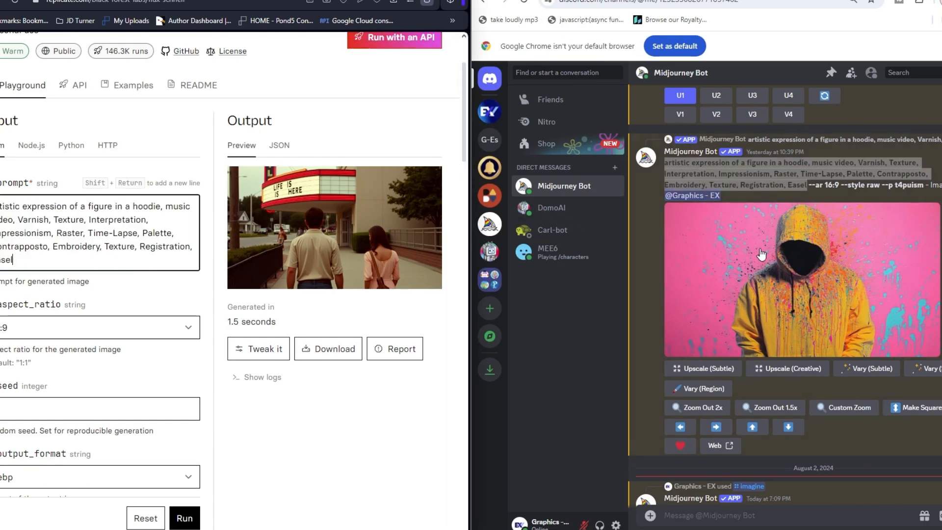
{"action": "scroll", "scroll_direction": "down", "scroll_amount": 3}
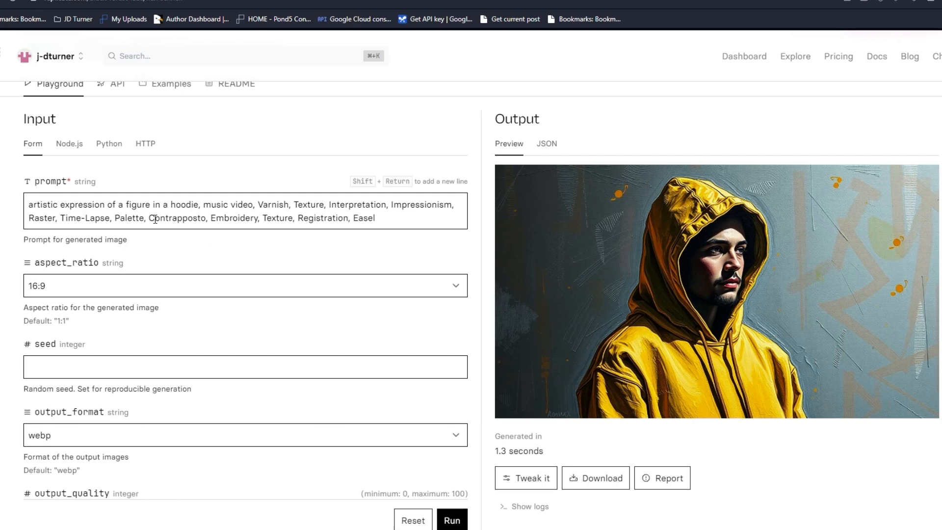
Snap the browser beside Discord to compare the yellow-hooded FLUX portrait with Midjourney's
{"action": "left_click_drag", "start_coordinate": [59, 204], "coordinate": [179, 204]}
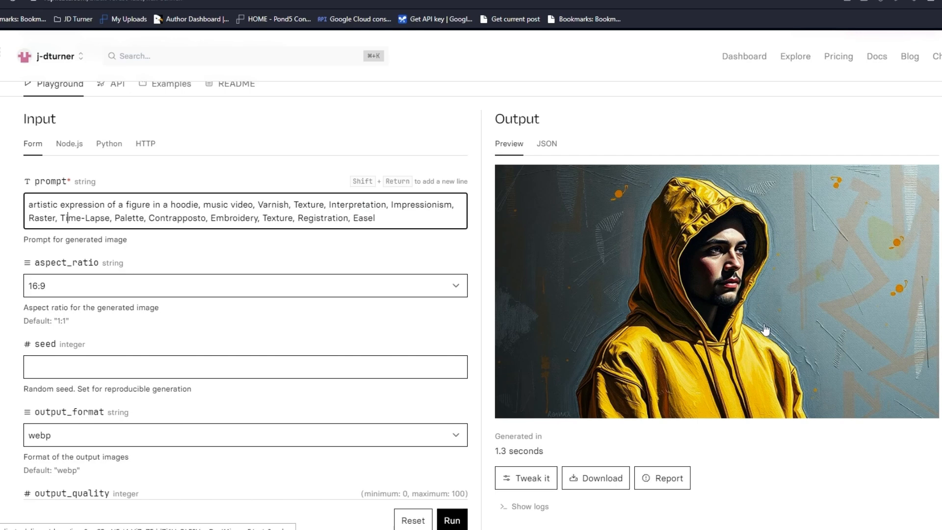
{"action": "mouse_move", "coordinate": [678, 177]}
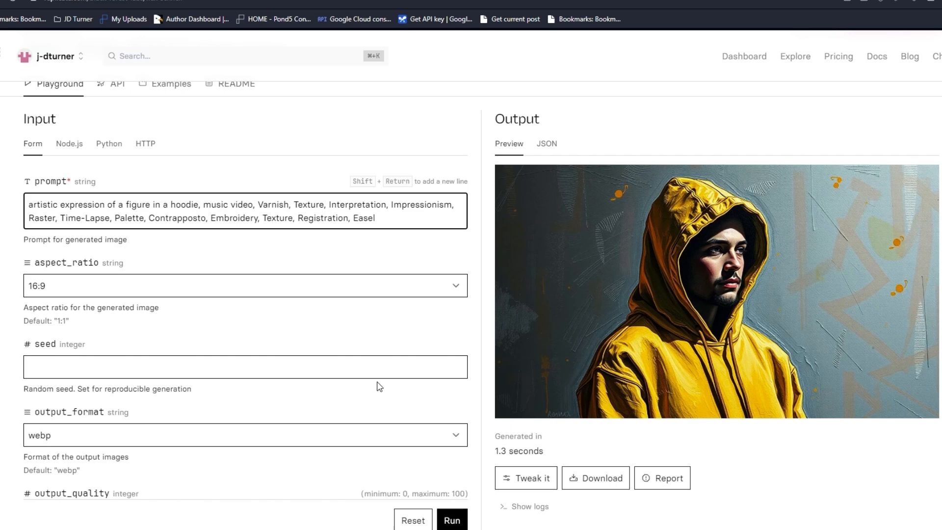
{"action": "mouse_move", "coordinate": [506, 271]}
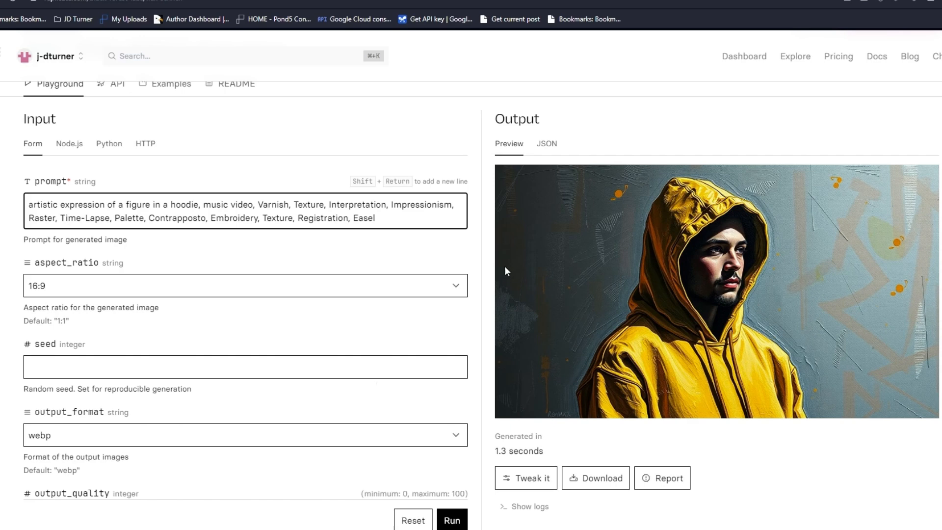
{"action": "mouse_move", "coordinate": [750, 184]}
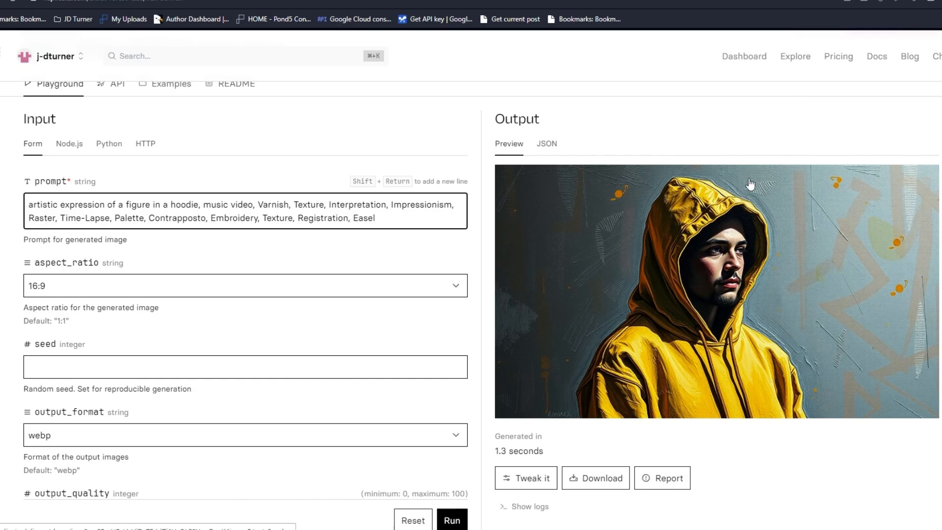
{"action": "scroll", "scroll_direction": "down", "scroll_amount": 3}
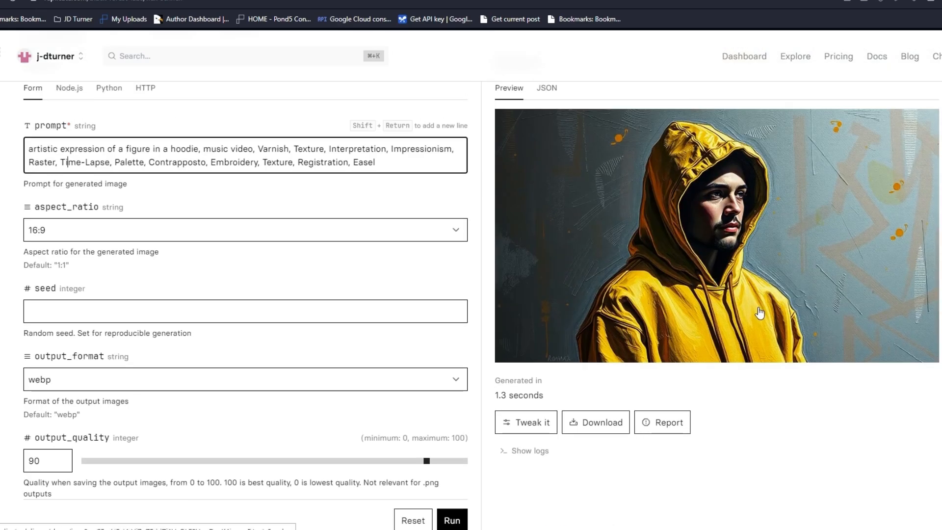
{"action": "mouse_move", "coordinate": [721, 378]}
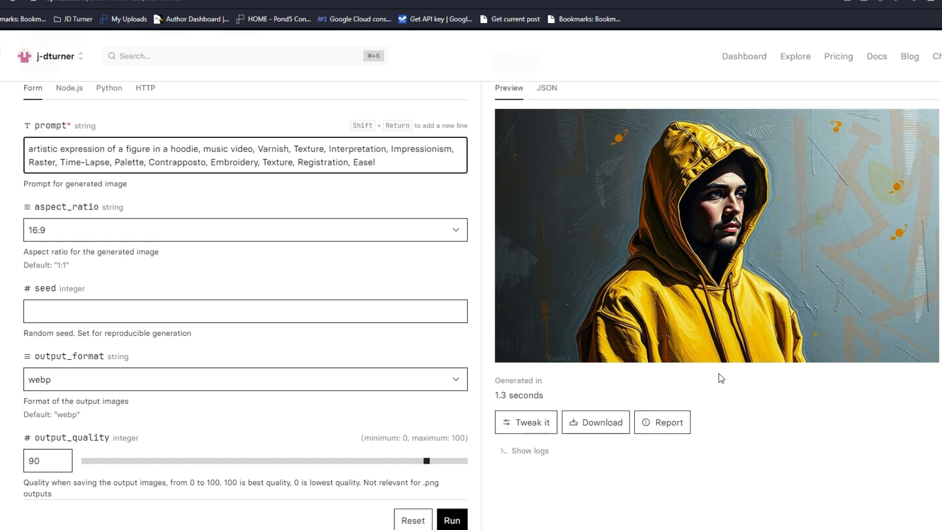
{"action": "mouse_move", "coordinate": [870, 233]}
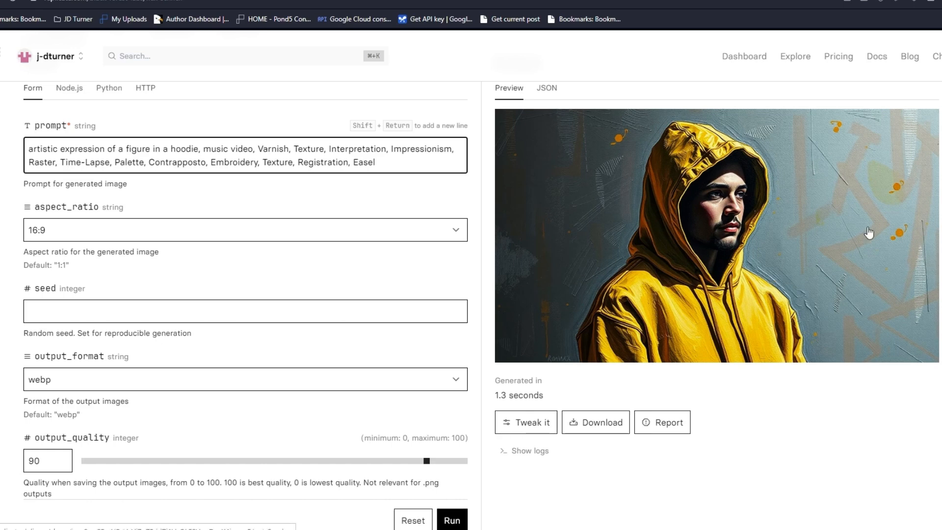
{"action": "mouse_move", "coordinate": [908, 143]}
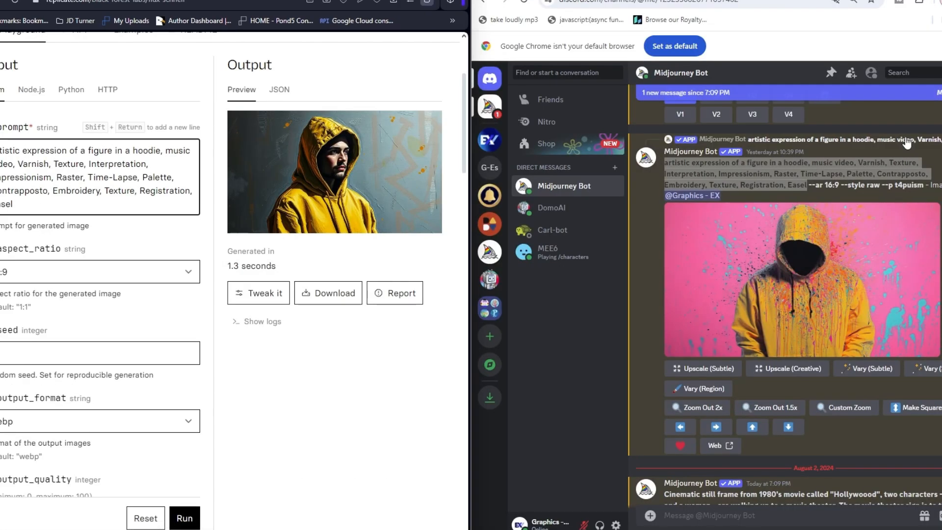
Scroll to the Hollywood U4 upscale and enlarge the couple-under-neon-sign image
{"action": "scroll", "scroll_direction": "down", "scroll_amount": 3}
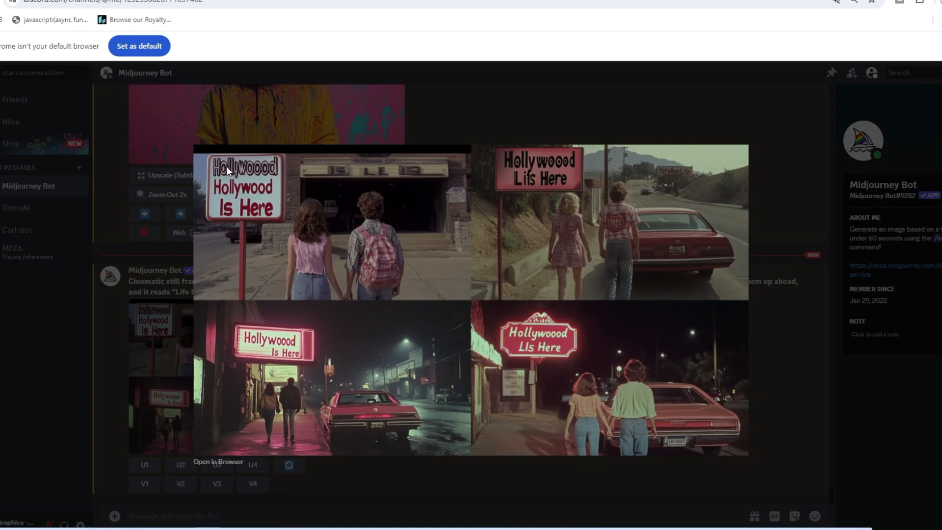
{"action": "mouse_move", "coordinate": [528, 204]}
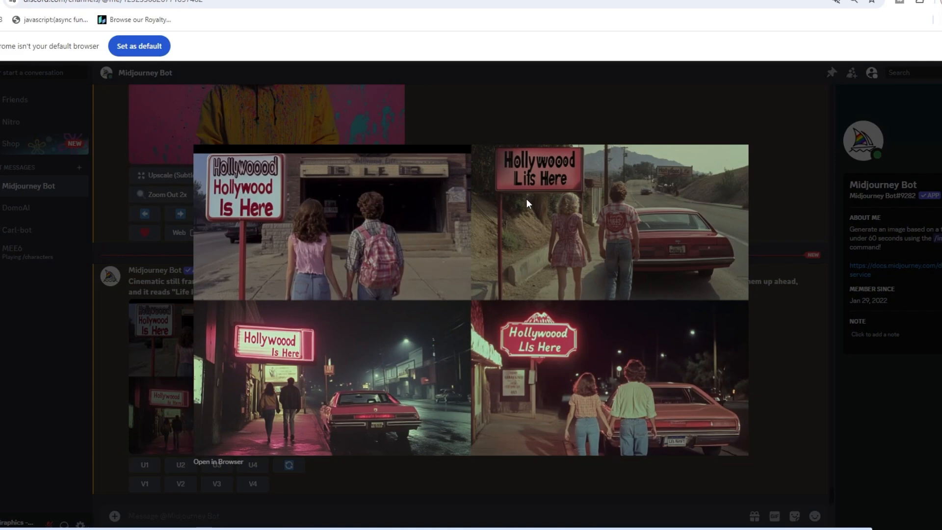
{"action": "mouse_move", "coordinate": [237, 367]}
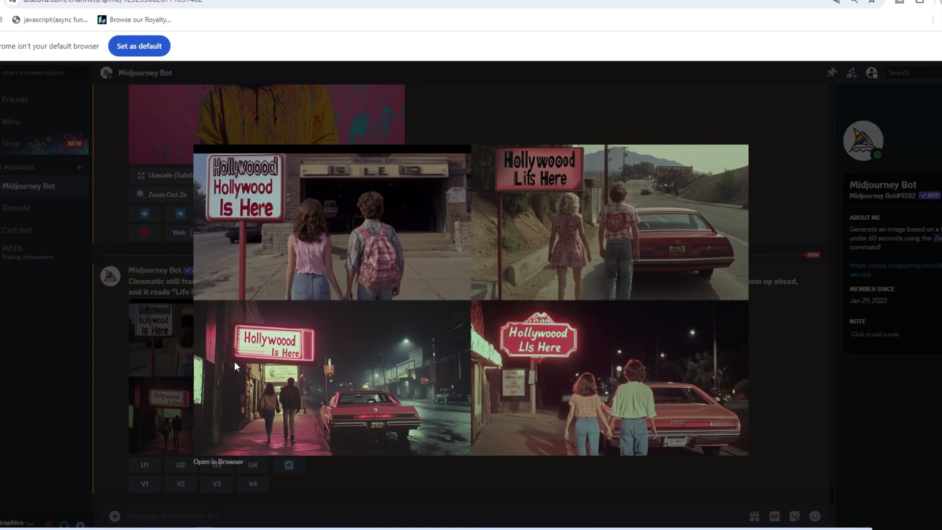
{"action": "mouse_move", "coordinate": [379, 453]}
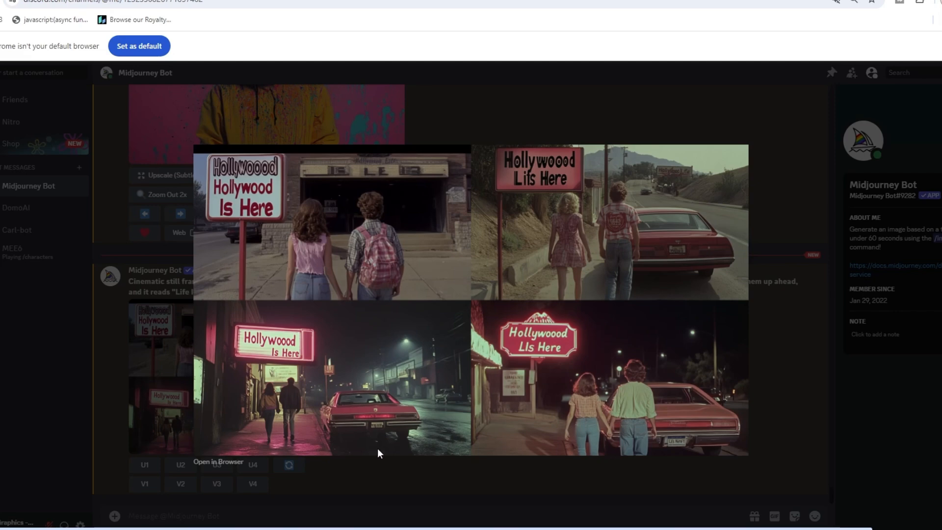
{"action": "mouse_move", "coordinate": [365, 417]}
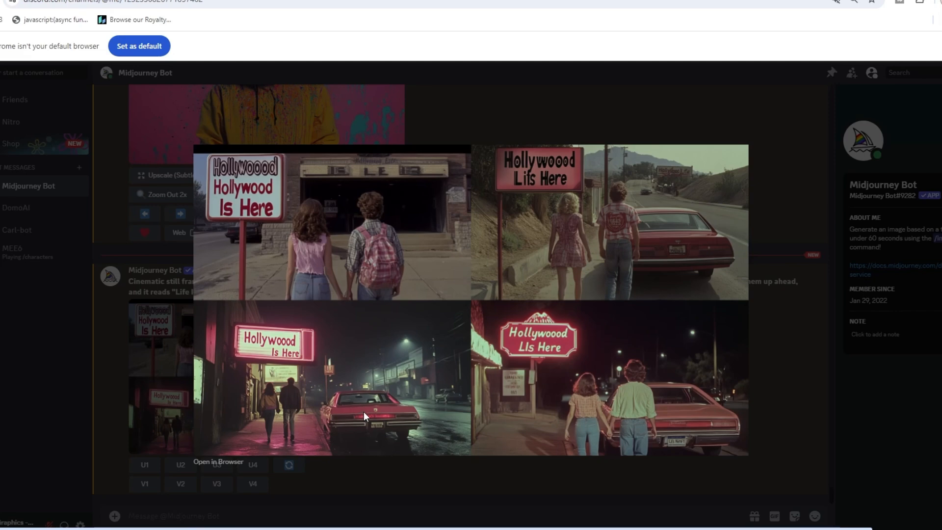
{"action": "mouse_move", "coordinate": [374, 409]}
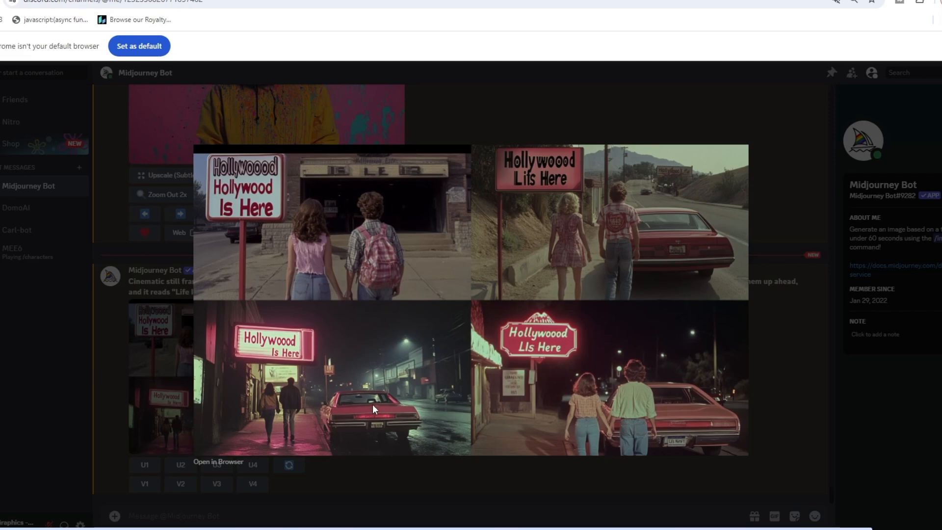
{"action": "mouse_move", "coordinate": [673, 227]}
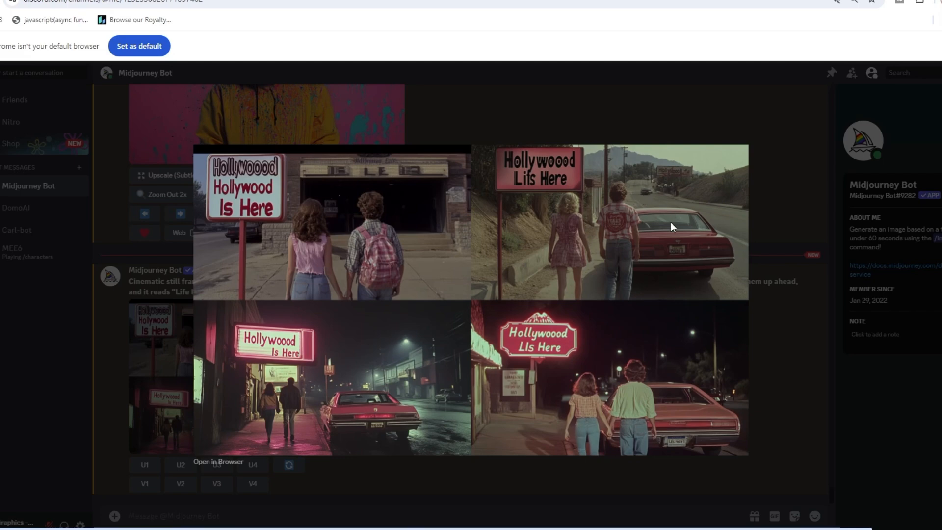
{"action": "mouse_move", "coordinate": [657, 331]}
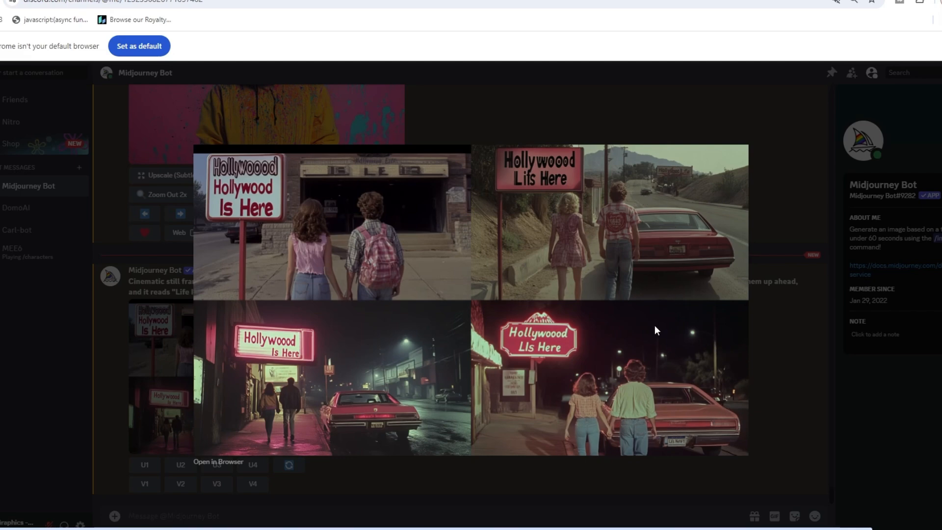
{"action": "mouse_move", "coordinate": [692, 335]}
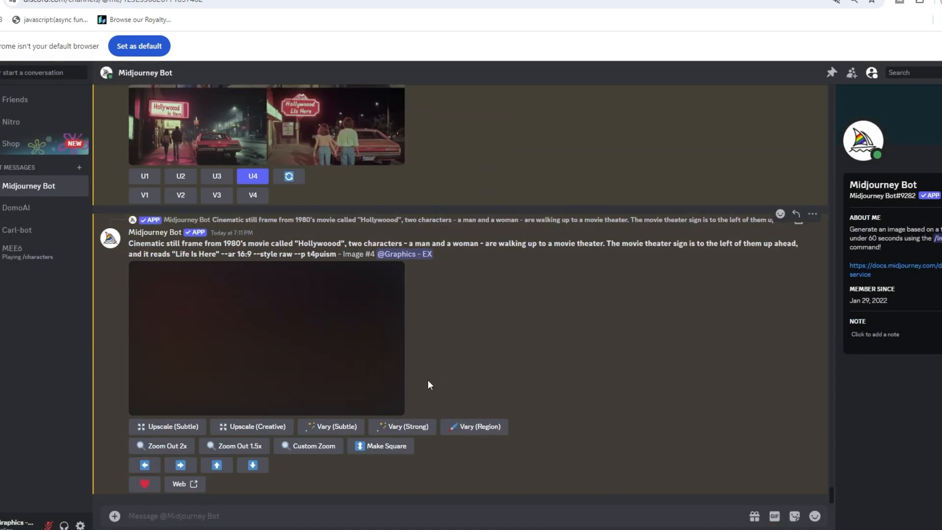
{"action": "left_click", "coordinate": [265, 338]}
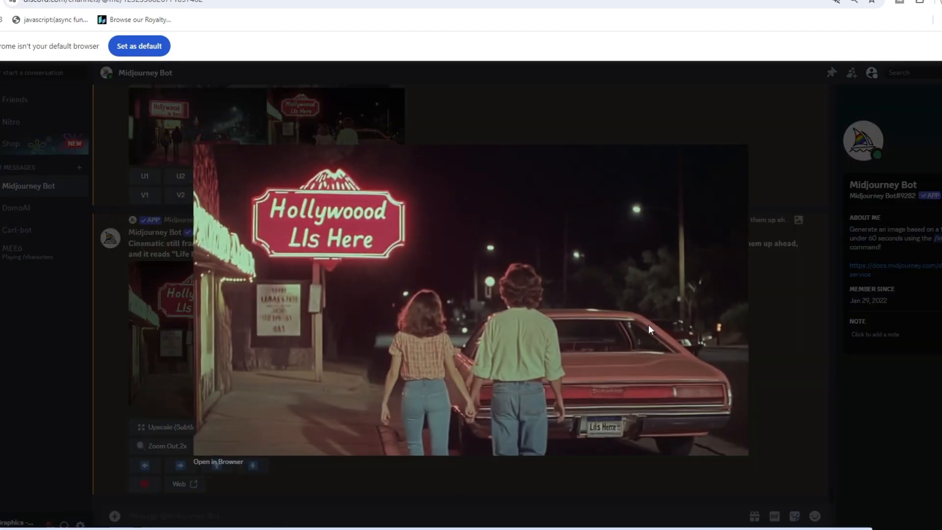
{"action": "mouse_move", "coordinate": [527, 364]}
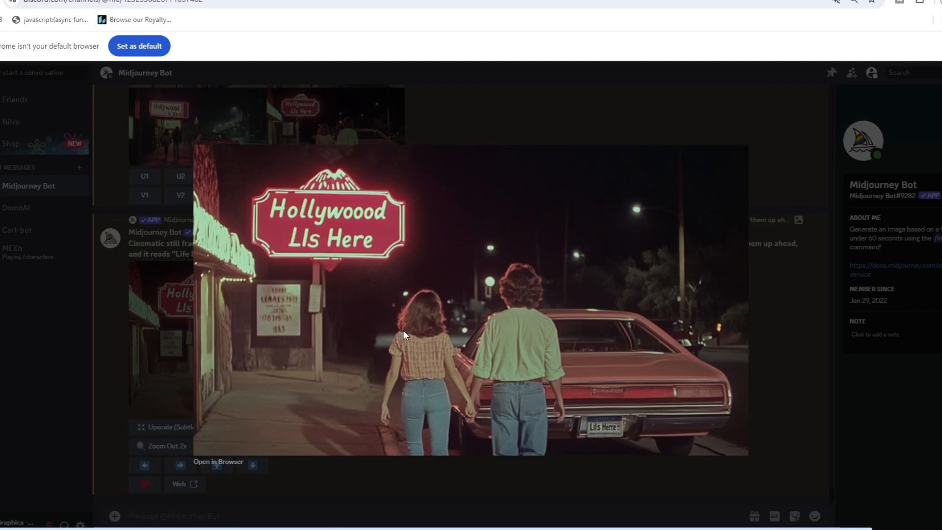
{"action": "mouse_move", "coordinate": [544, 324]}
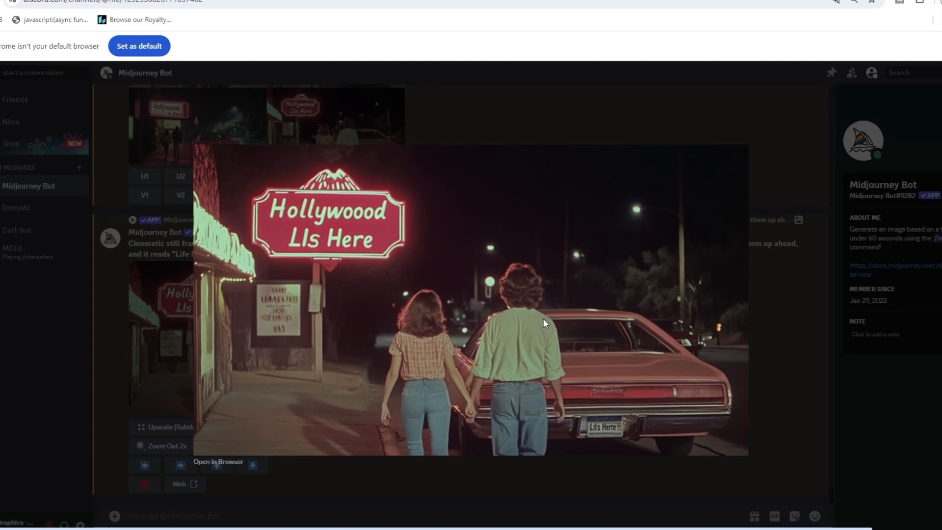
{"action": "mouse_move", "coordinate": [447, 434]}
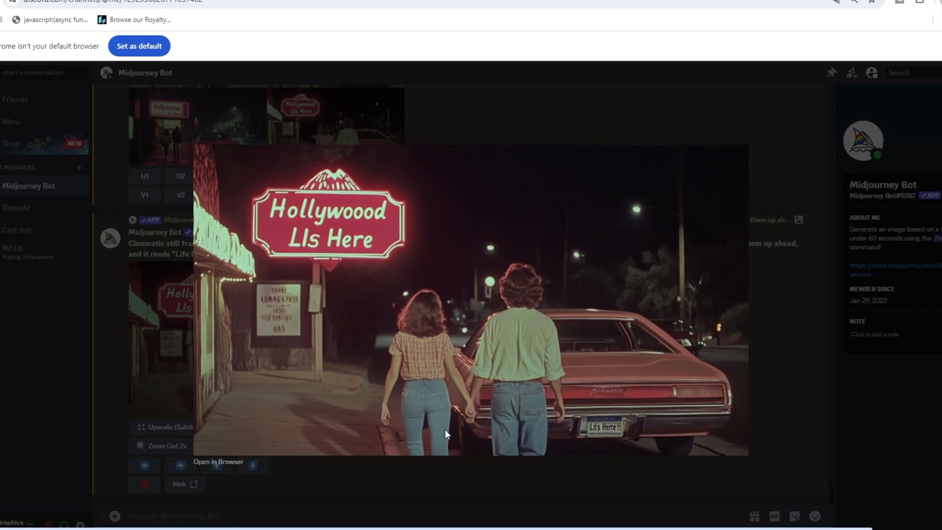
{"action": "mouse_move", "coordinate": [372, 195]}
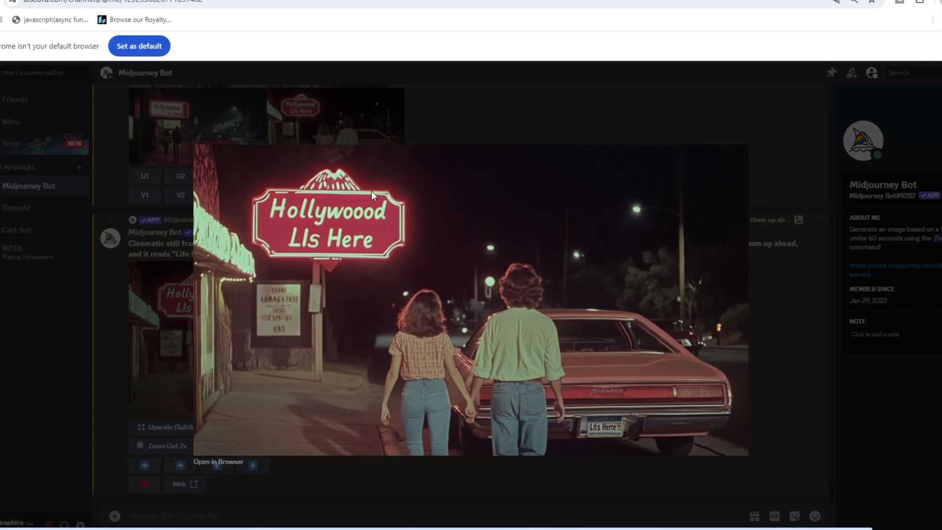
{"action": "mouse_move", "coordinate": [120, 276]}
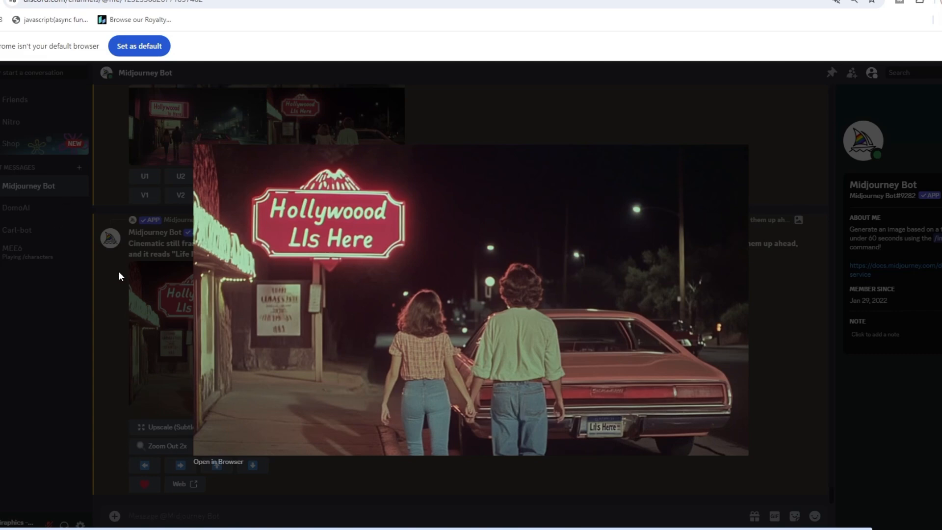
{"action": "mouse_move", "coordinate": [329, 364]}
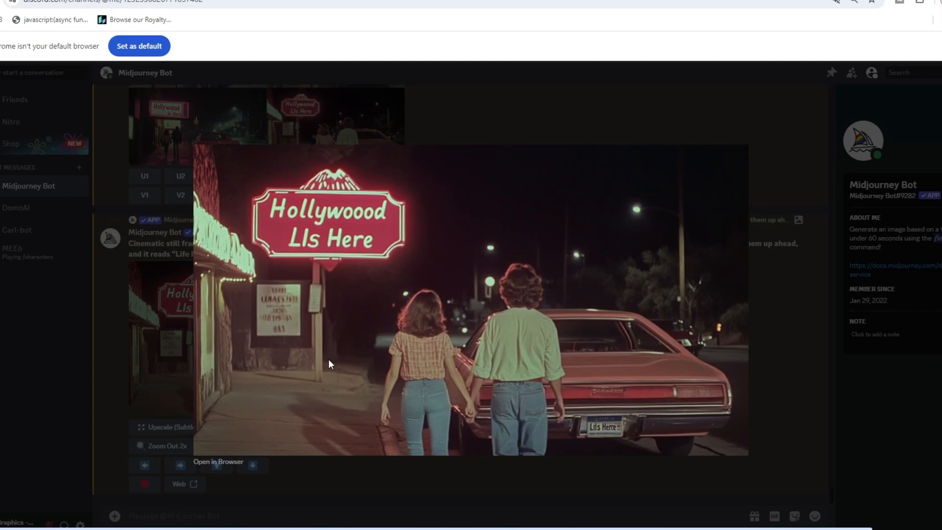
{"action": "mouse_move", "coordinate": [335, 363]}
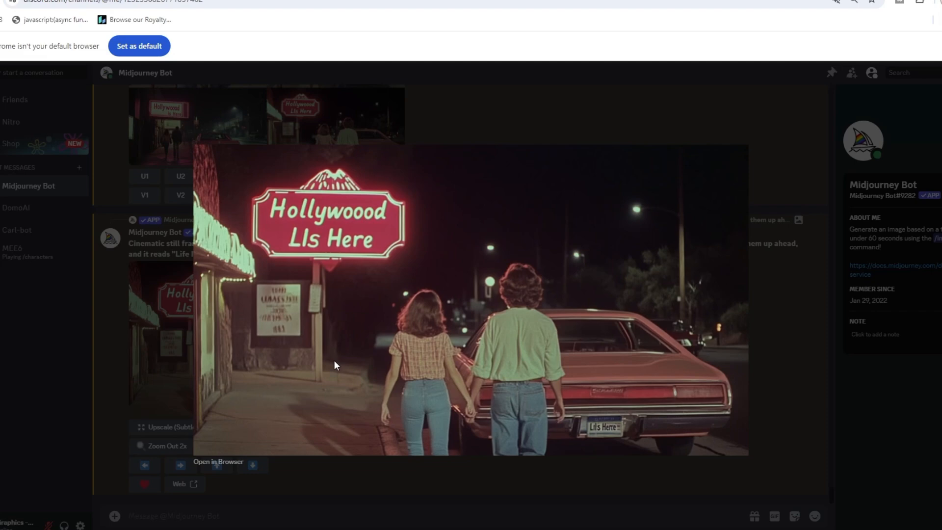
{"action": "mouse_move", "coordinate": [445, 113]}
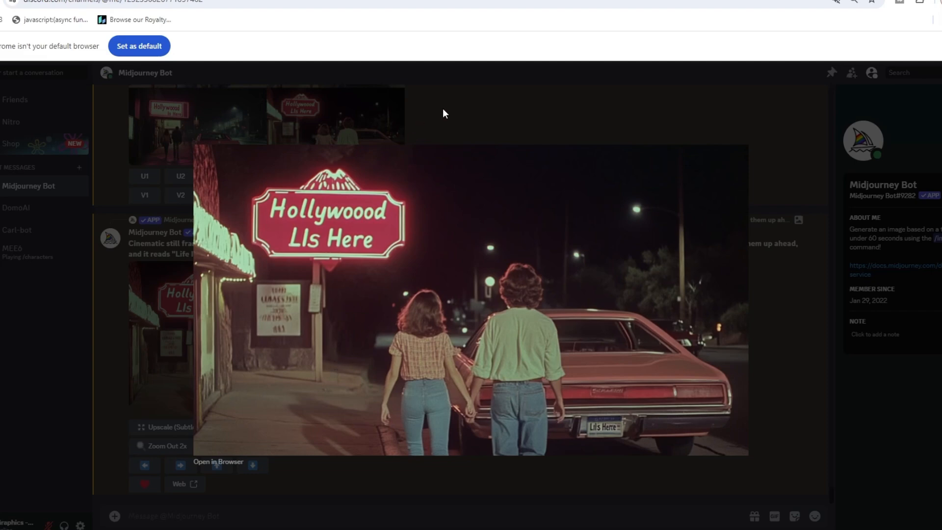
{"action": "mouse_move", "coordinate": [506, 353]}
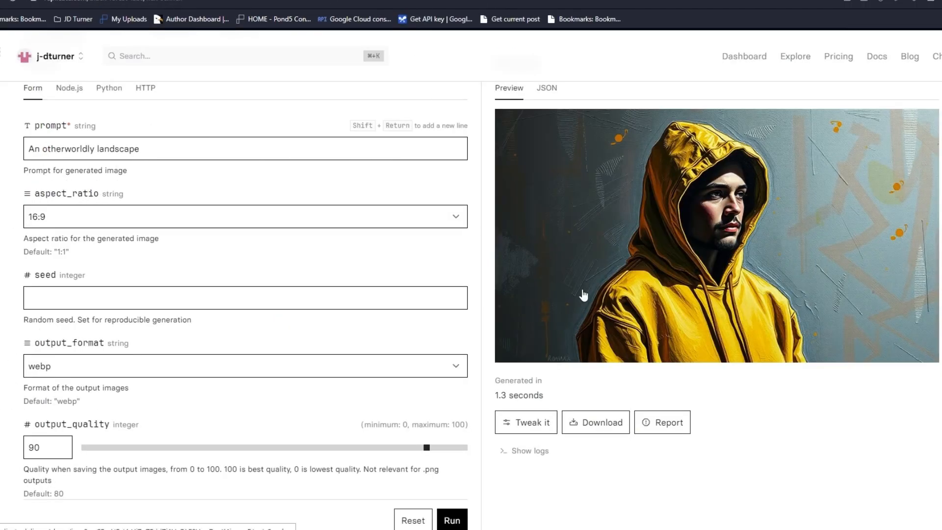
Run 'An otherworldly landscape' at 1:1 and scroll through the jagged-peaks output
{"action": "scroll", "scroll_direction": "down", "scroll_amount": 3}
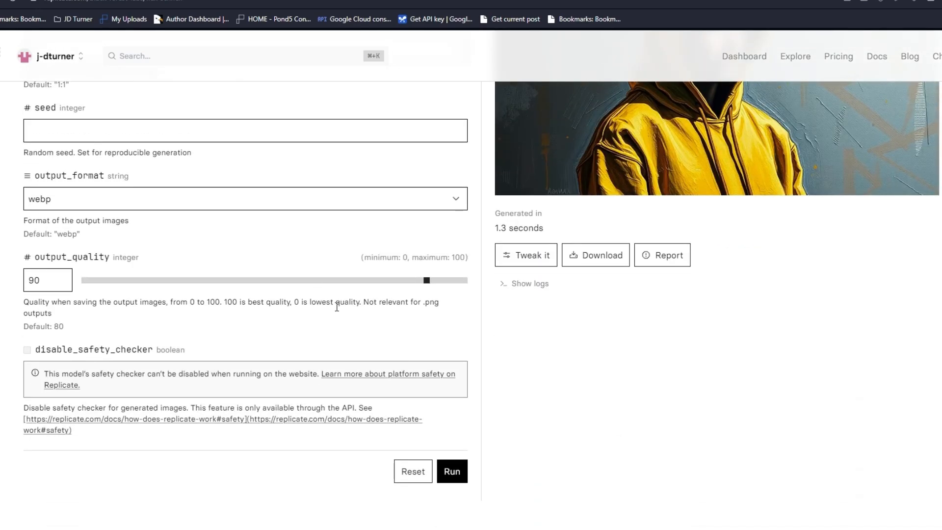
{"action": "left_click", "coordinate": [452, 471]}
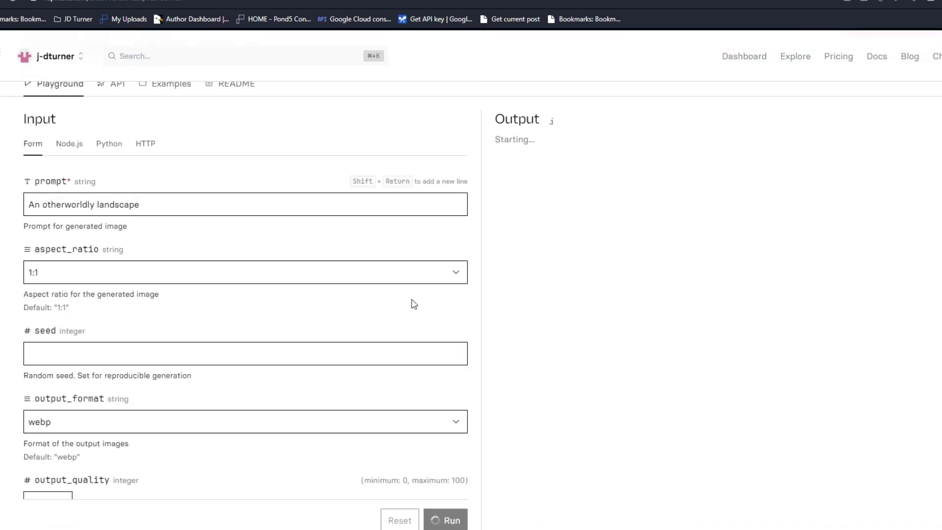
{"action": "left_click", "coordinate": [446, 520]}
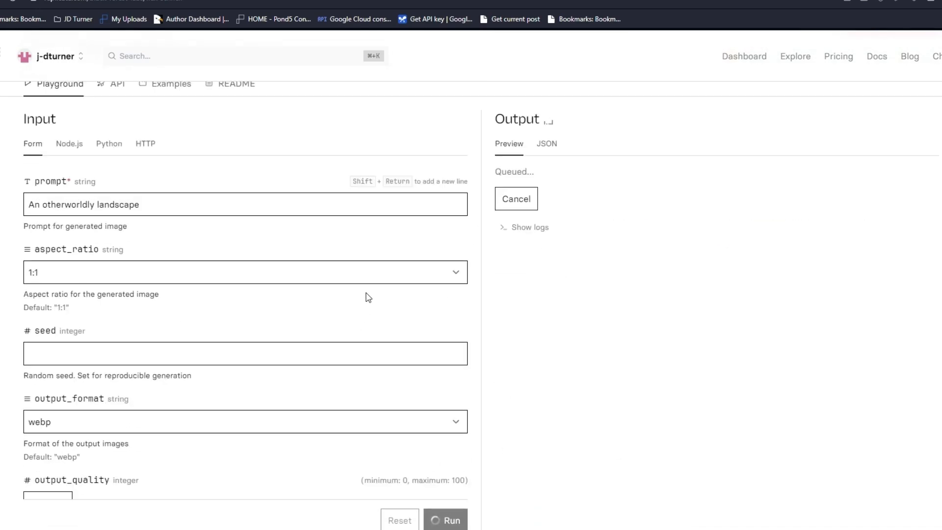
{"action": "scroll", "scroll_direction": "down", "scroll_amount": 3}
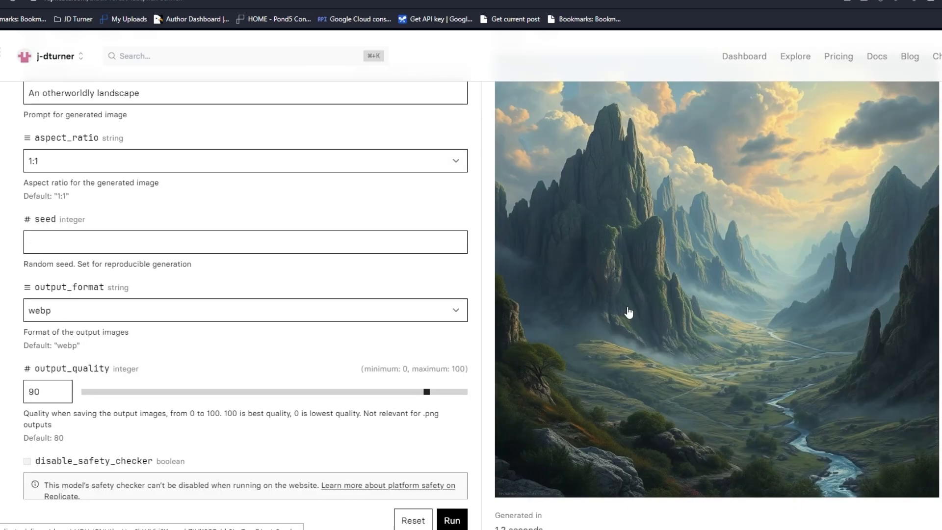
{"action": "scroll", "scroll_direction": "up", "scroll_amount": 3}
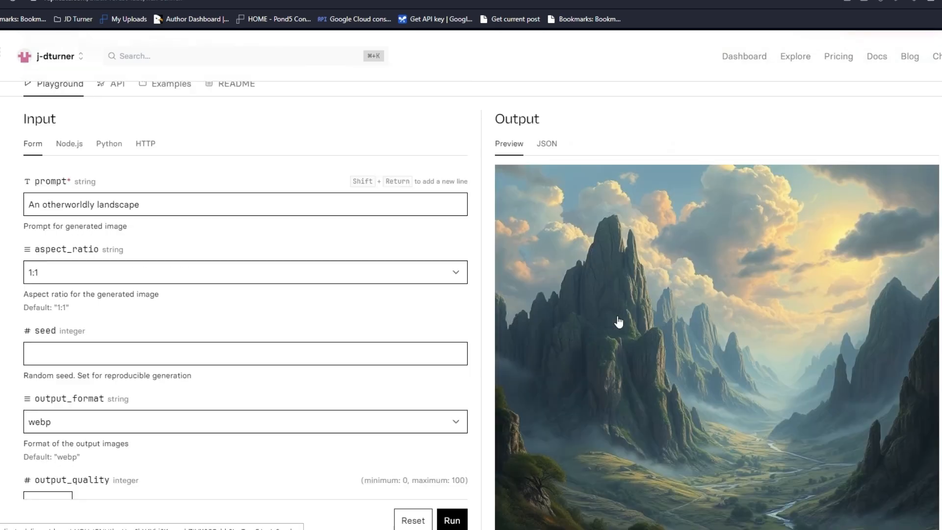
{"action": "scroll", "scroll_direction": "down", "scroll_amount": 3}
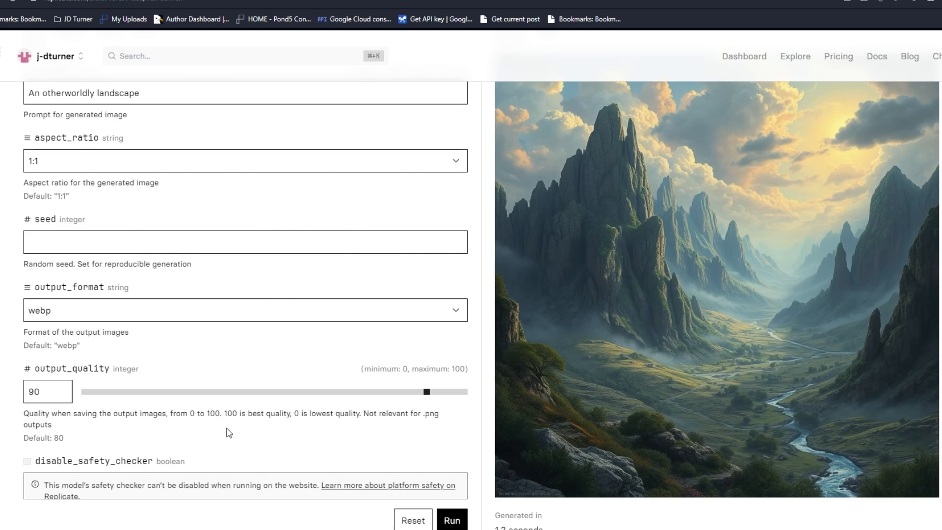
{"action": "scroll", "scroll_direction": "up", "scroll_amount": 3}
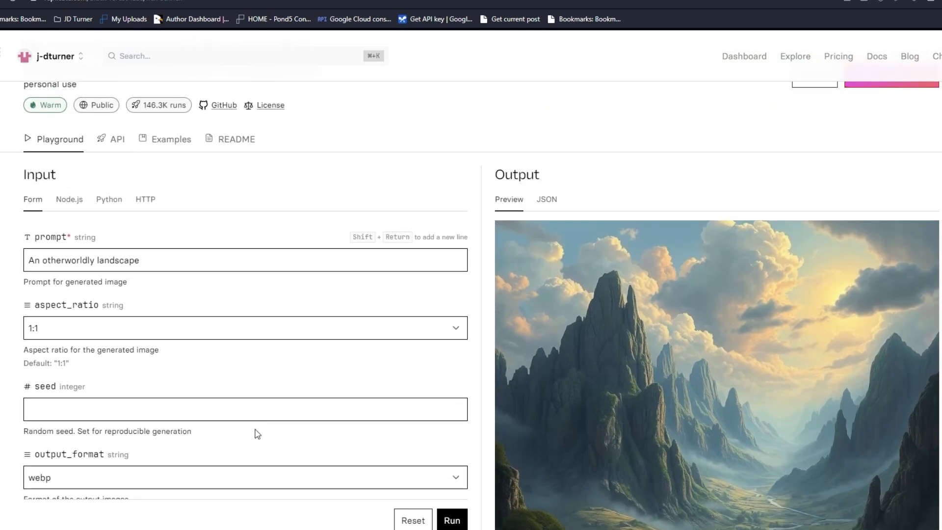
{"action": "scroll", "scroll_direction": "down", "scroll_amount": 3}
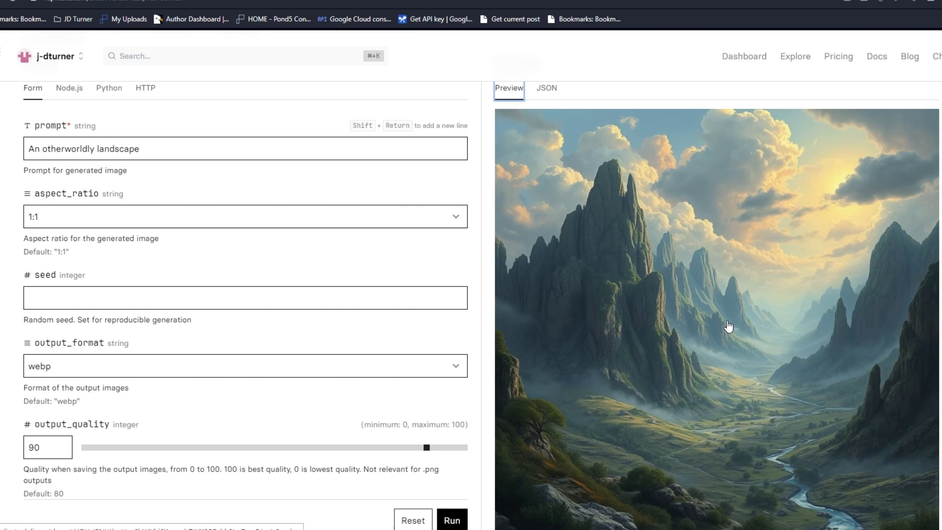
{"action": "scroll", "scroll_direction": "up", "scroll_amount": 3}
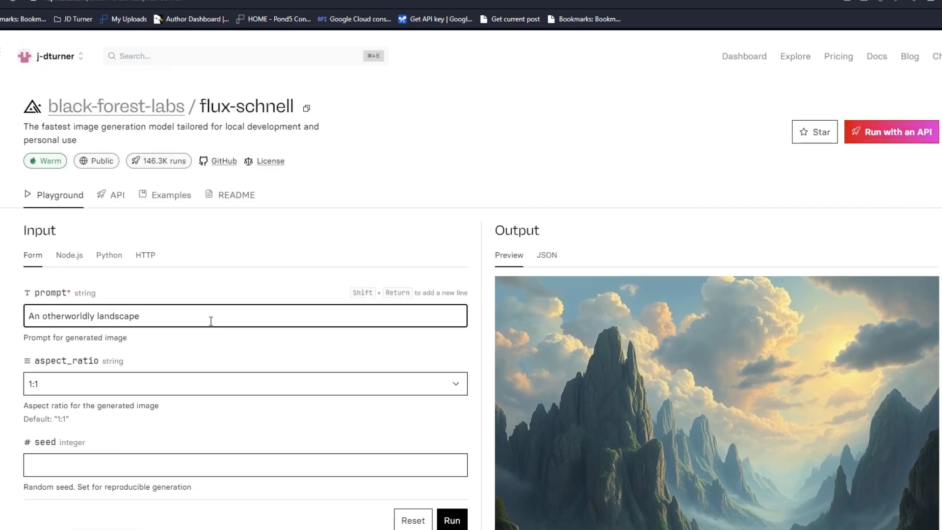
{"action": "mouse_move", "coordinate": [195, 387]}
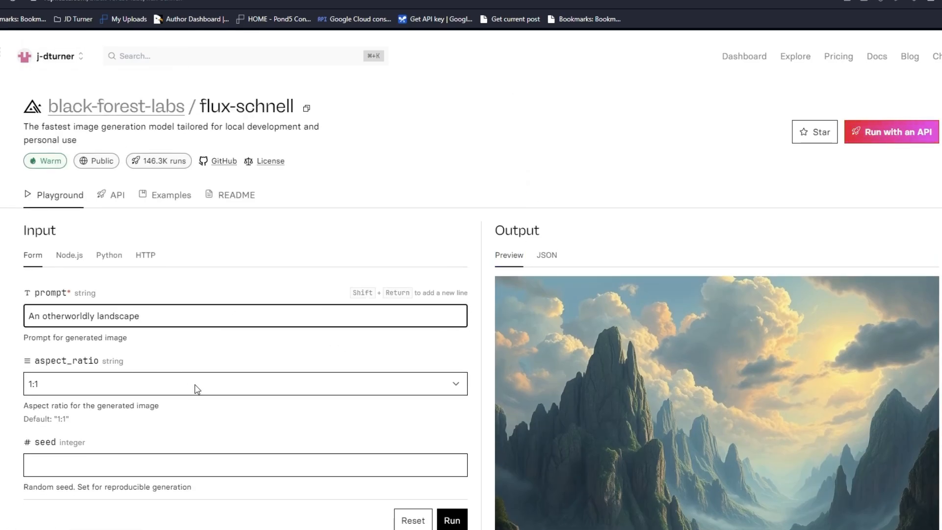
Extend the prompt with retrowave mountains, pink mist, a green insect-eyed creature and setting suns
{"action": "type", "text": ", retrowave outlines"}
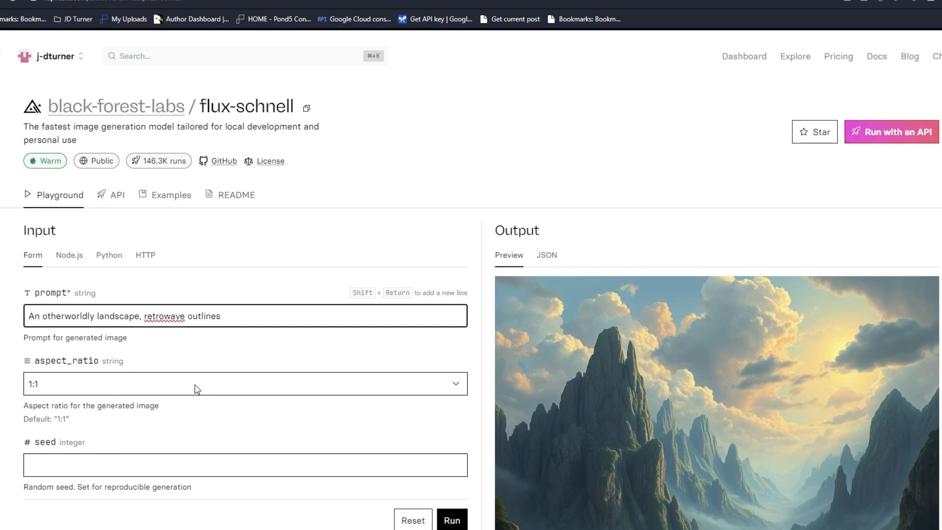
{"action": "type", "text": "of the"}
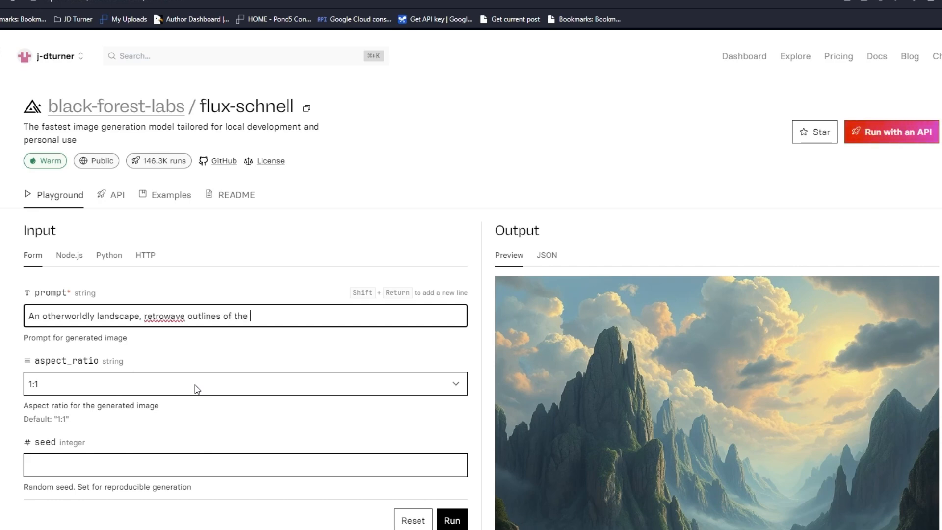
{"action": "type", "text": "mountainside, with pink mist floating in the distance, a c"}
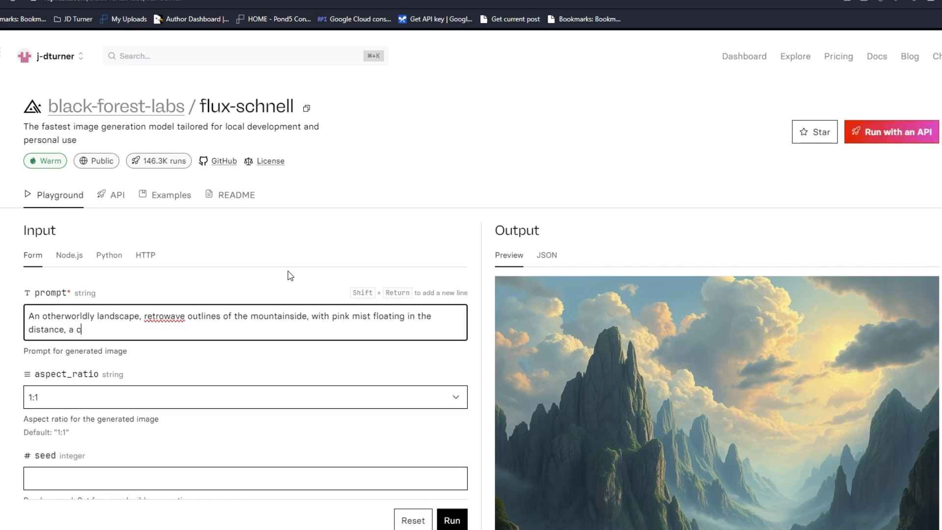
{"action": "type", "text": "reature with green s"}
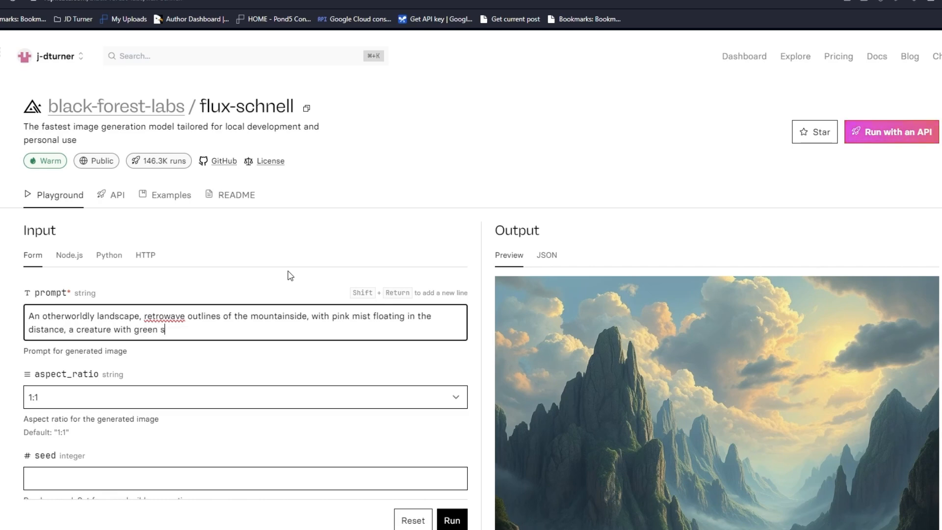
{"action": "type", "text": "kin and red"}
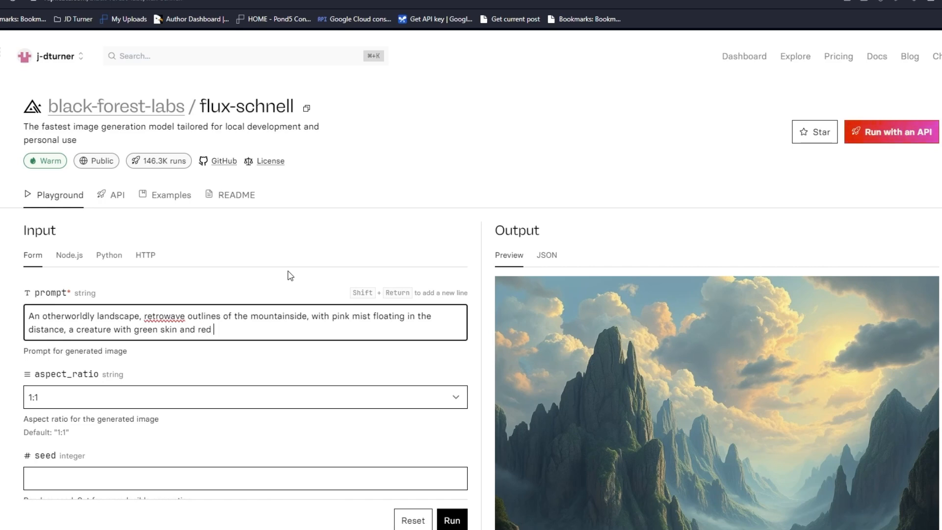
{"action": "type", "text": "i"}
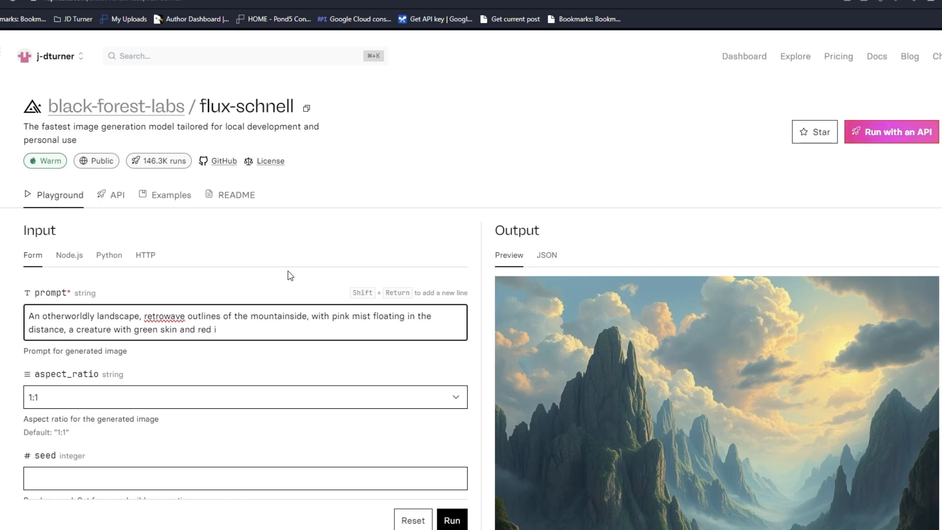
{"action": "type", "text": "nsect eyes stares off into"}
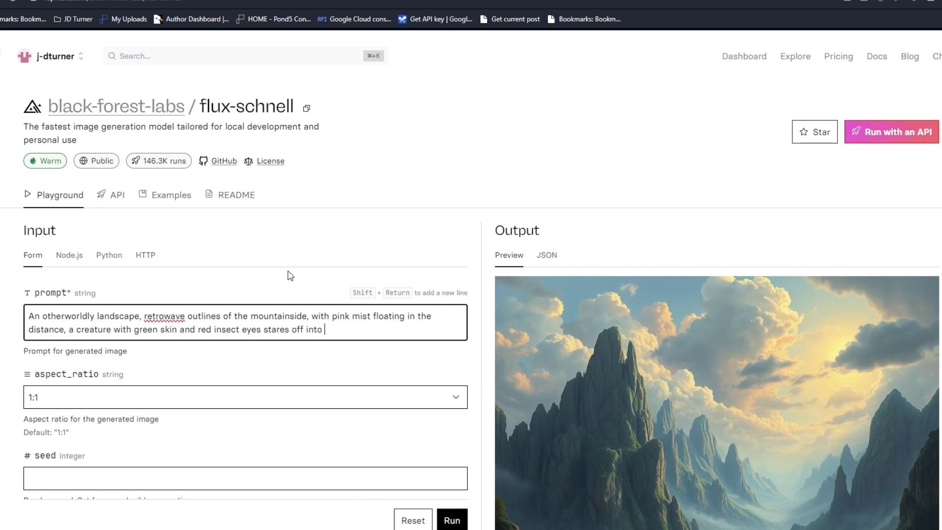
{"action": "type", "text": "the bi-solar skyli"}
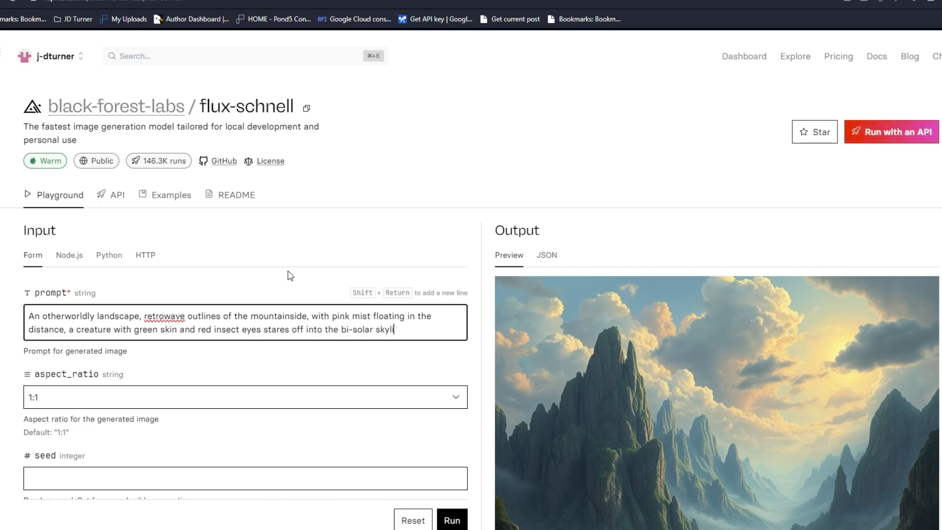
{"action": "type", "text": "ne as the orange and red su"}
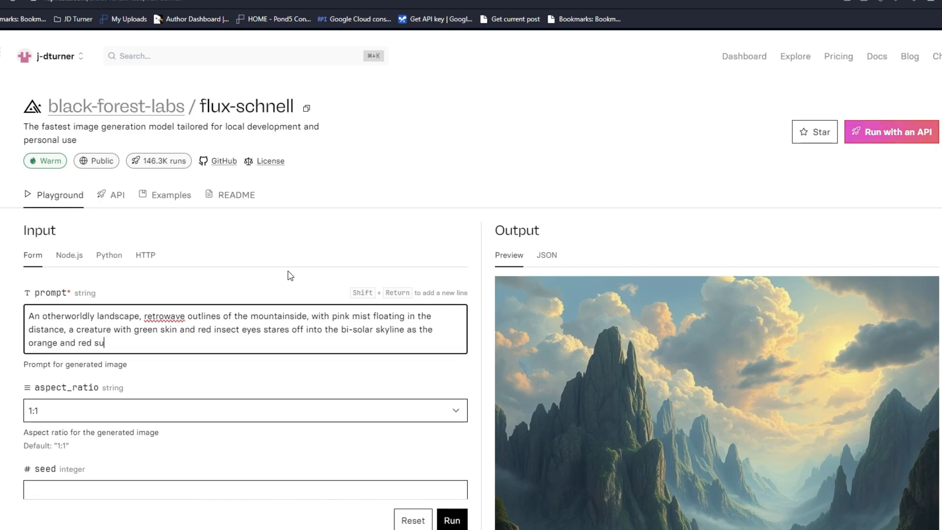
{"action": "type", "text": "ns are settin"}
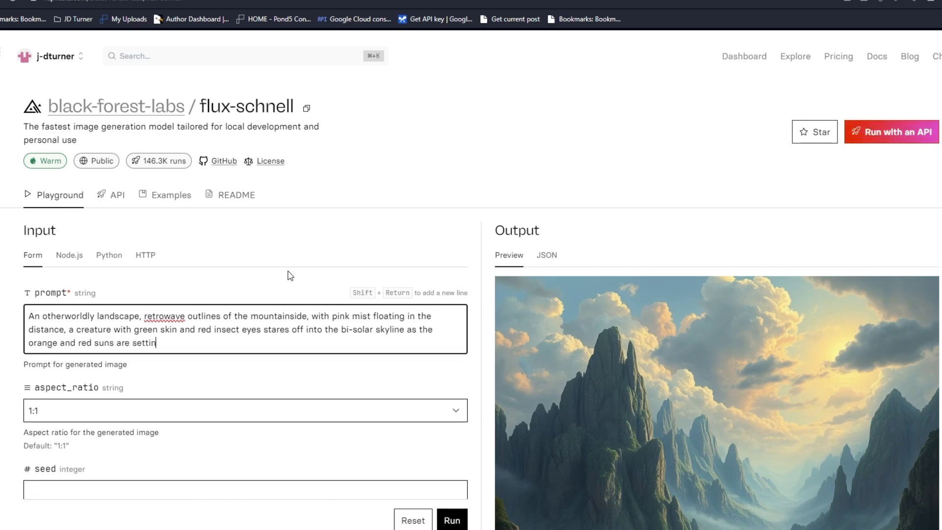
{"action": "scroll", "scroll_direction": "down", "scroll_amount": 3}
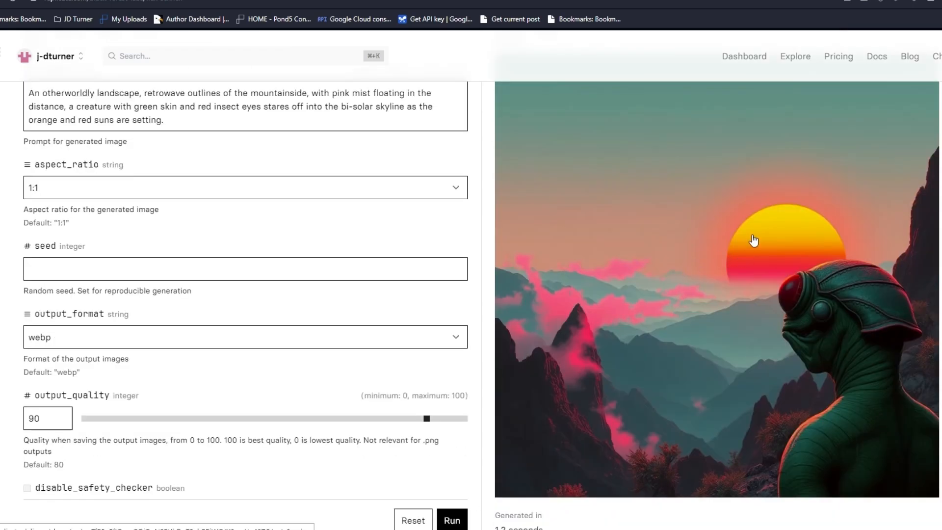
{"action": "mouse_move", "coordinate": [635, 232]}
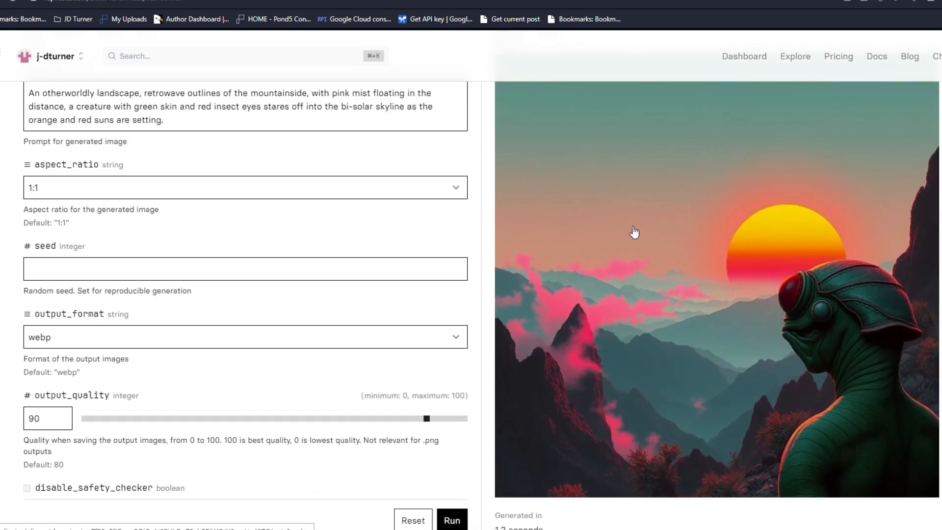
{"action": "mouse_move", "coordinate": [742, 276]}
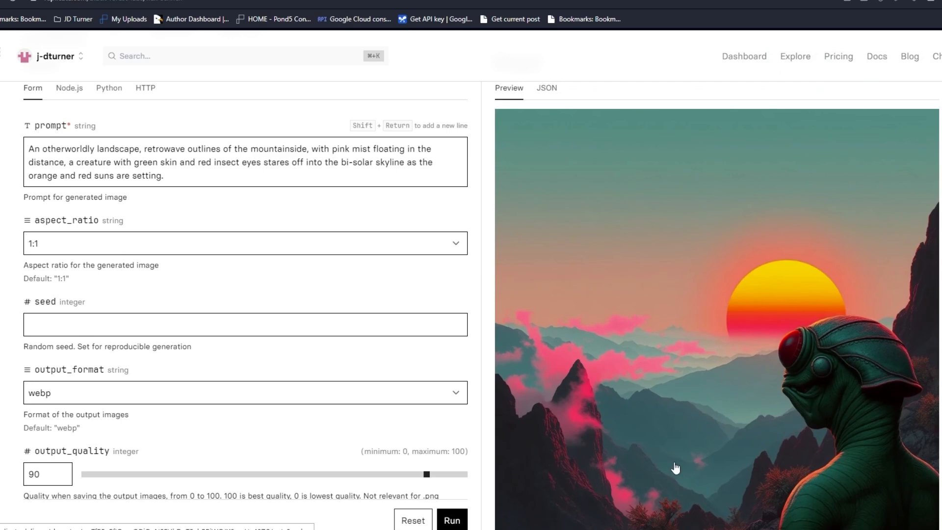
Download the generated image of the green creature under two setting suns
{"action": "scroll", "scroll_direction": "down", "scroll_amount": 3}
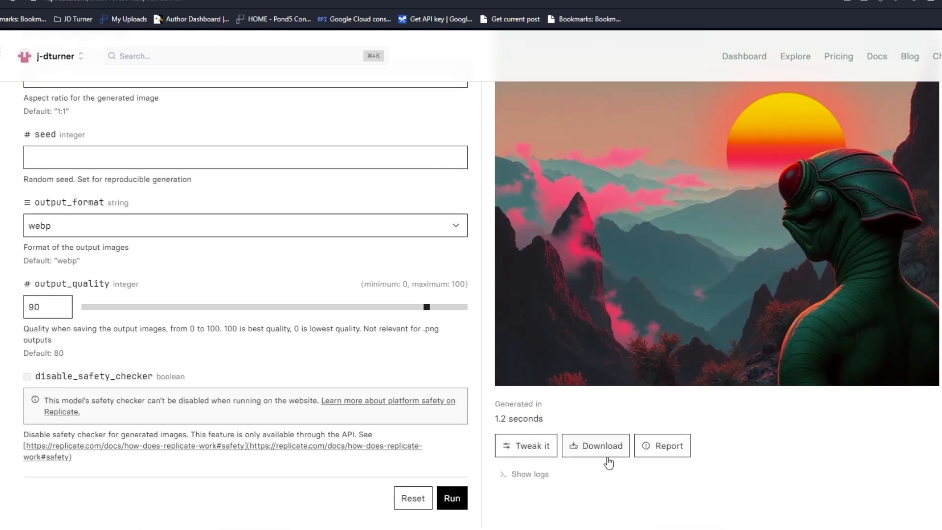
{"action": "left_click", "coordinate": [452, 498]}
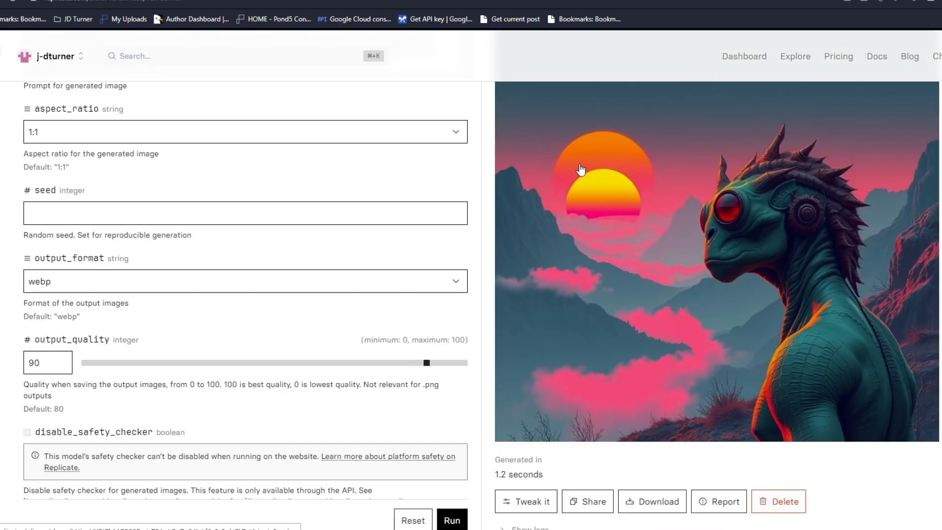
{"action": "mouse_move", "coordinate": [878, 270]}
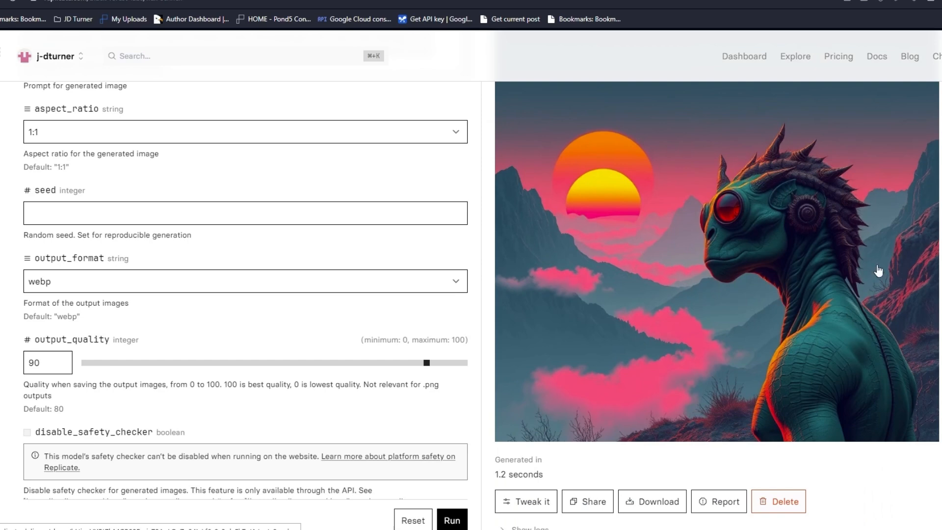
{"action": "mouse_move", "coordinate": [810, 439]}
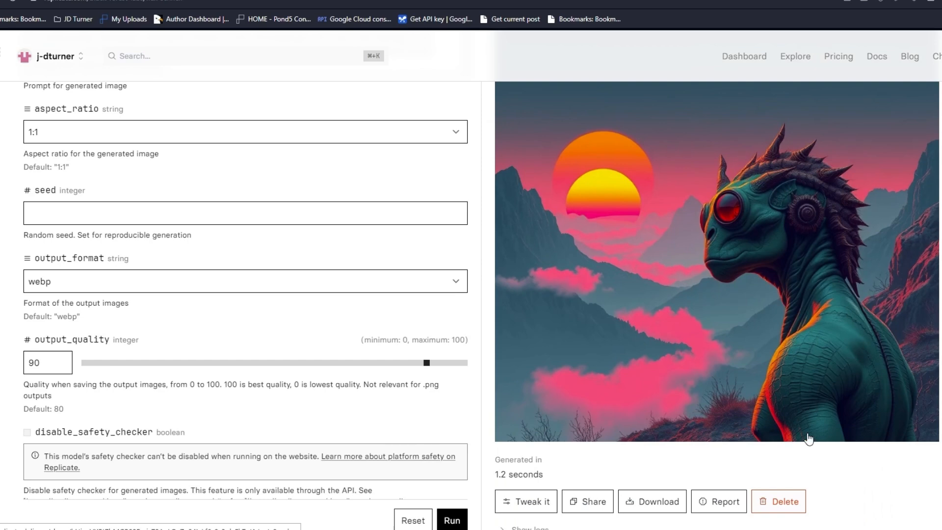
{"action": "mouse_move", "coordinate": [673, 318]}
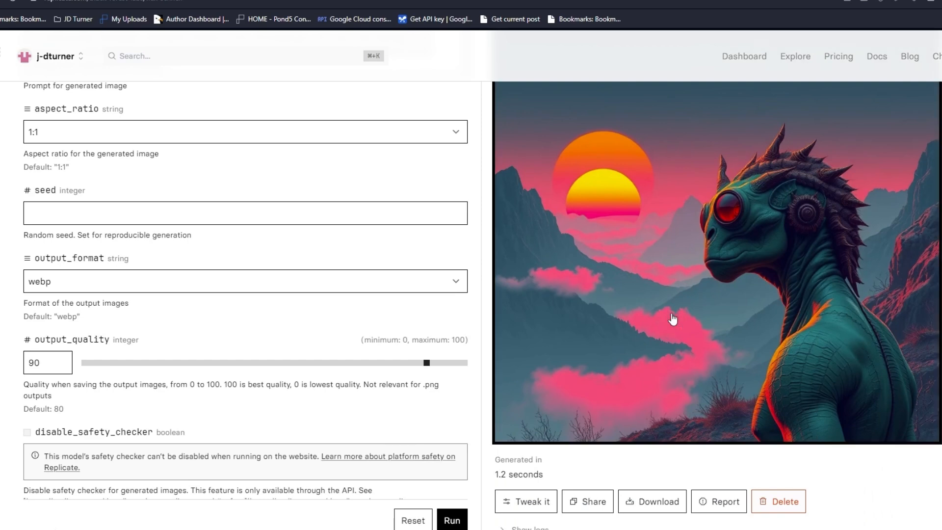
{"action": "left_click", "coordinate": [653, 501]}
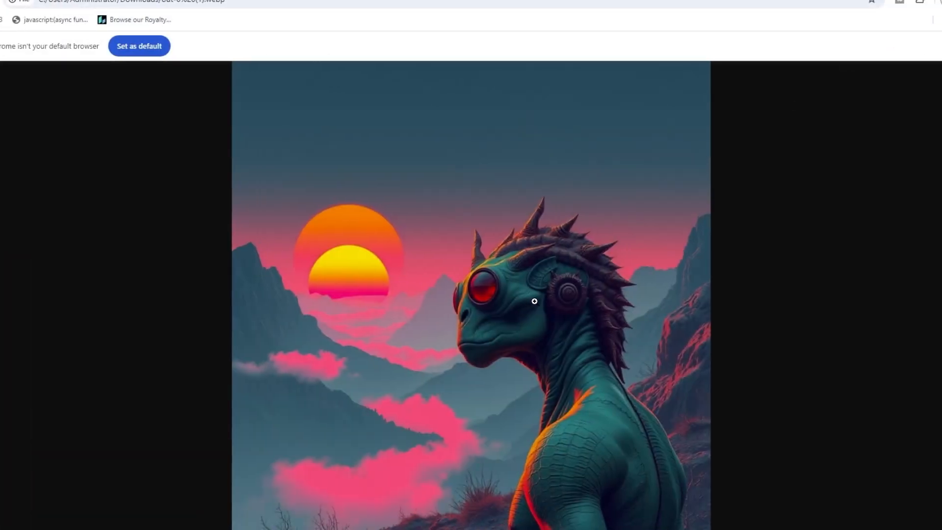
Zoom into the downloaded creature webp, then zoom back out to fit the window
{"action": "left_click", "coordinate": [534, 301]}
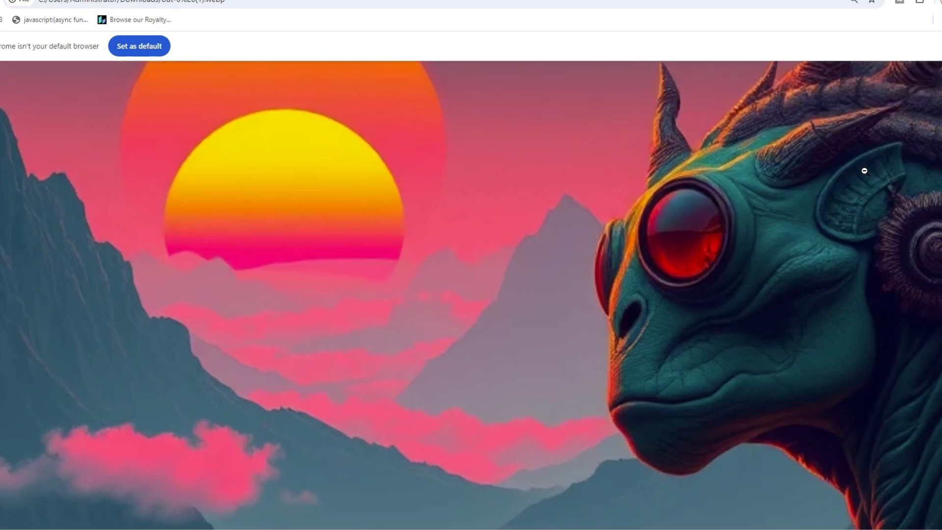
{"action": "scroll", "scroll_direction": "down", "scroll_amount": 3}
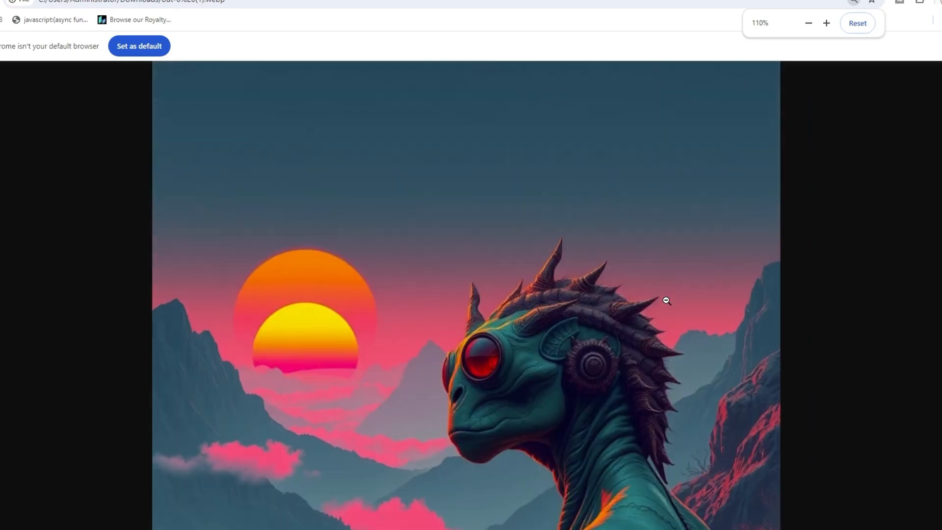
{"action": "left_click", "coordinate": [809, 23]}
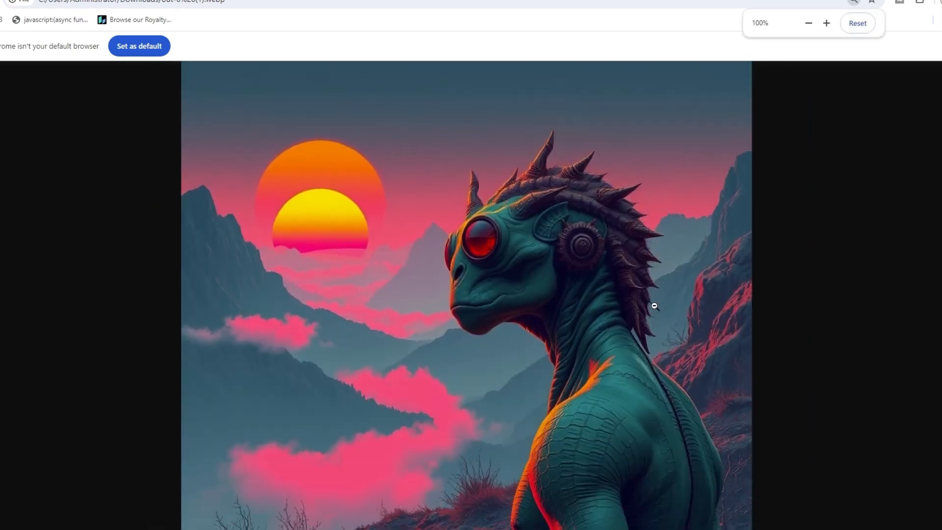
{"action": "left_click", "coordinate": [809, 23]}
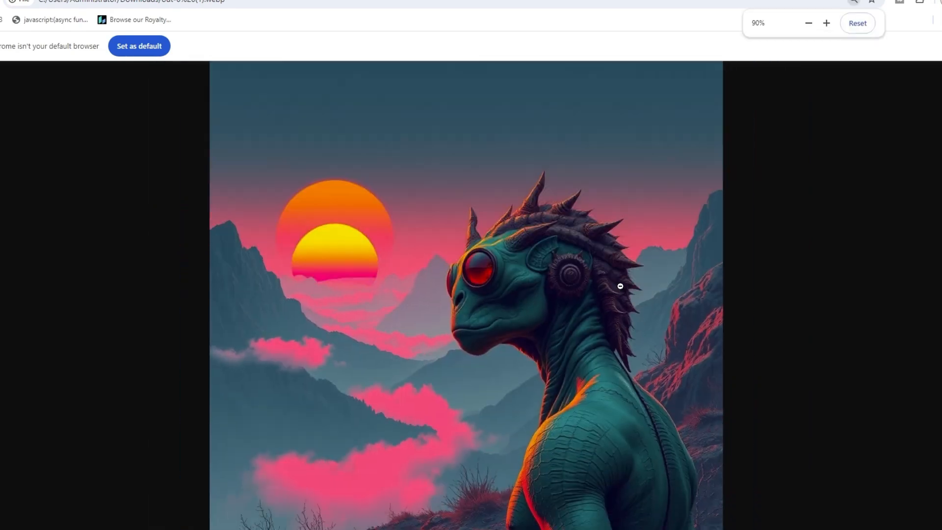
{"action": "left_click", "coordinate": [809, 23]}
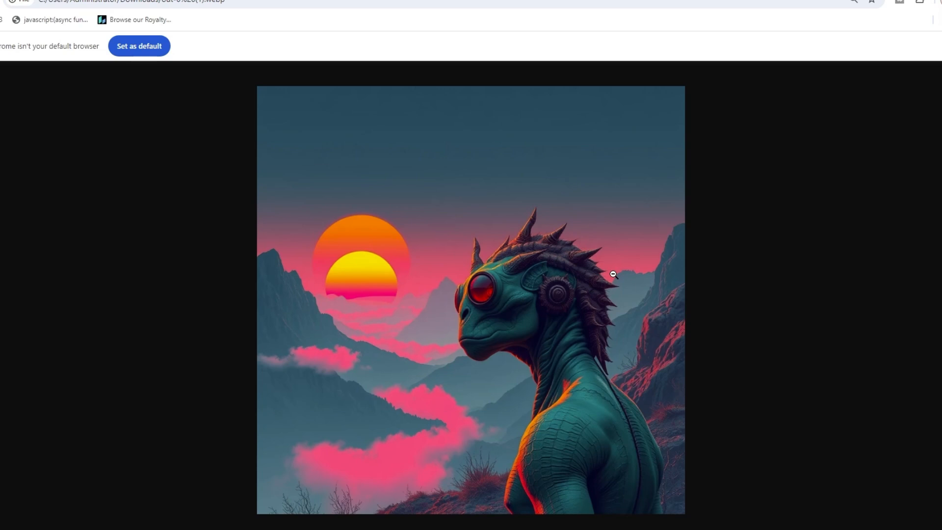
{"action": "mouse_move", "coordinate": [471, 232]}
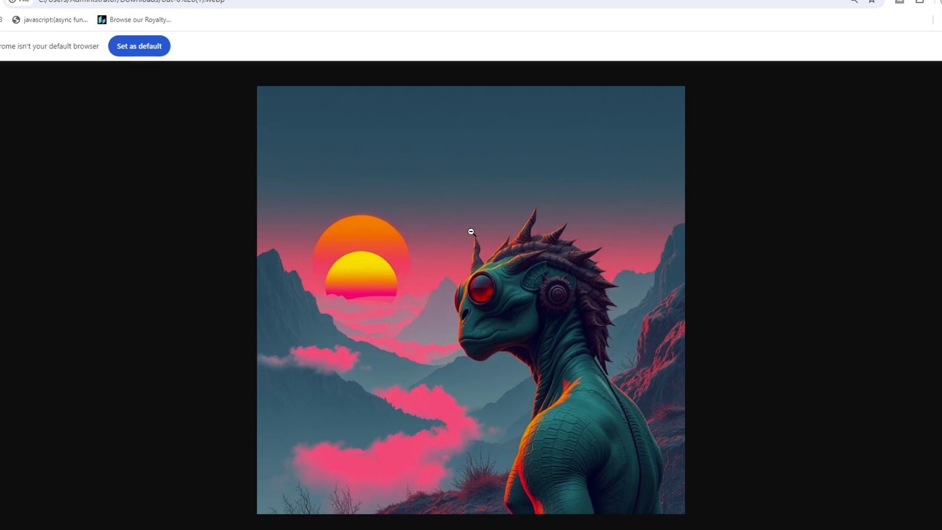
{"action": "mouse_move", "coordinate": [153, 149]}
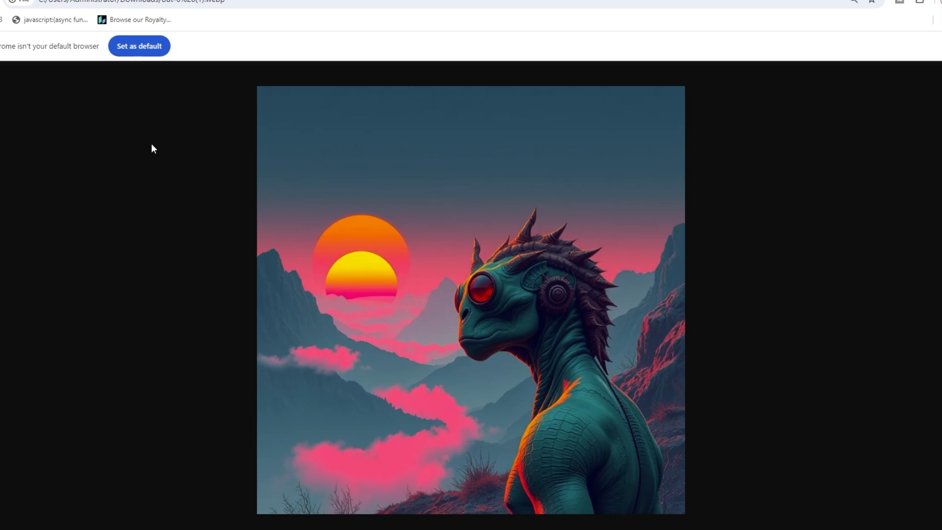